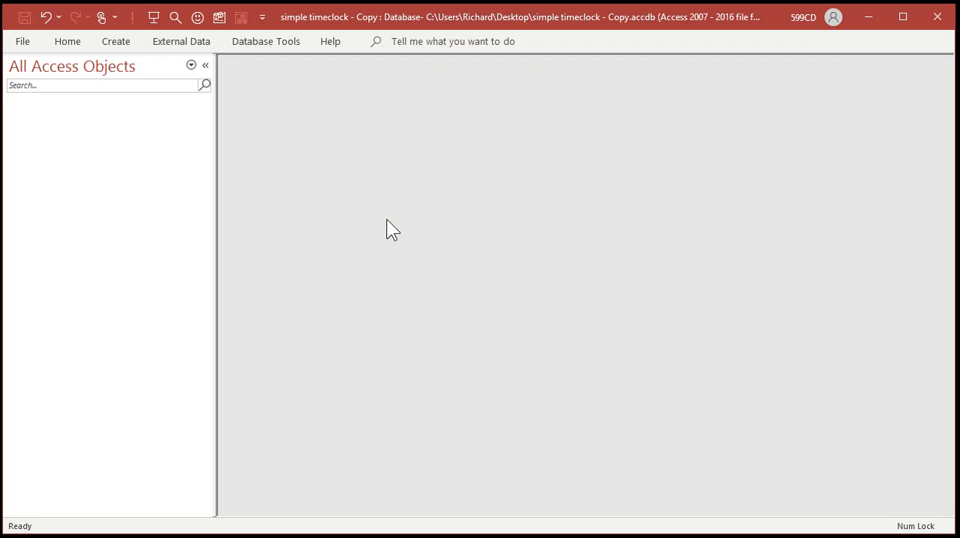
# Step: Design a table with ID, JobID, TimeIn and TimeOut fields and save it as TimeClockT
pyautogui.click(115, 41)
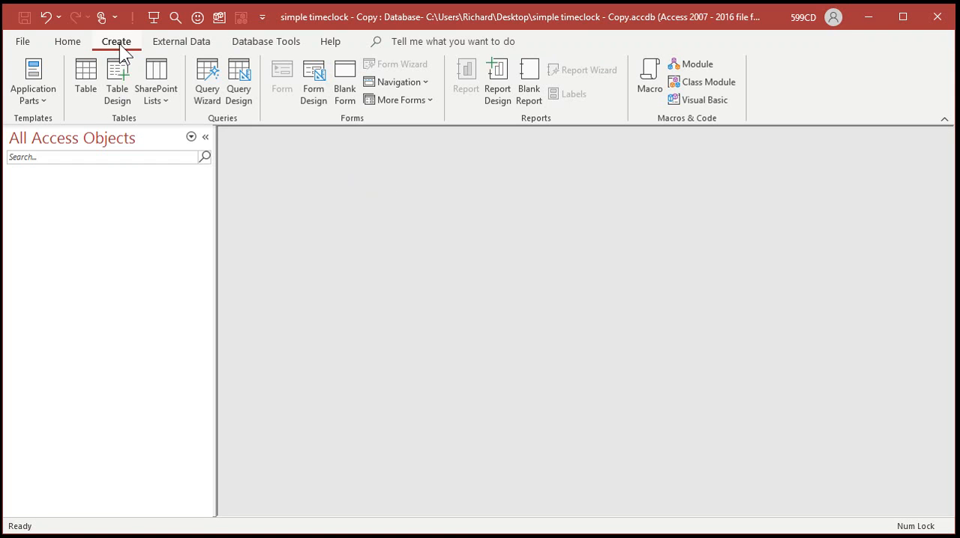
pyautogui.click(116, 71)
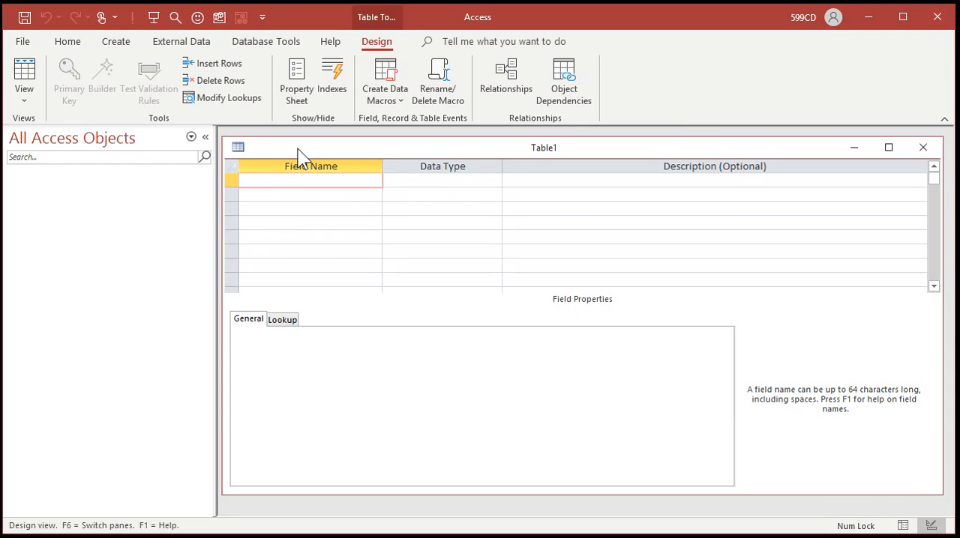
pyautogui.write('ID')
pyautogui.click(310, 194)
pyautogui.write('JobID')
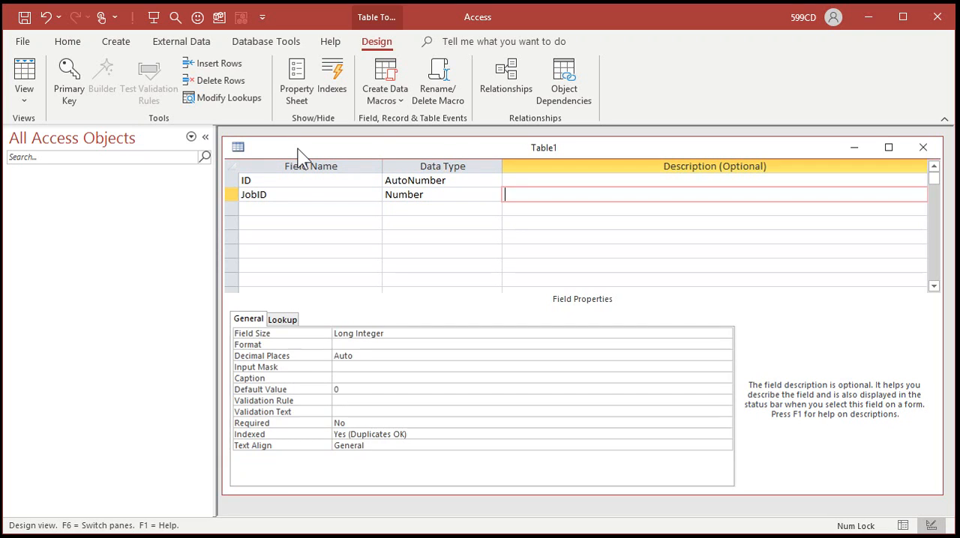
pyautogui.click(303, 209)
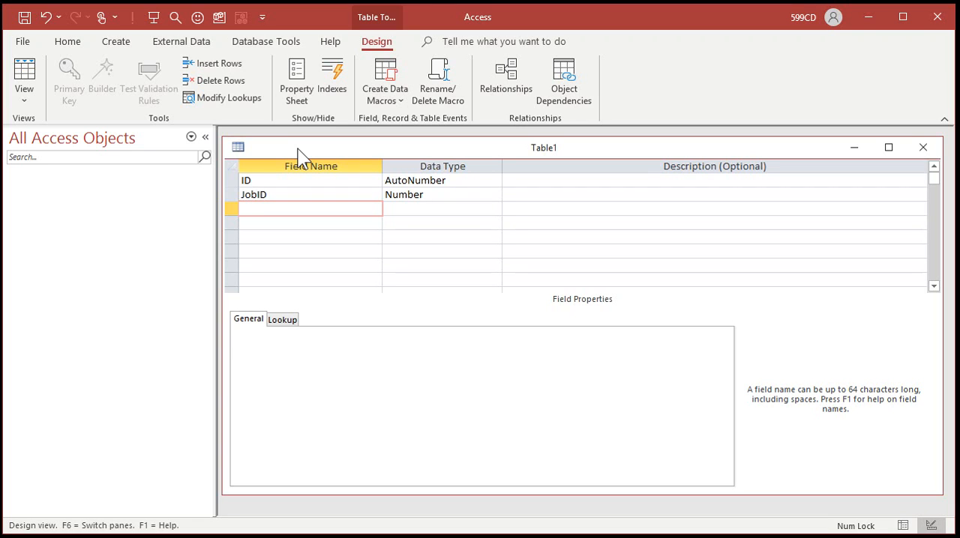
pyautogui.write('TimeIn')
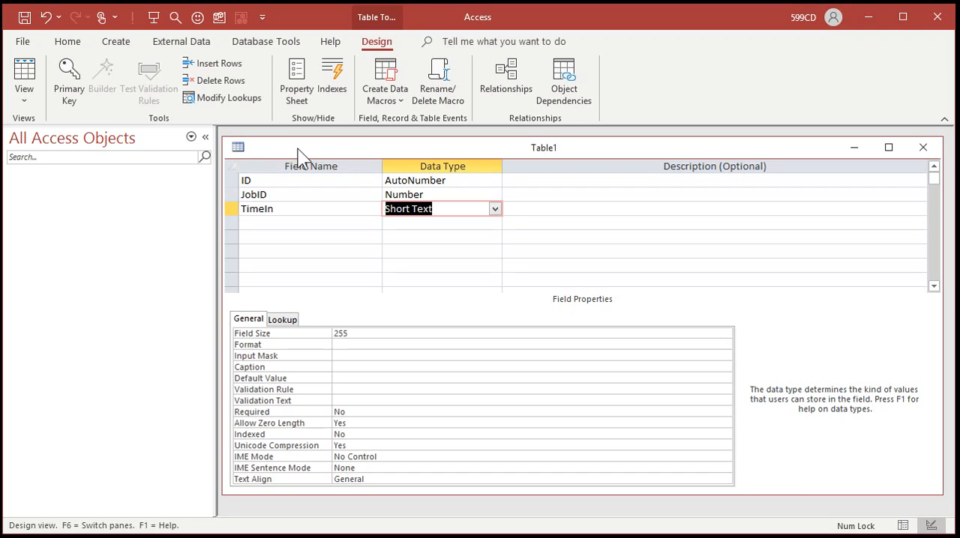
pyautogui.write('TimeOut')
pyautogui.write('Date/Time')
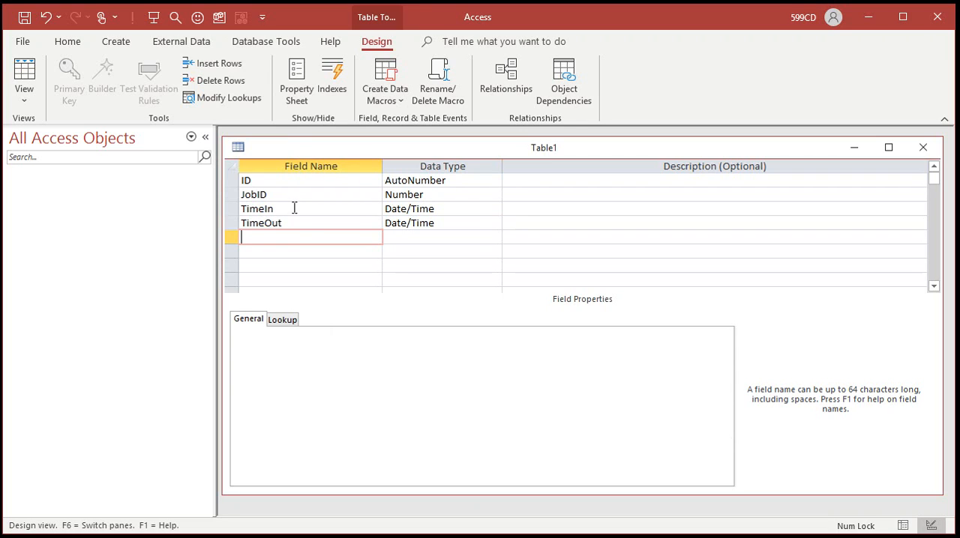
pyautogui.moveTo(307, 218)
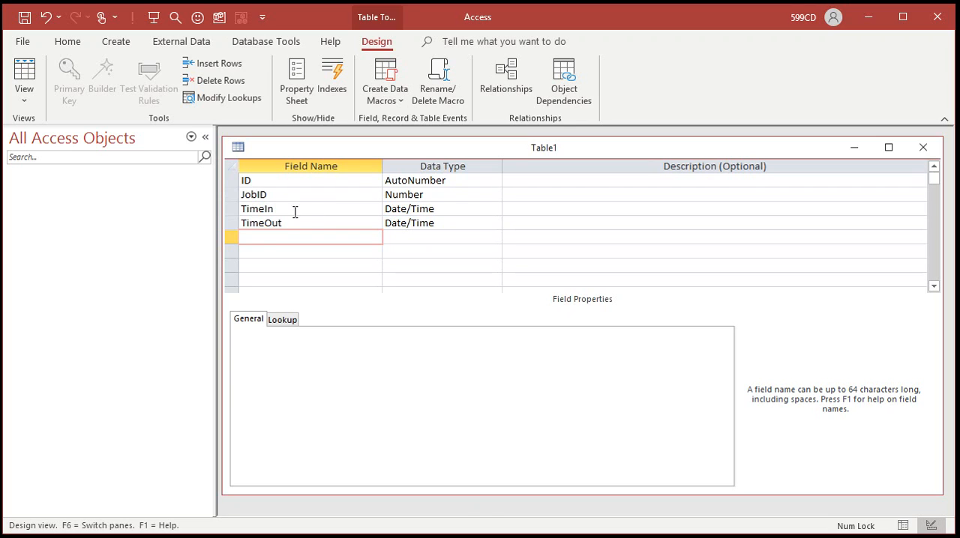
pyautogui.moveTo(279, 225)
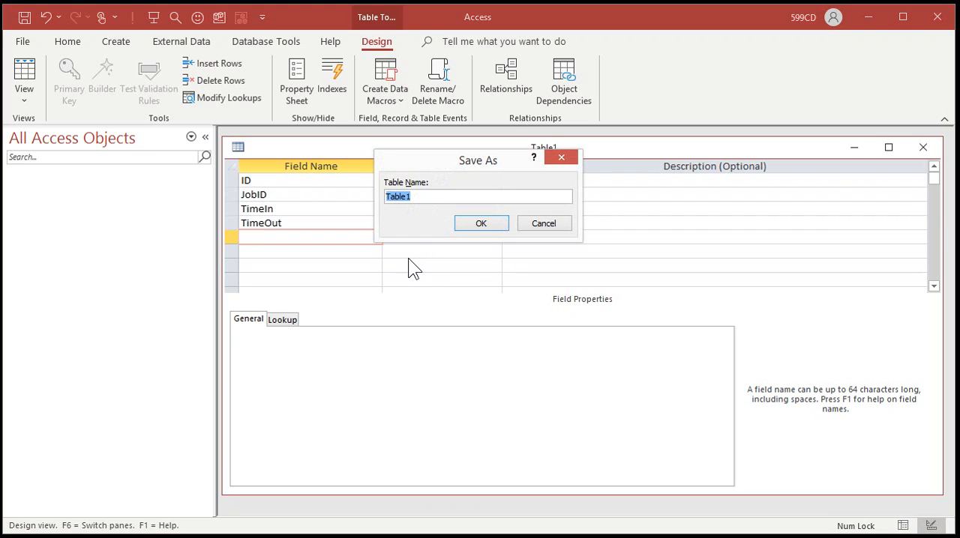
pyautogui.write('TimeClock')
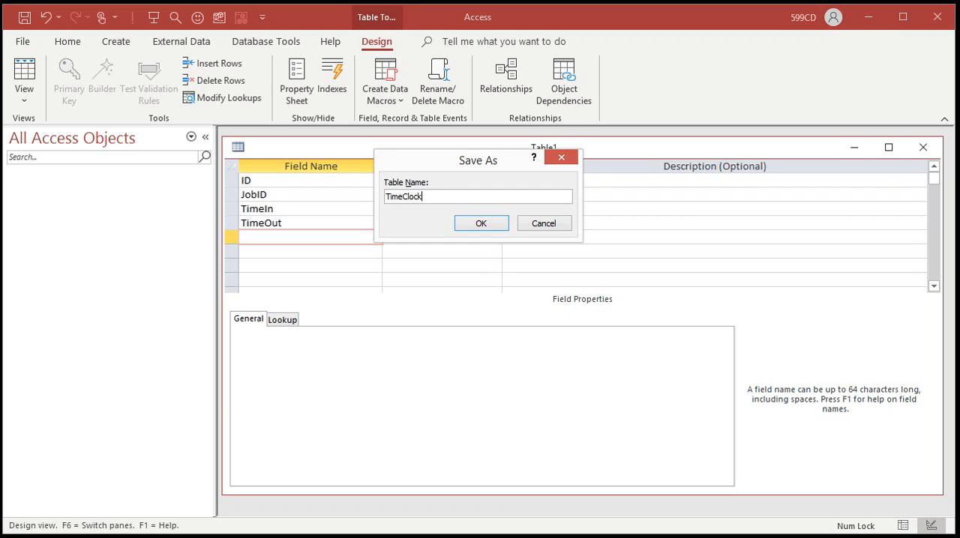
pyautogui.click(481, 222)
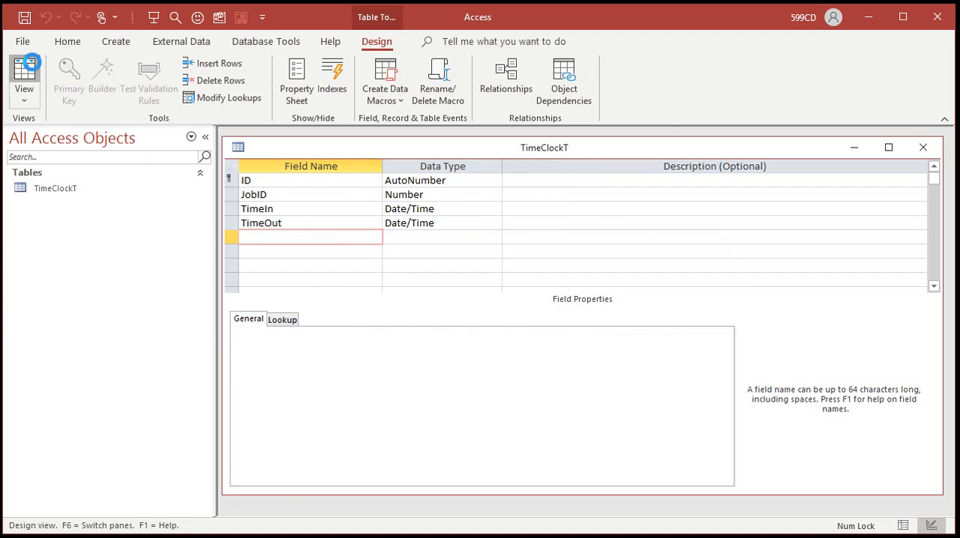
# Step: In Datasheet View, enter two job 1 shifts, starting 1/1 at 9 AM
pyautogui.click(19, 72)
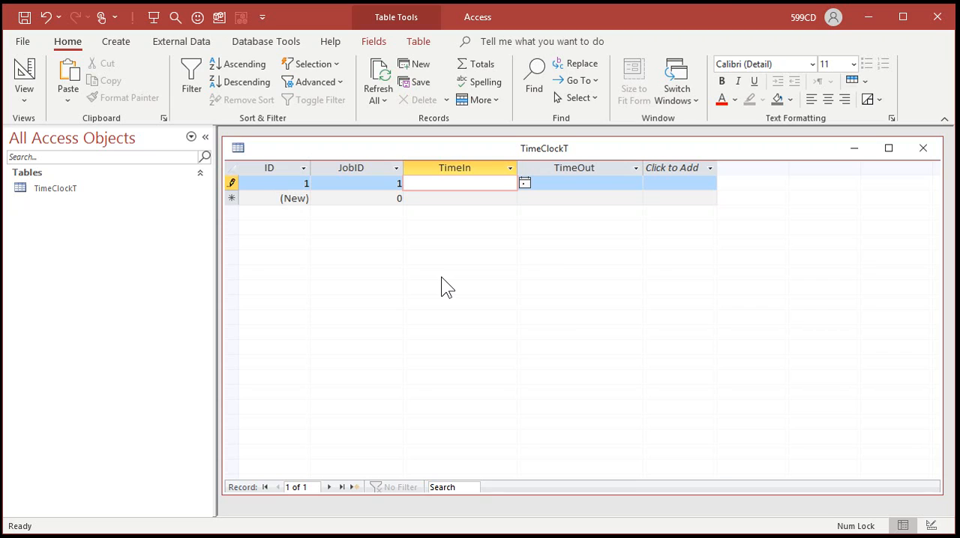
pyautogui.write('1')
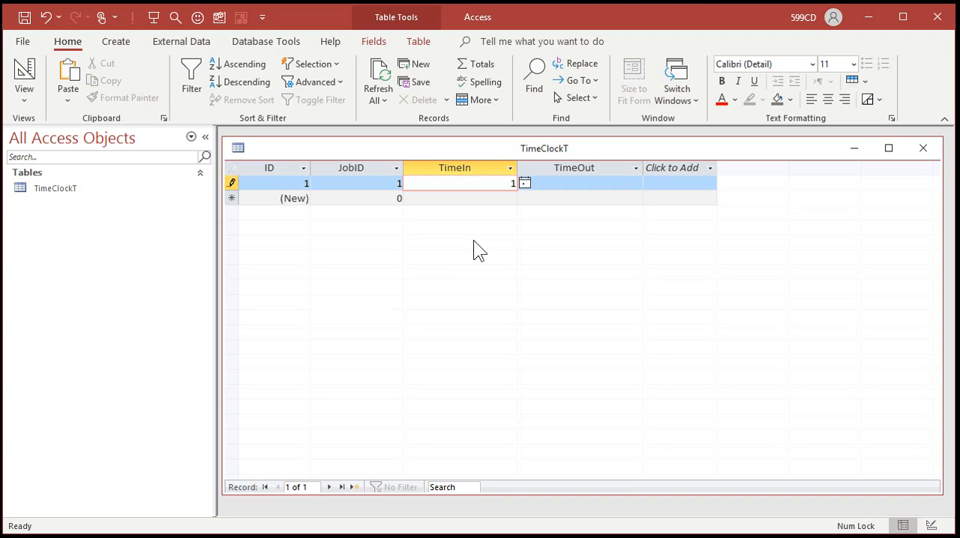
pyautogui.write('1/1 9a')
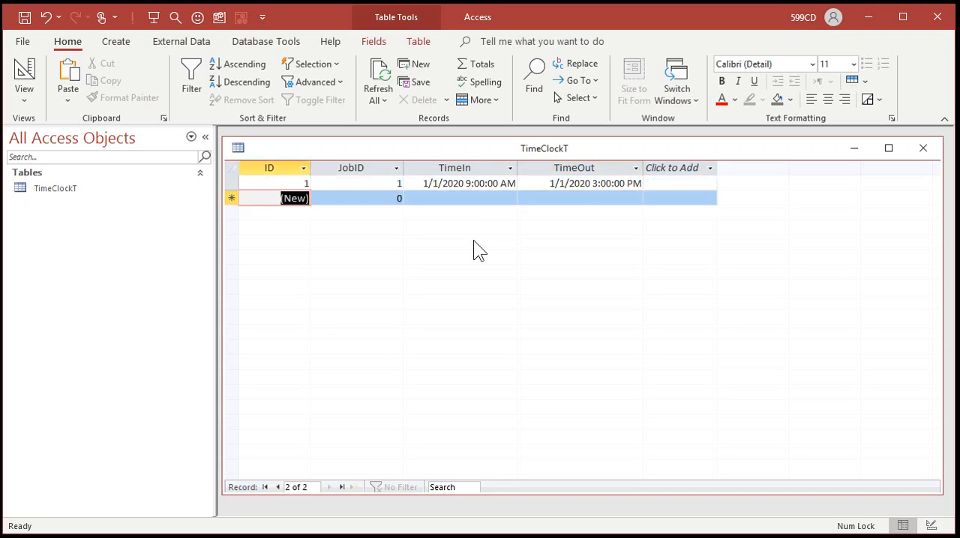
pyautogui.click(356, 198)
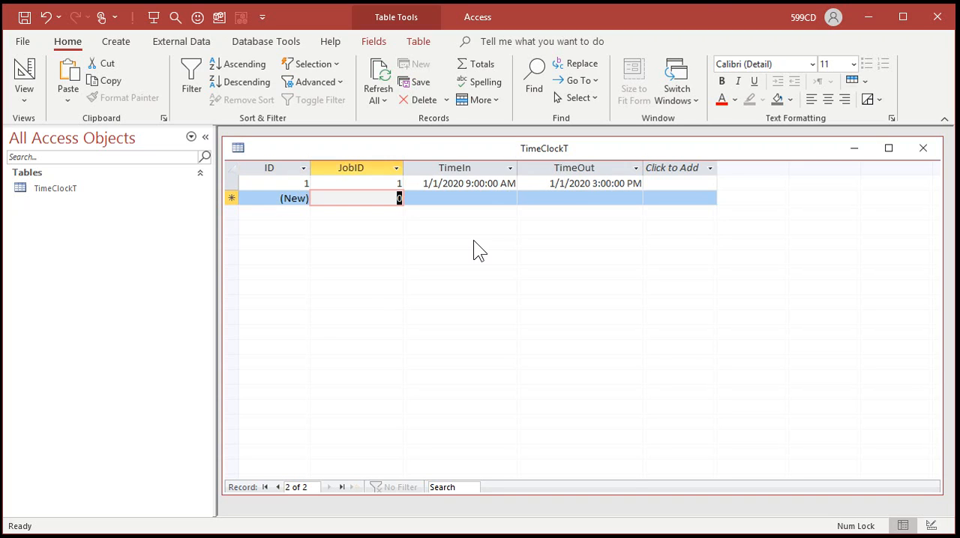
pyautogui.write('1')
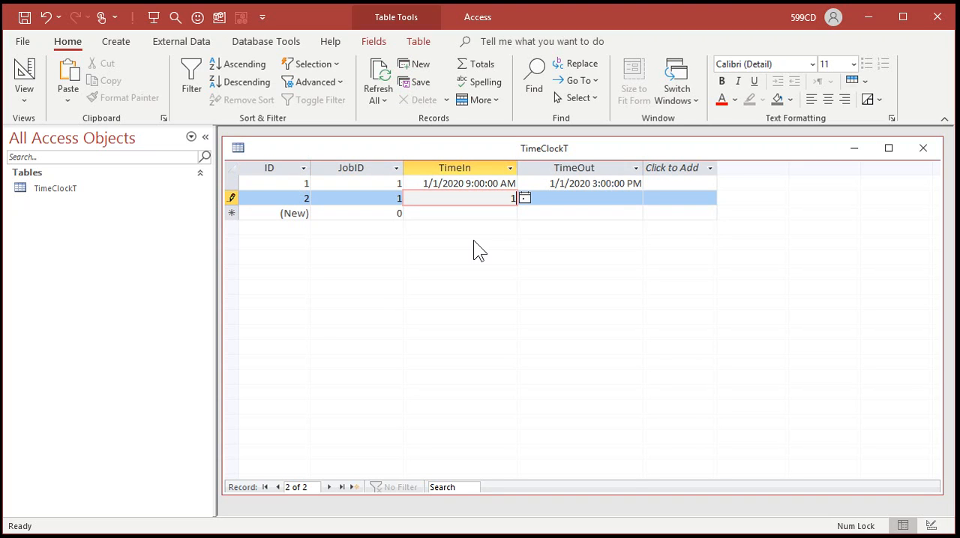
pyautogui.write('/2 10')
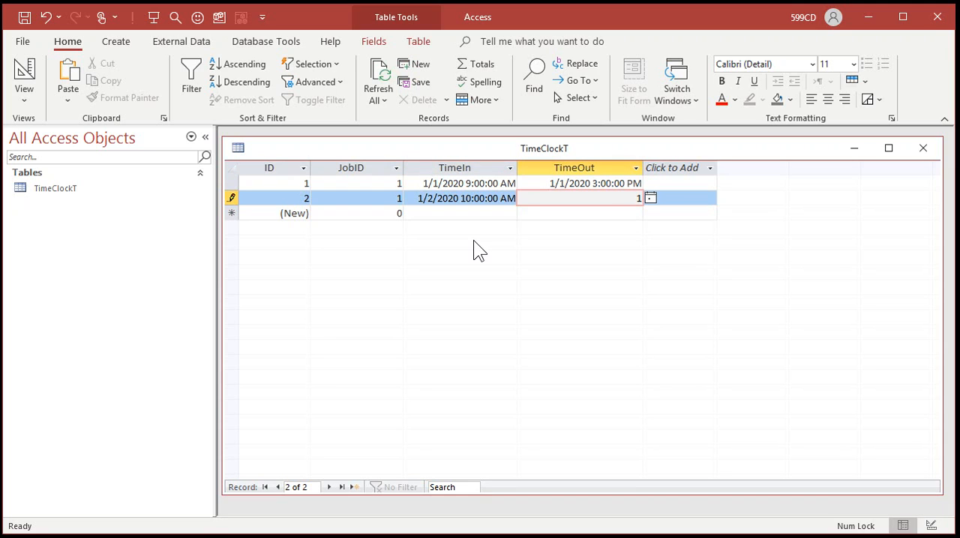
pyautogui.write('/2 5pm')
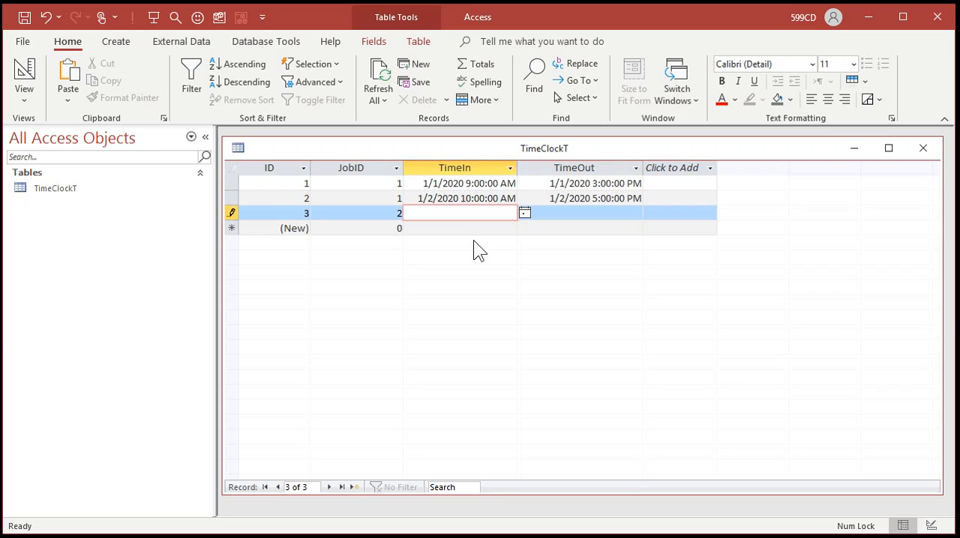
# Step: Enter the job 2 record spanning 1/2 to 1/4/2020 and review the time columns
pyautogui.write('1/2')
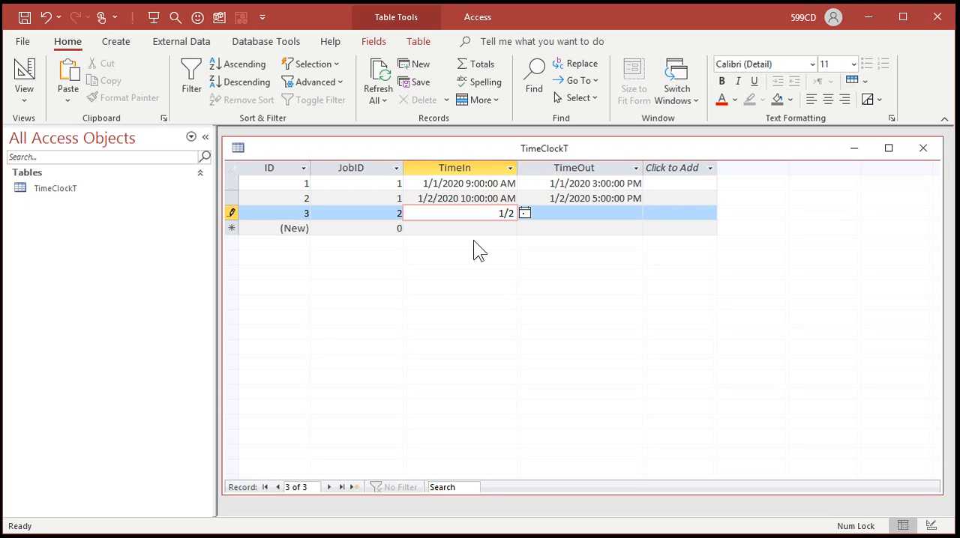
pyautogui.click(577, 213)
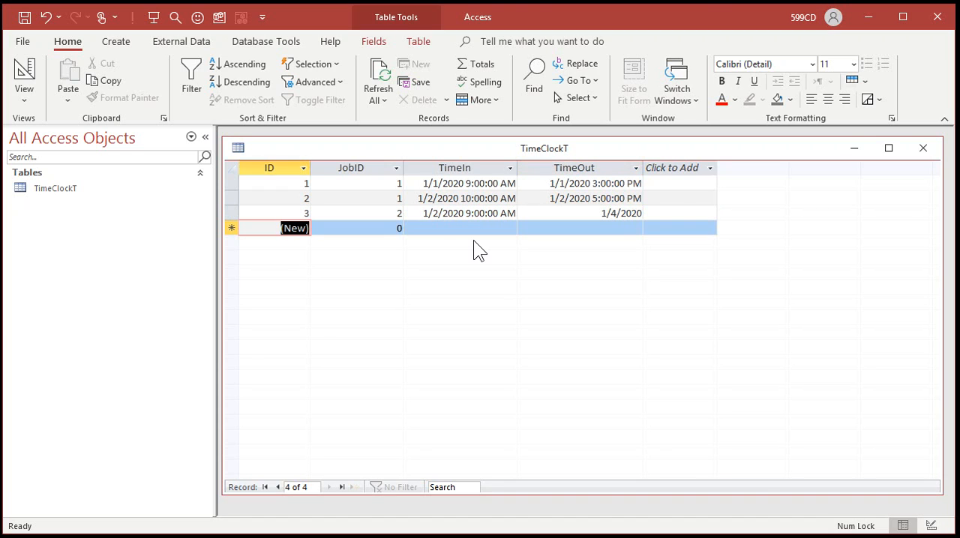
pyautogui.click(593, 213)
pyautogui.write(' 3:00:00 PM')
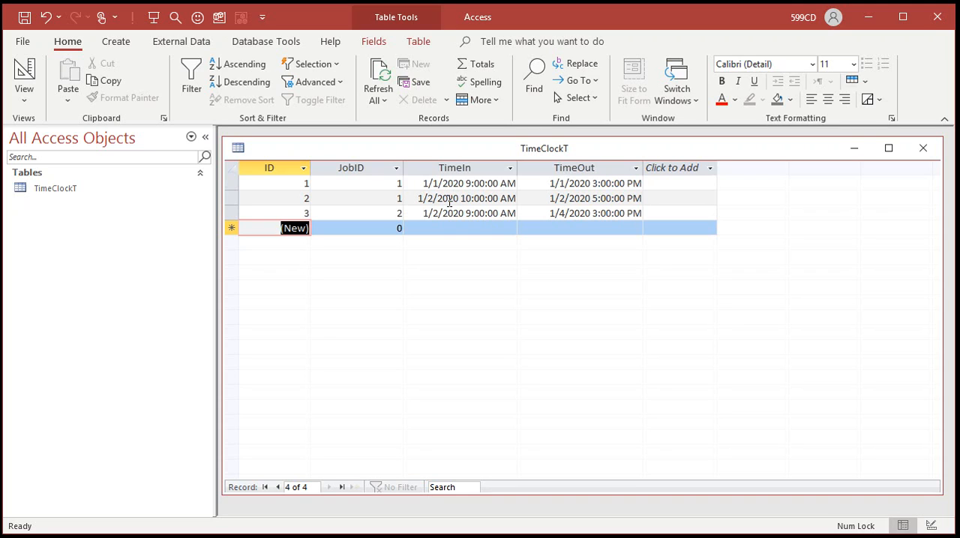
pyautogui.moveTo(536, 216)
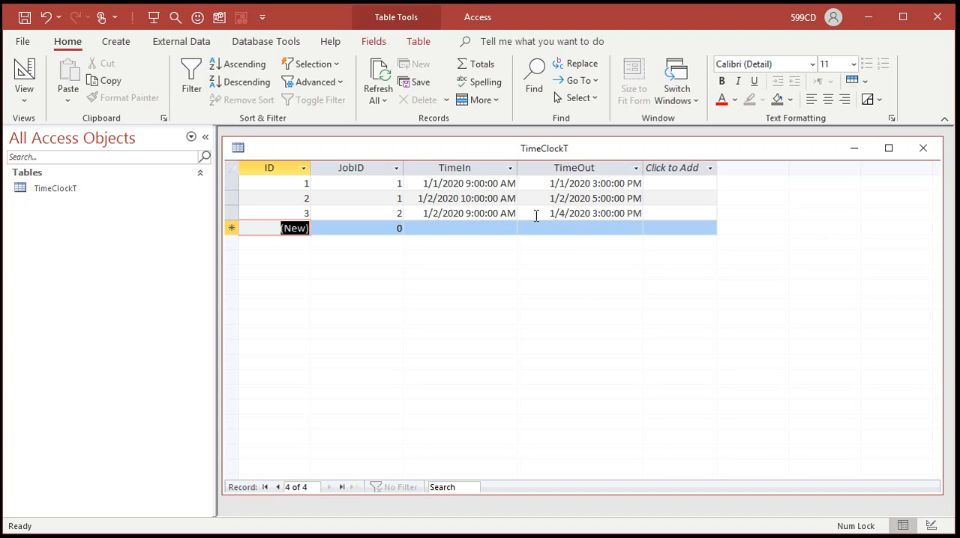
pyautogui.click(457, 167)
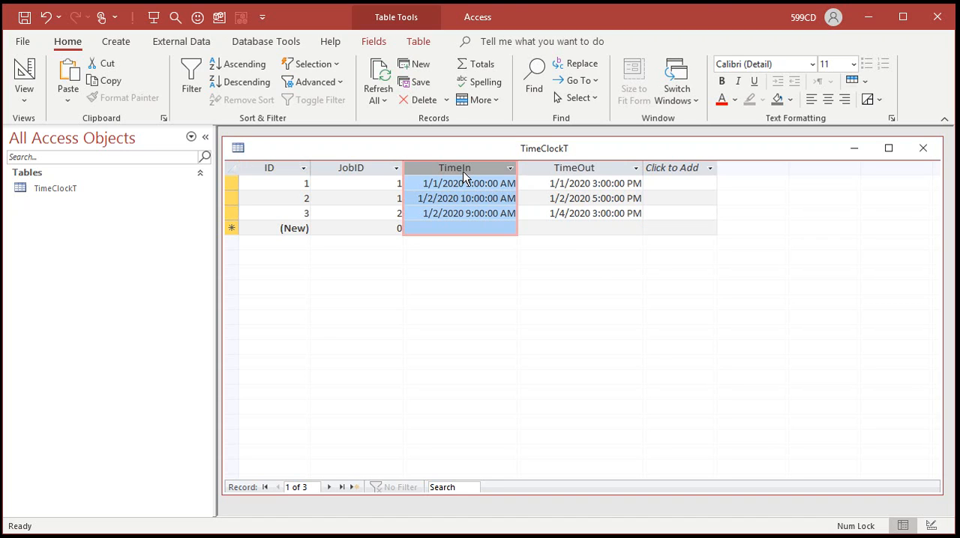
pyautogui.click(578, 167)
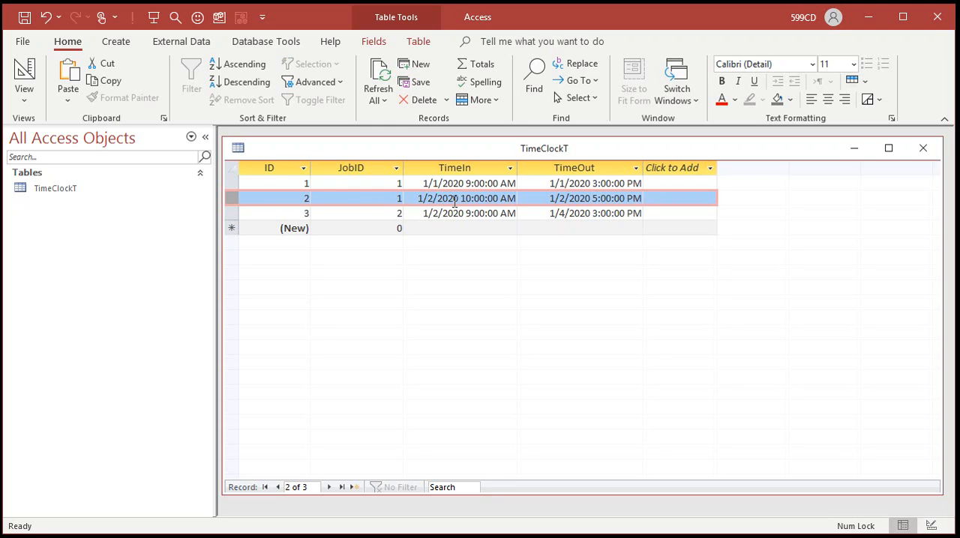
pyautogui.moveTo(510, 283)
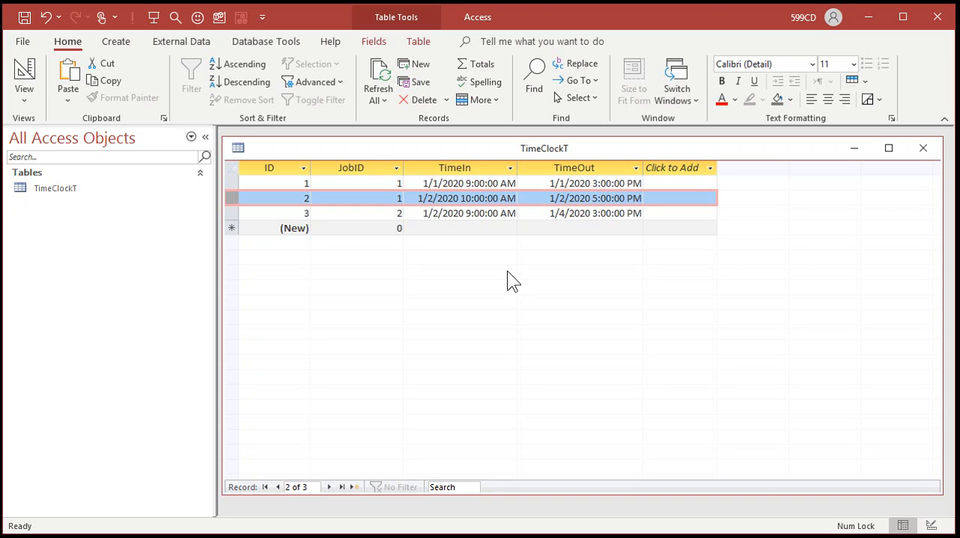
# Step: Add a 1/6 job 1 shift and a 1/10–1/11 3 PM job 2 shift, then close TimeClockT
pyautogui.click(356, 228)
pyautogui.write('1')
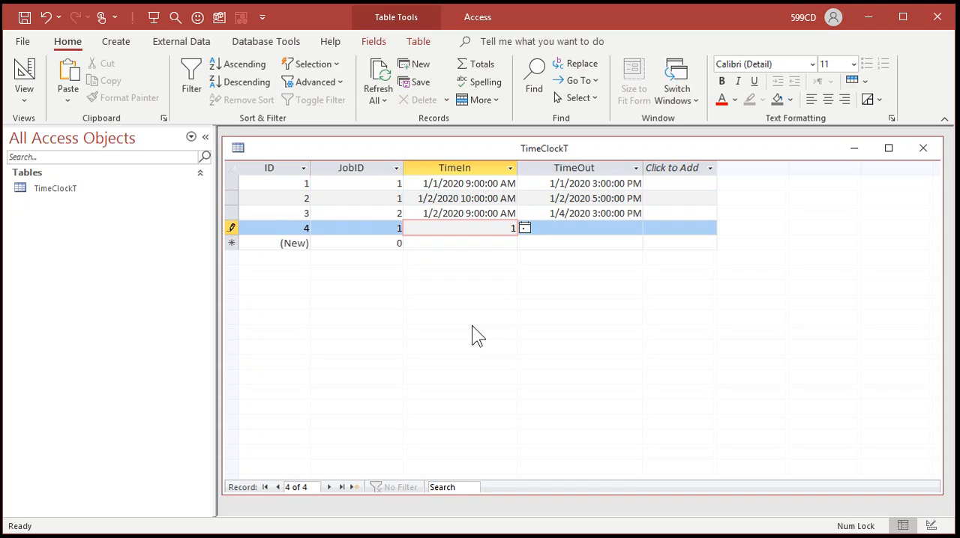
pyautogui.write('/6/2020 3:00:00 PM')
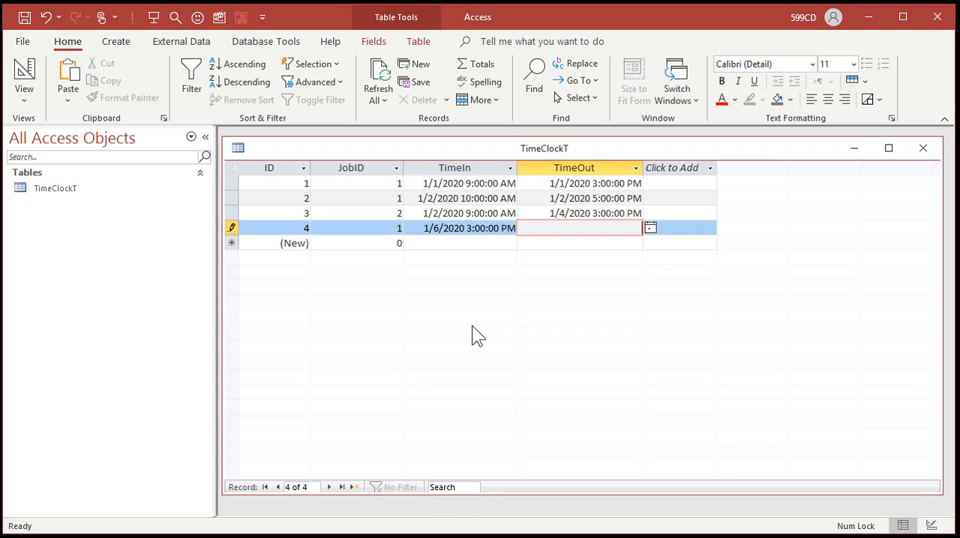
pyautogui.write('1/6/2020 5:30:00 PM')
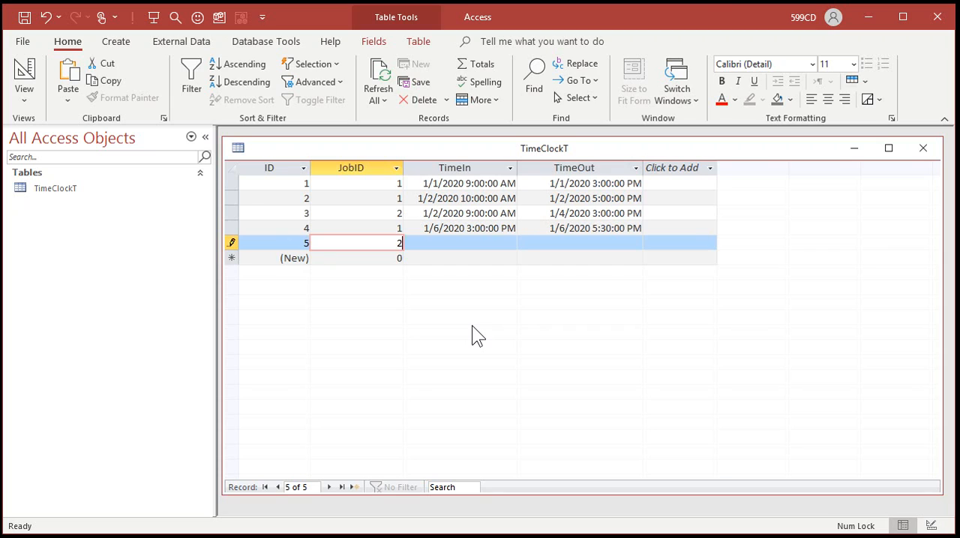
pyautogui.write('1/10/2020 9:00:00 AM')
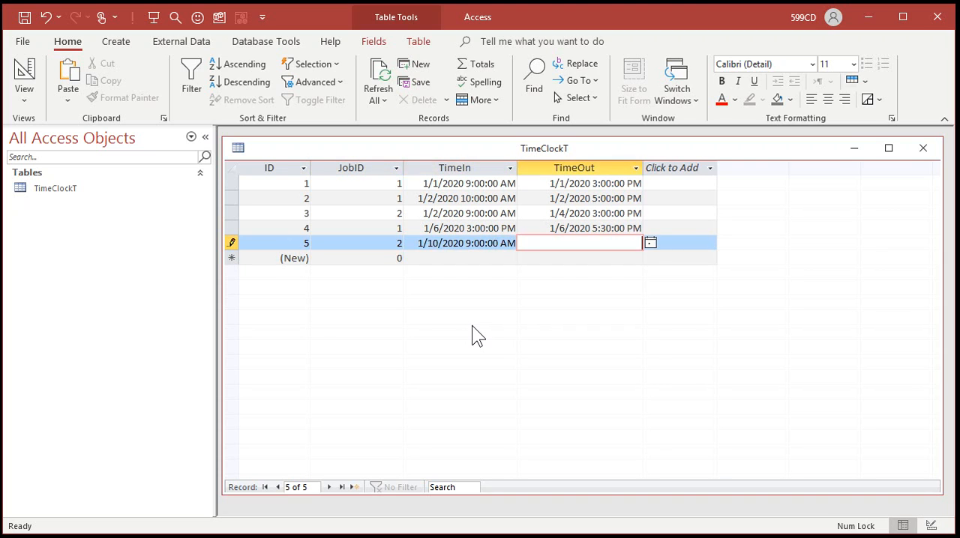
pyautogui.write('1/1')
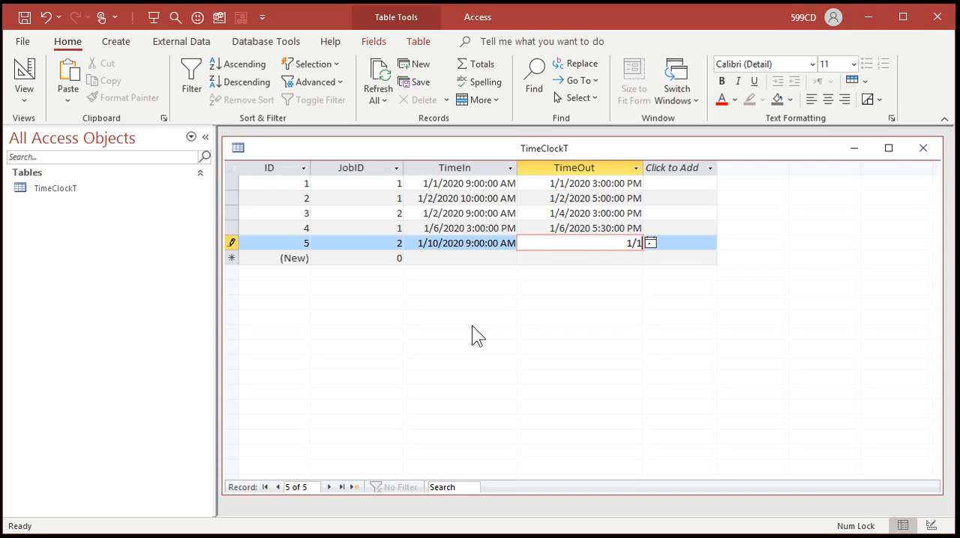
pyautogui.write('1/11 3pm')
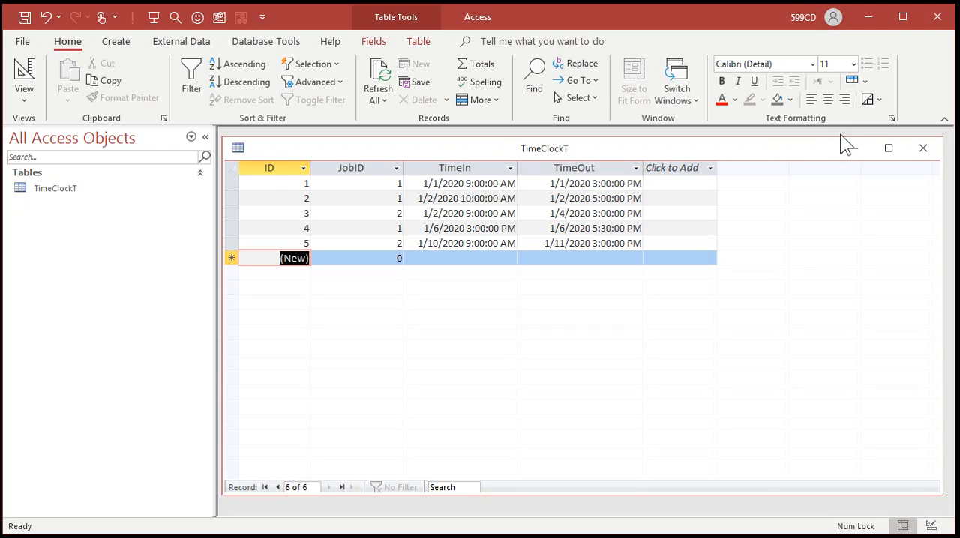
pyautogui.click(922, 148)
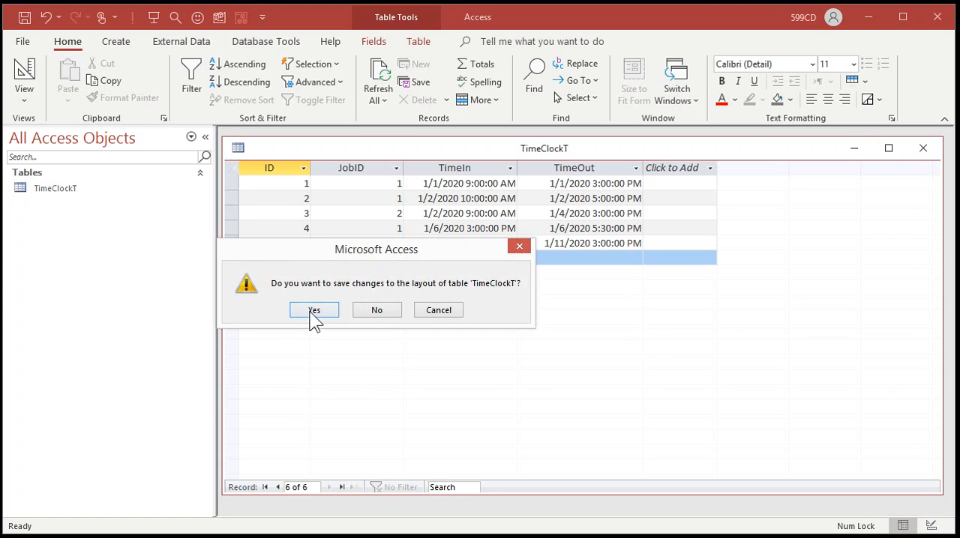
# Step: Keep the table layout changes and start a new query design on TimeClockT
pyautogui.click(314, 310)
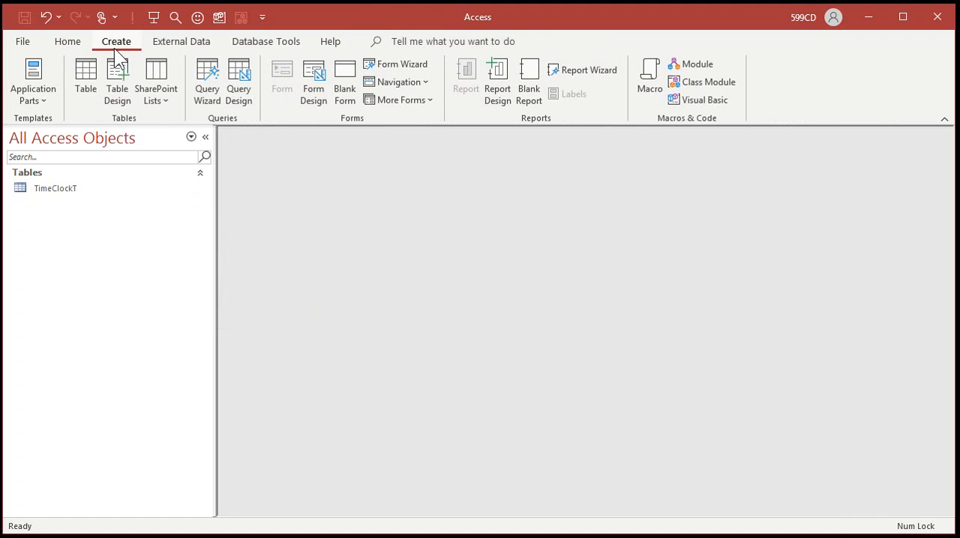
pyautogui.click(238, 75)
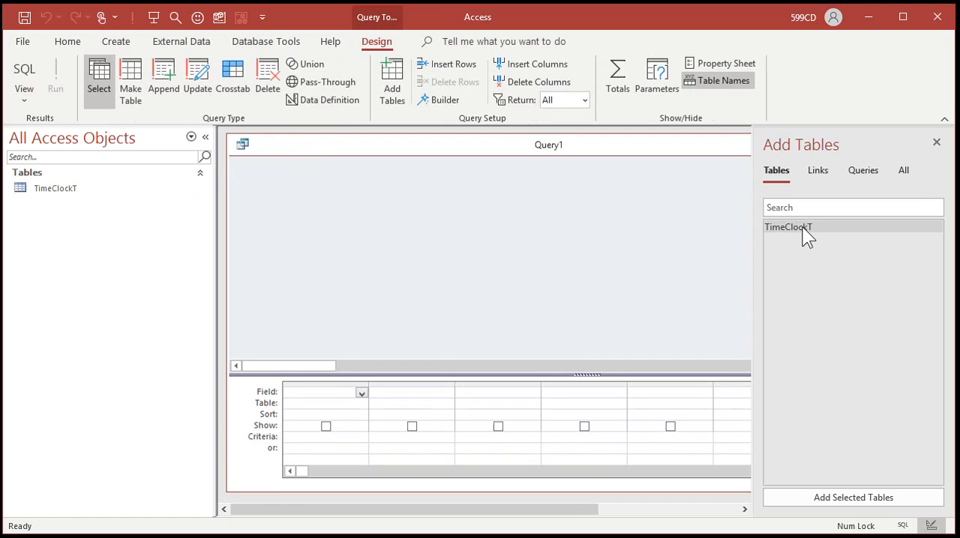
pyautogui.doubleClick(802, 227)
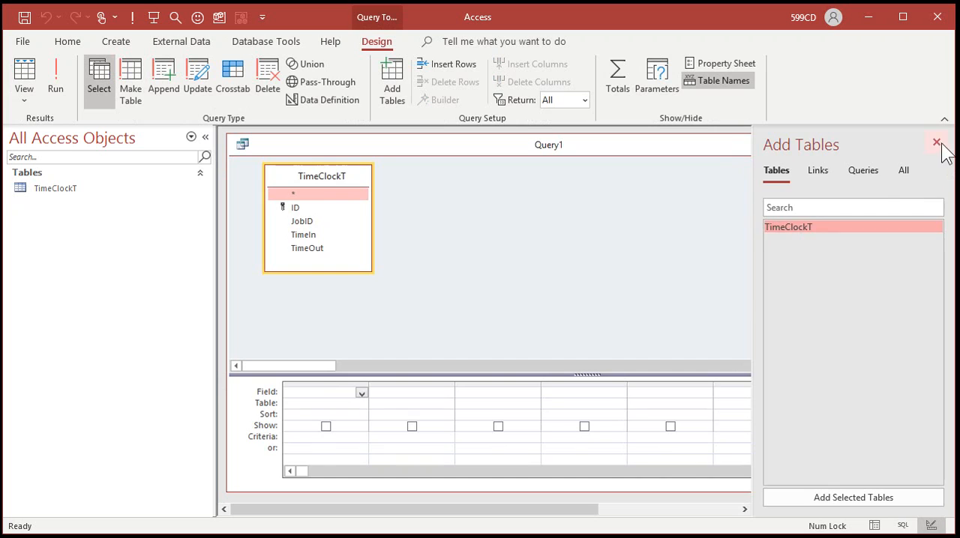
pyautogui.click(936, 143)
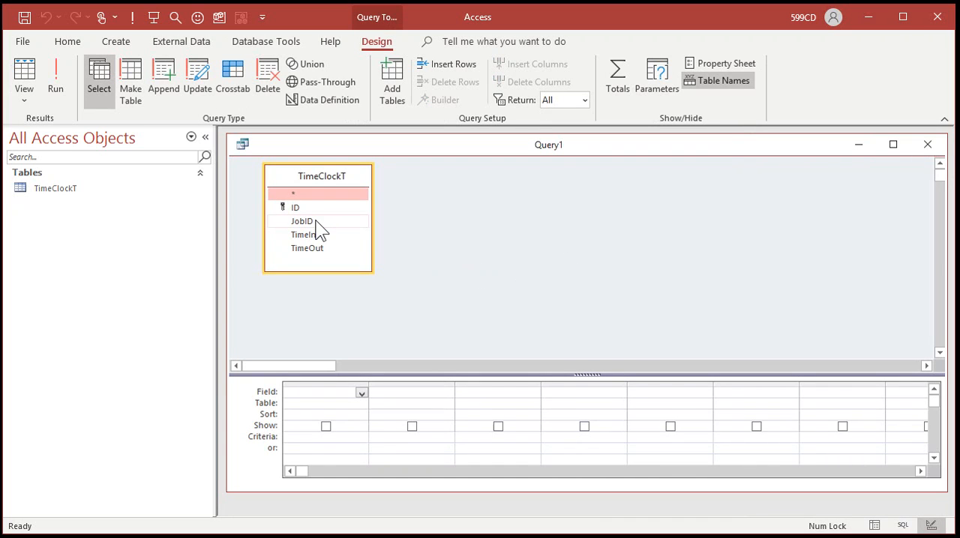
# Step: Add JobID, TimeIn and TimeOut to the grid and name the query TimeClockQ
pyautogui.doubleClick(302, 220)
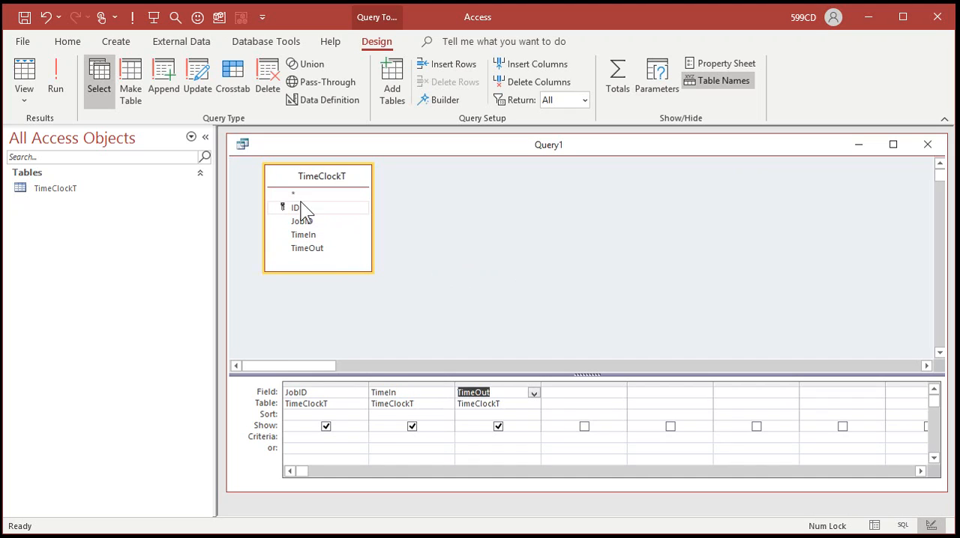
pyautogui.moveTo(538, 229)
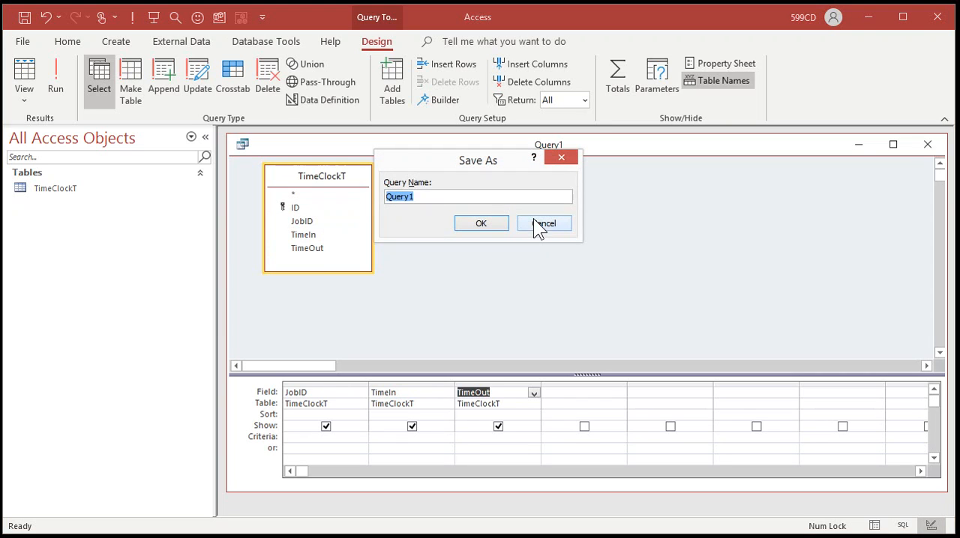
pyautogui.write('TimeCloc')
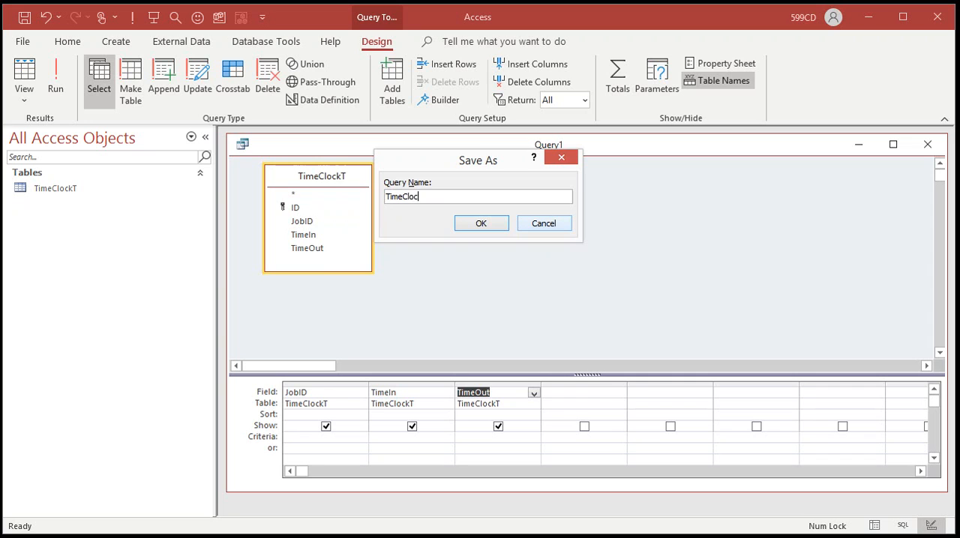
pyautogui.click(480, 223)
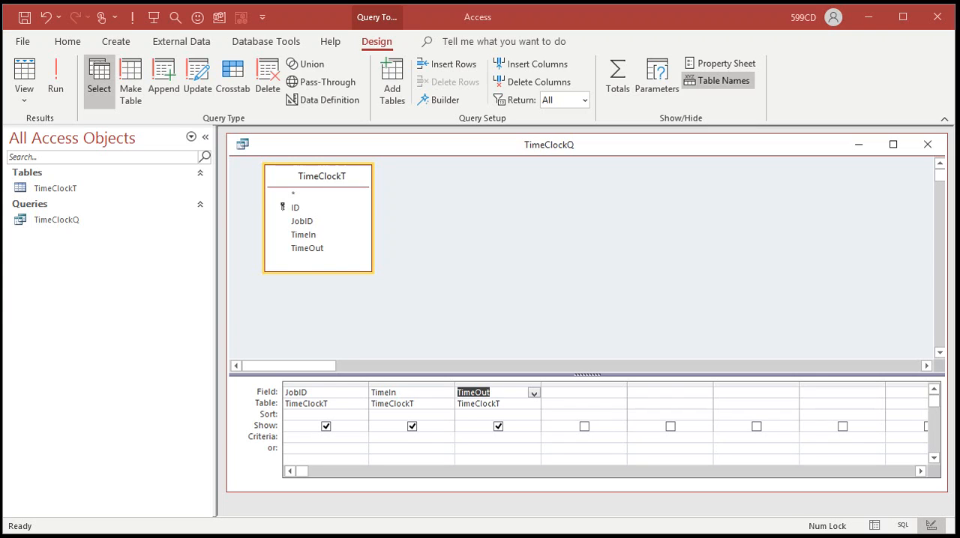
# Step: Begin typing a TotalMinutes field in the fourth grid column
pyautogui.click(580, 392)
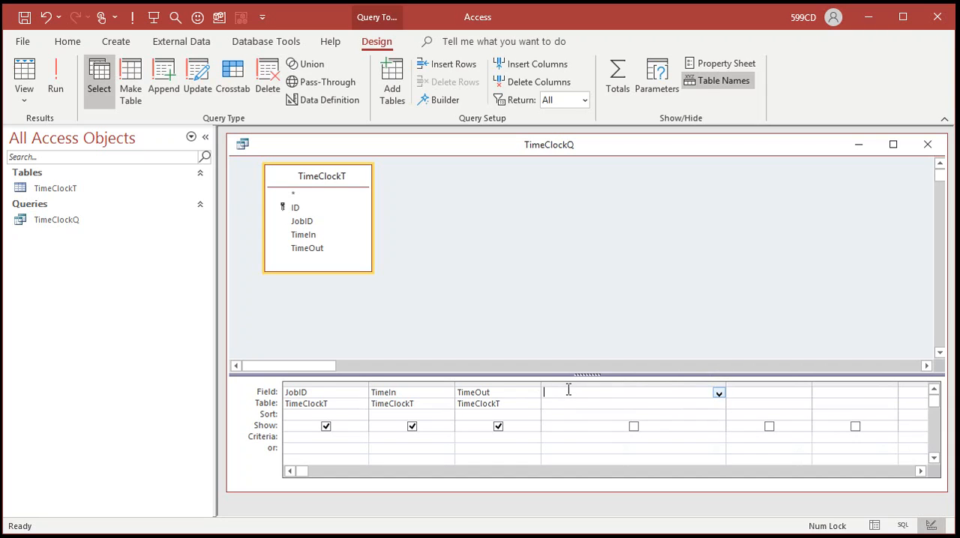
pyautogui.write('TotalMinutes: D')
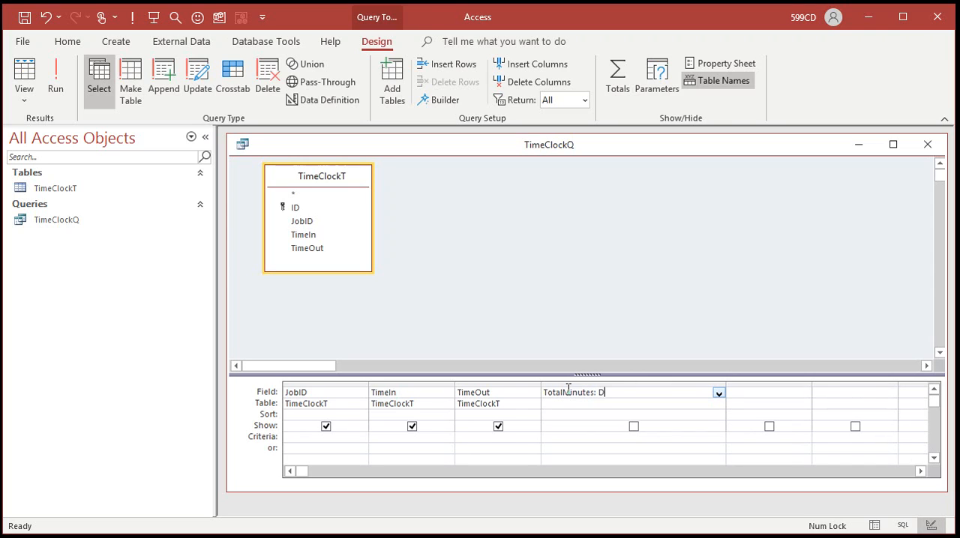
# Step: Complete the expression TotalMinutes: DateDiff("n",[TimeIn],[TimeOut])
pyautogui.write('ateDiff')
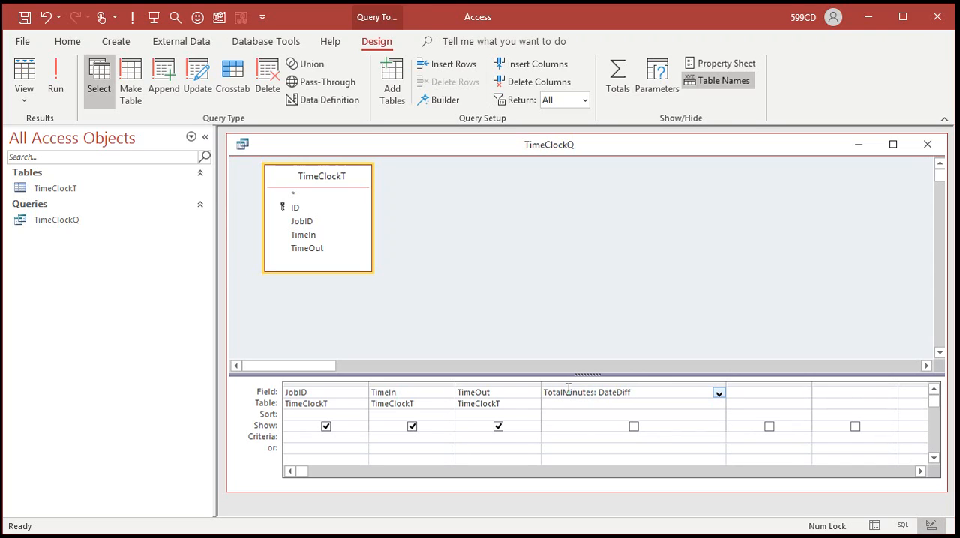
pyautogui.write('("n')
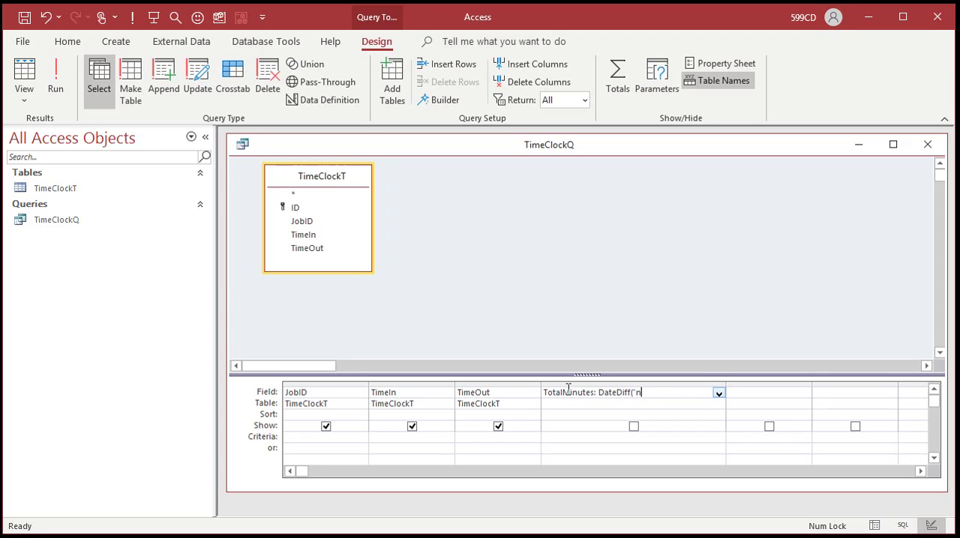
pyautogui.write('",')
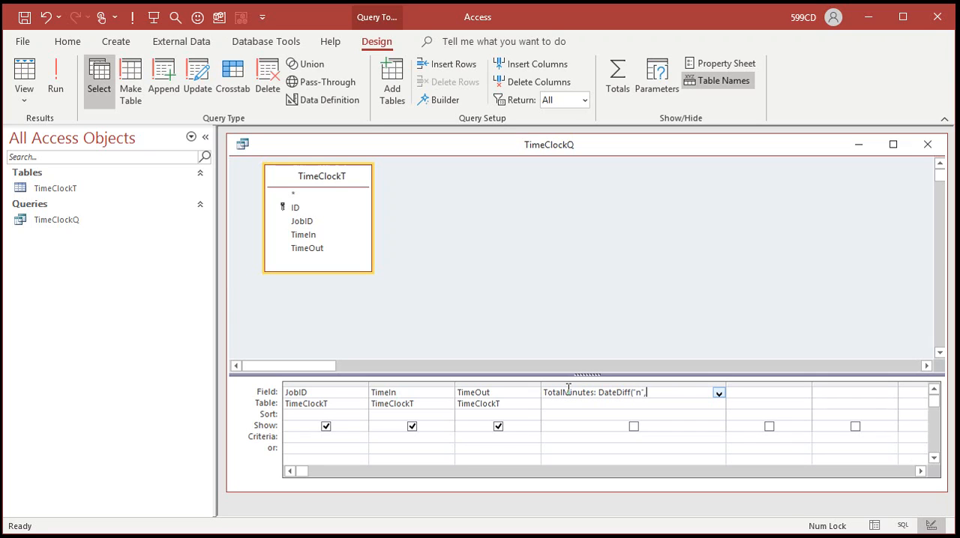
pyautogui.write('Time')
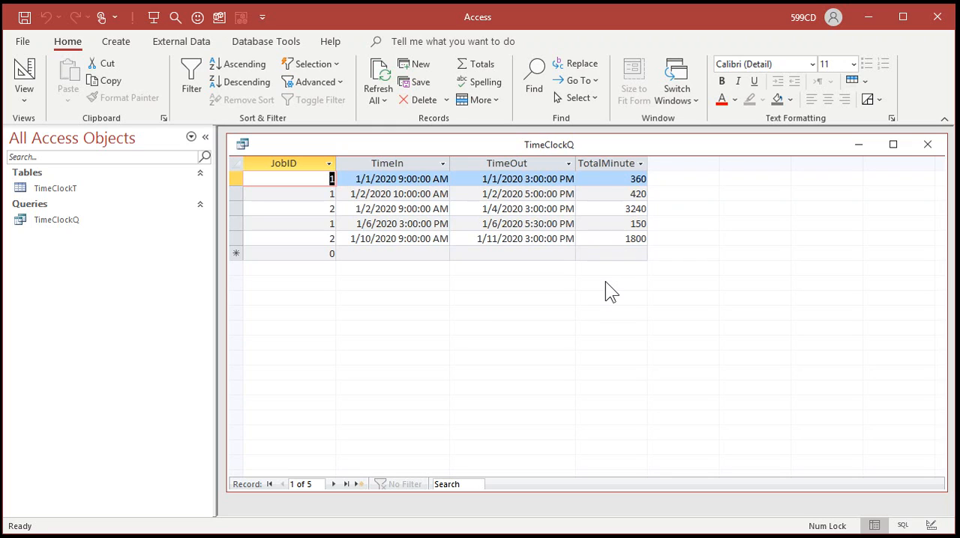
pyautogui.moveTo(616, 244)
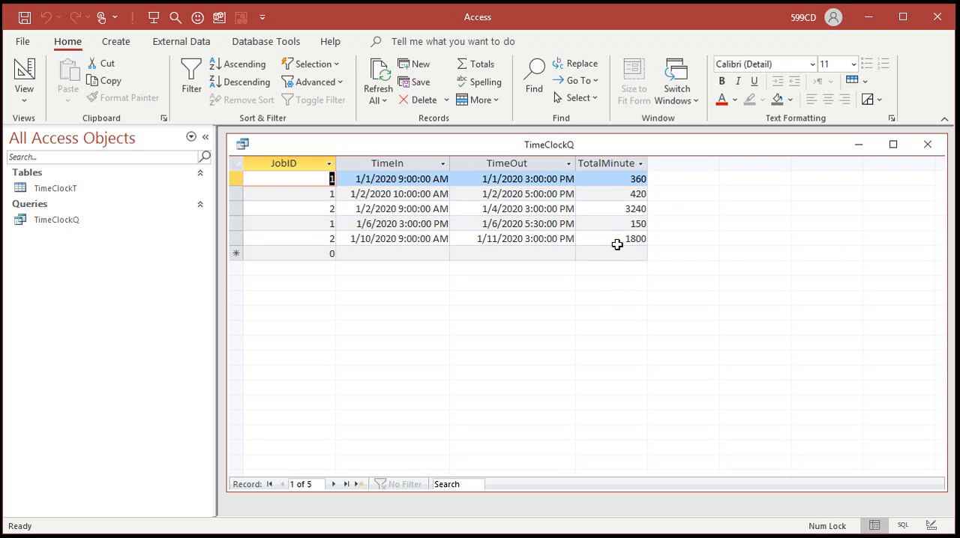
pyautogui.moveTo(600, 277)
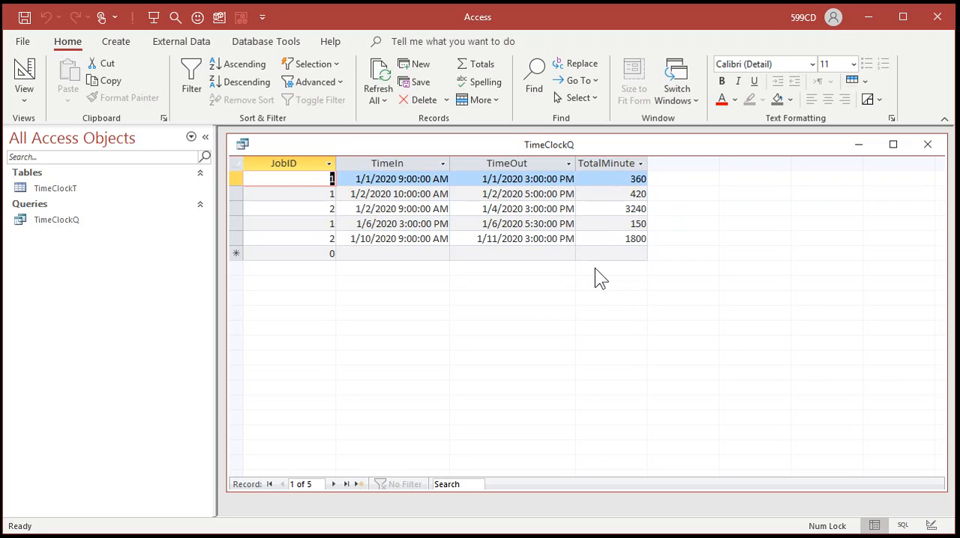
pyautogui.moveTo(596, 281)
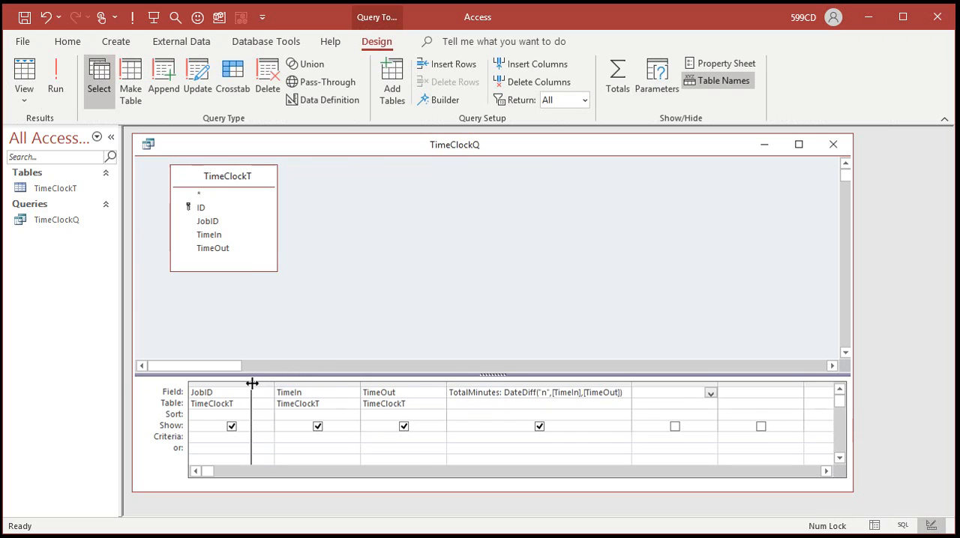
# Step: Narrow the JobID and TimeIn columns and add FractHours: TotalMinutes/60
pyautogui.moveTo(252, 384); pyautogui.dragTo(309, 384)
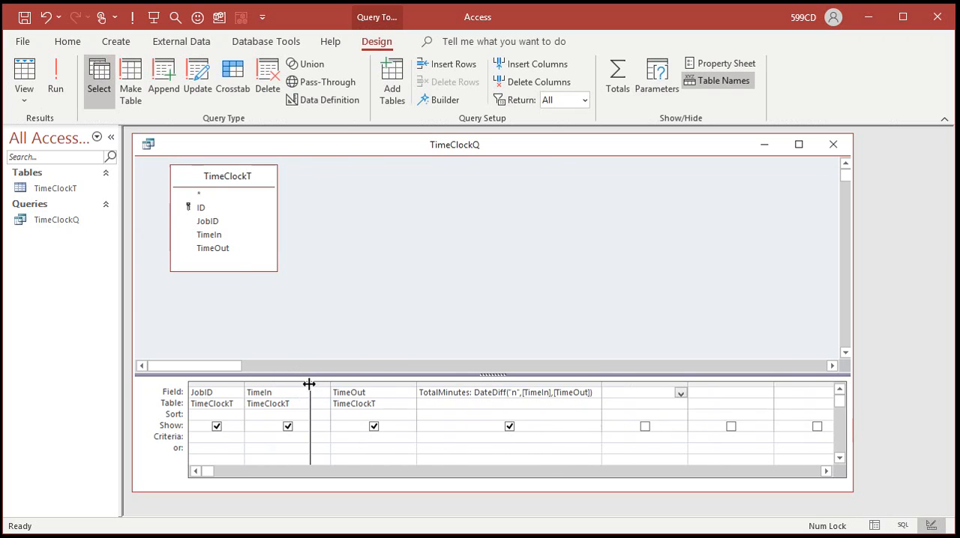
pyautogui.moveTo(310, 385); pyautogui.dragTo(364, 385)
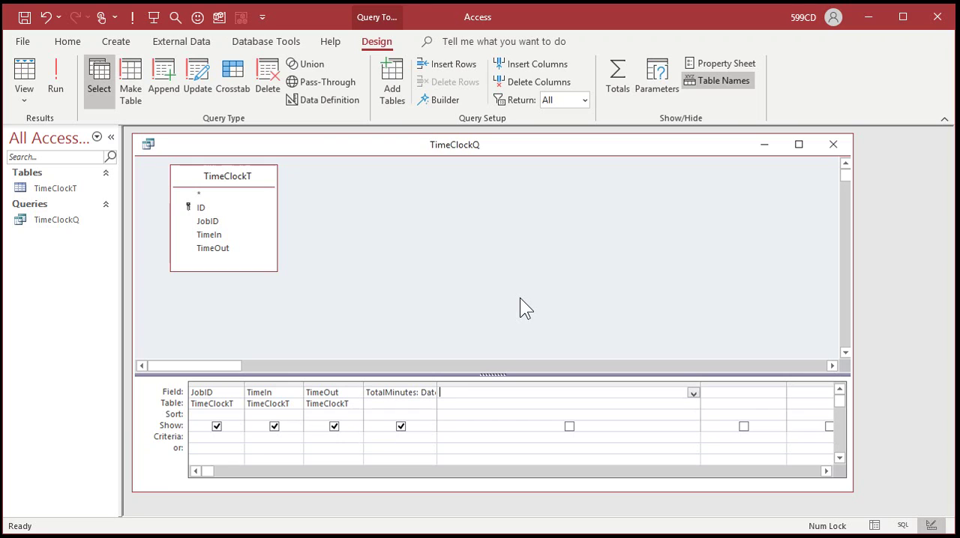
pyautogui.write('Fract')
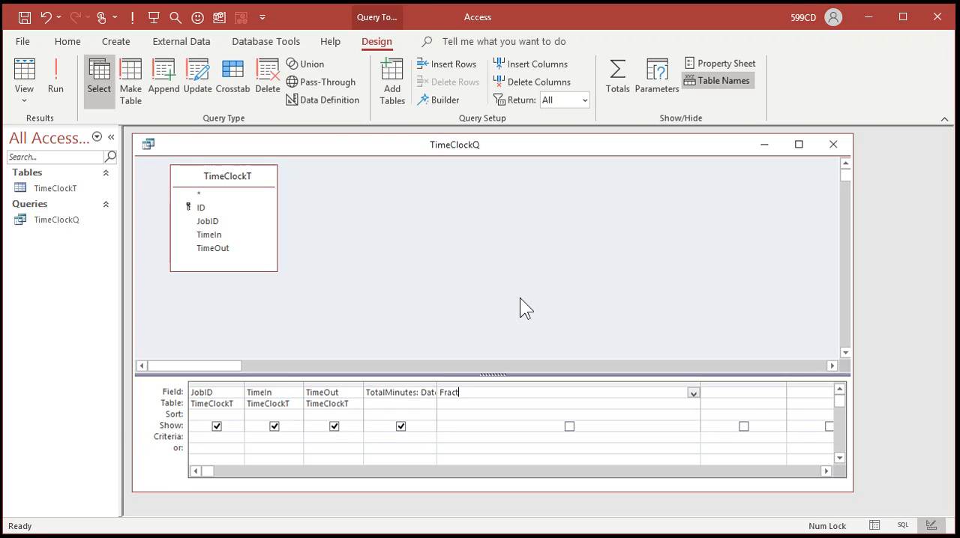
pyautogui.write('Hours:')
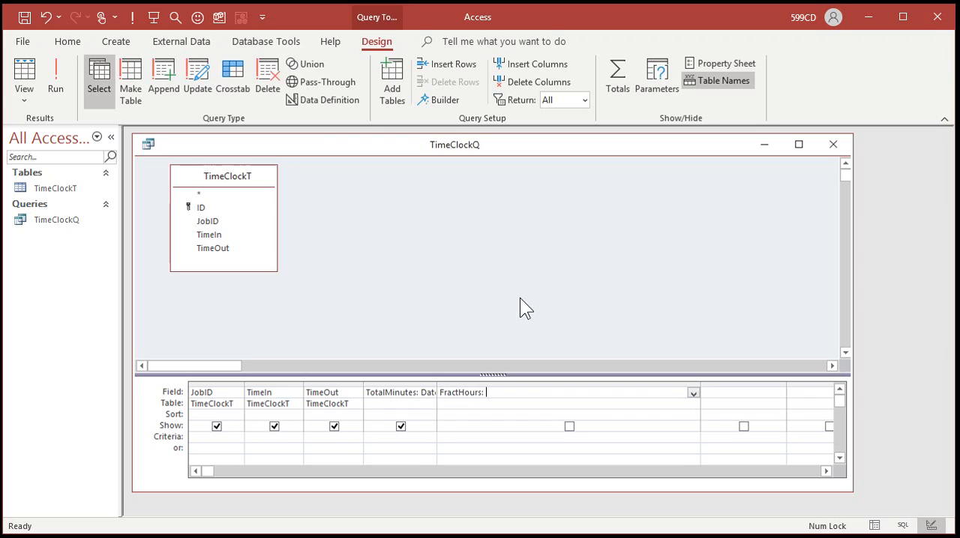
pyautogui.write('TotalMinute')
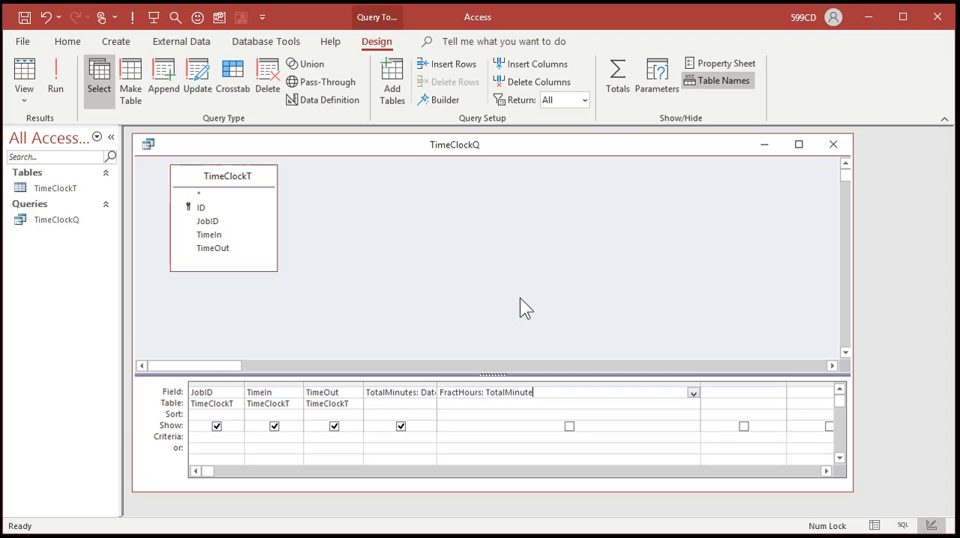
pyautogui.write('/60')
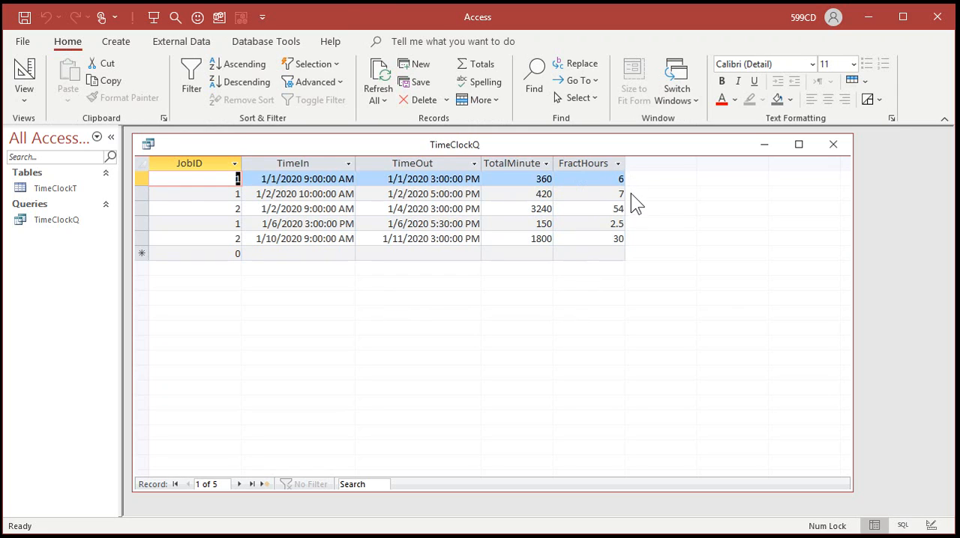
pyautogui.moveTo(649, 317)
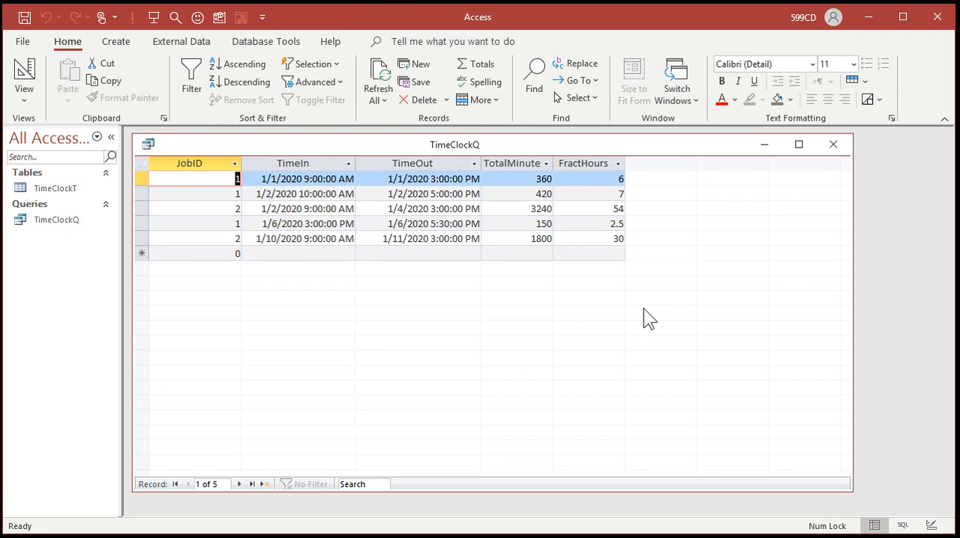
pyautogui.moveTo(463, 183)
pyautogui.write('1')
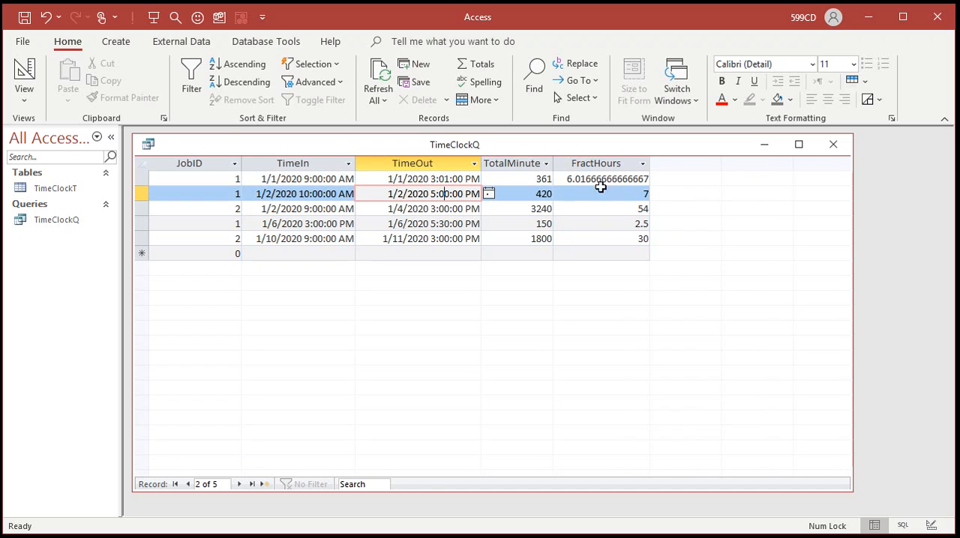
pyautogui.moveTo(590, 179)
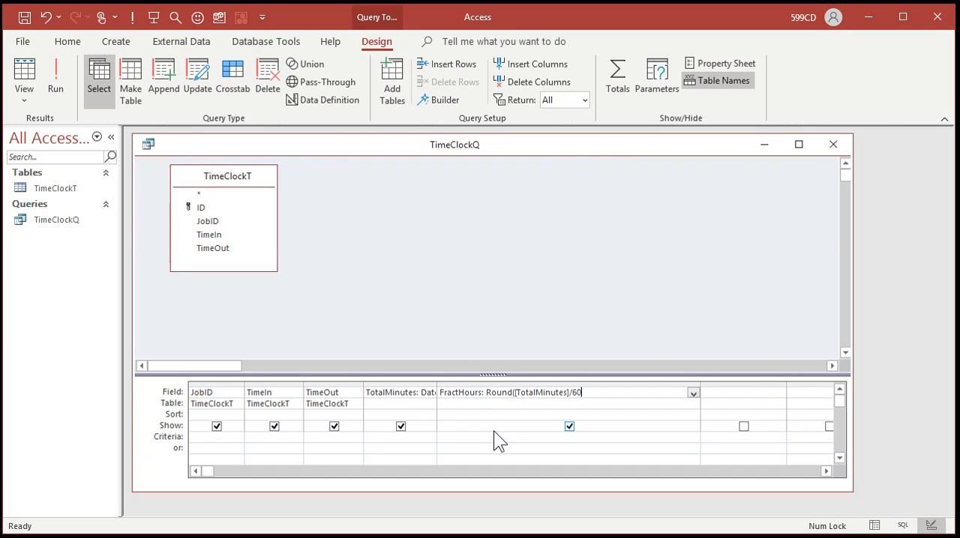
# Step: Wrap FractHours in Round(...,2) and run the query to see 6.25 hours
pyautogui.write(',1)')
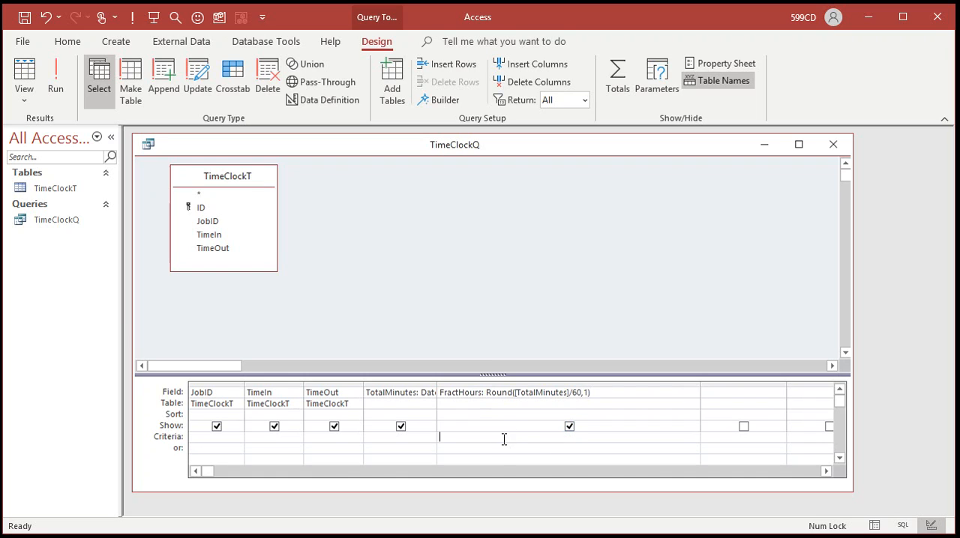
pyautogui.moveTo(71, 97)
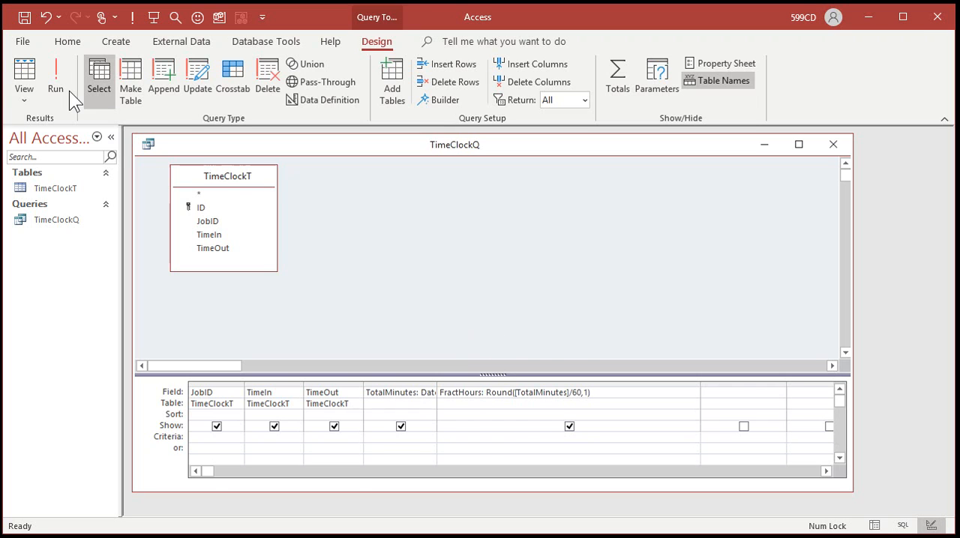
pyautogui.click(55, 69)
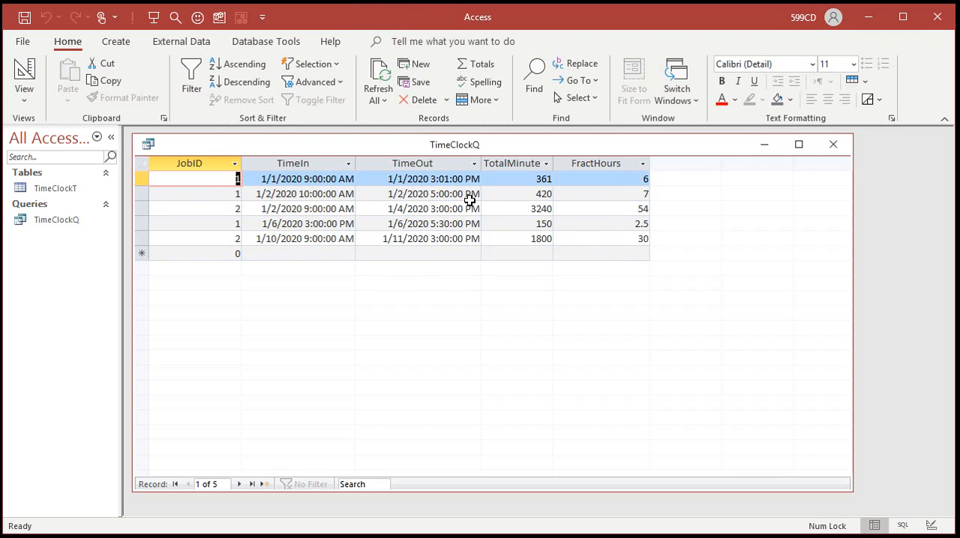
pyautogui.click(417, 178)
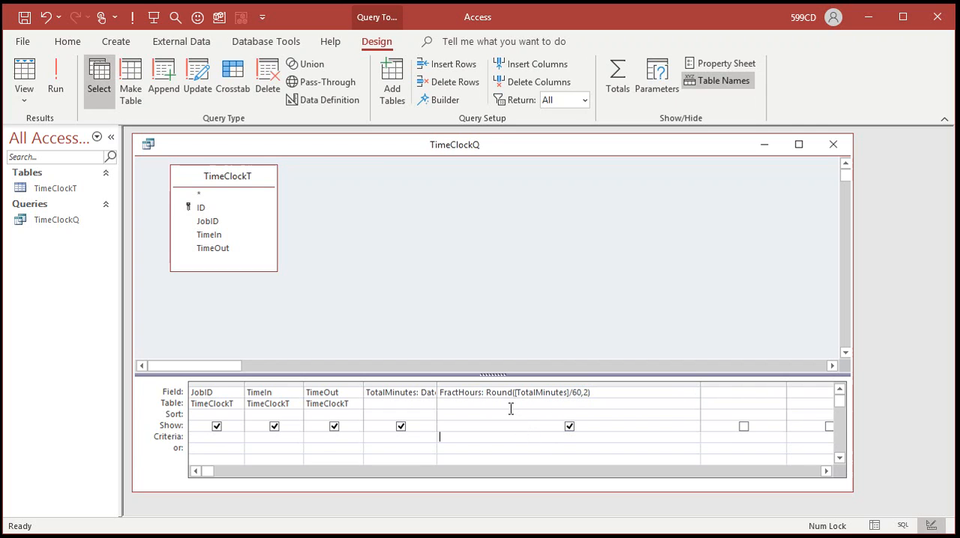
pyautogui.click(52, 71)
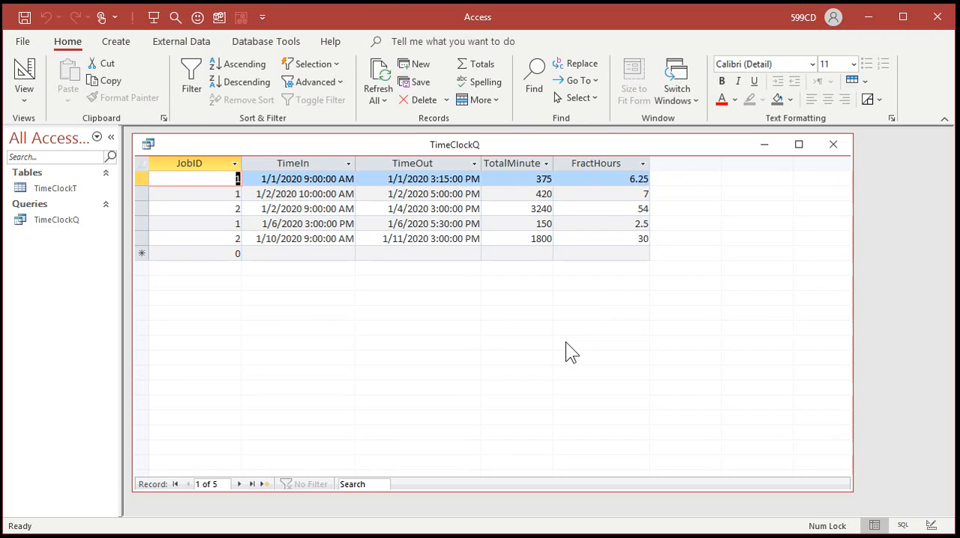
pyautogui.moveTo(599, 171)
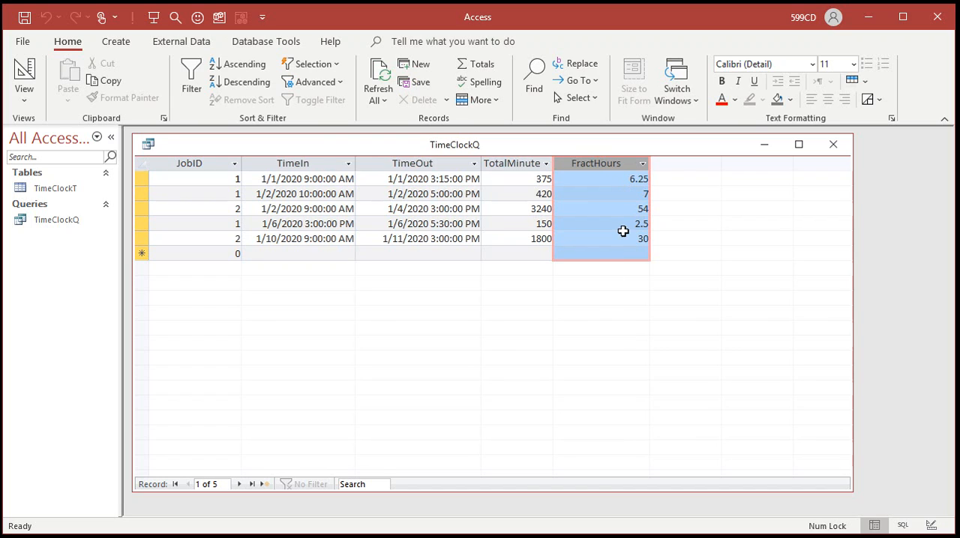
pyautogui.moveTo(618, 184)
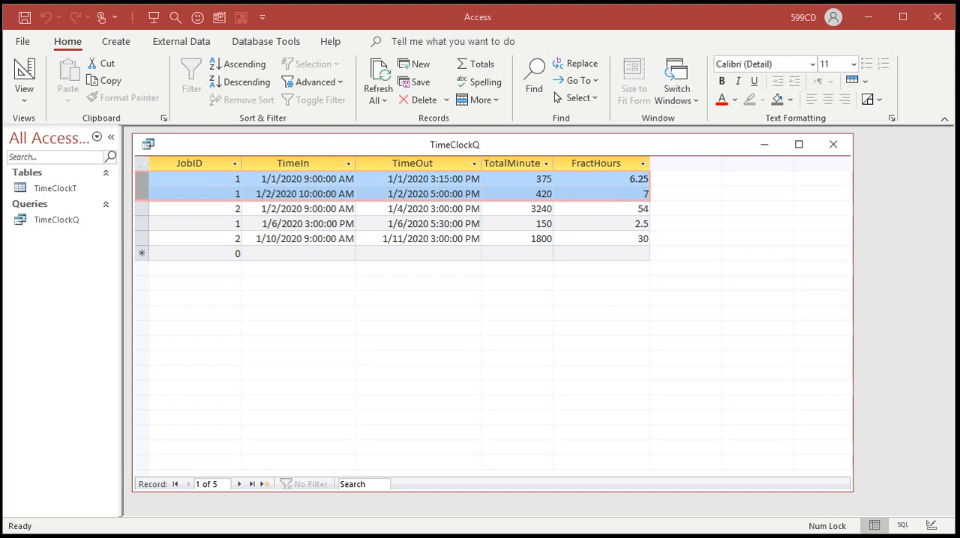
pyautogui.moveTo(362, 447)
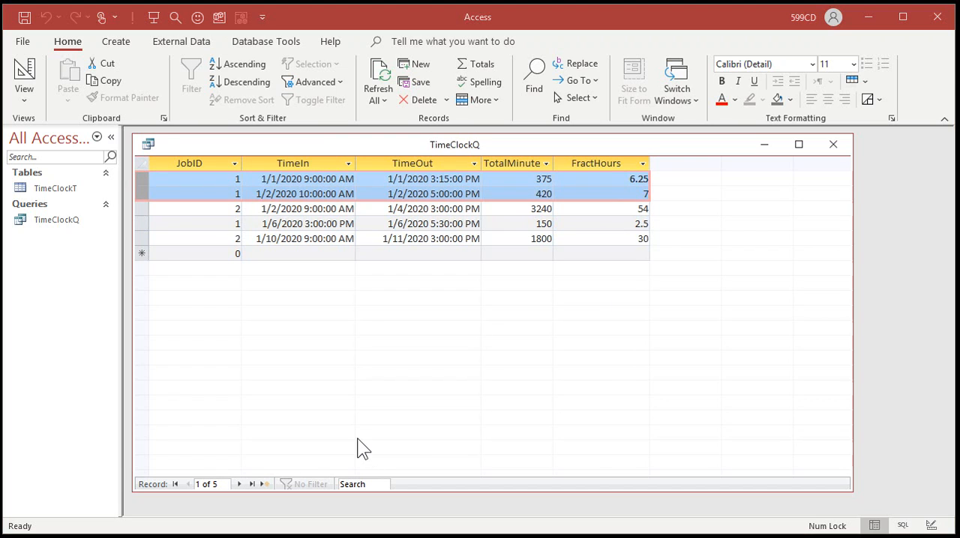
pyautogui.moveTo(660, 197)
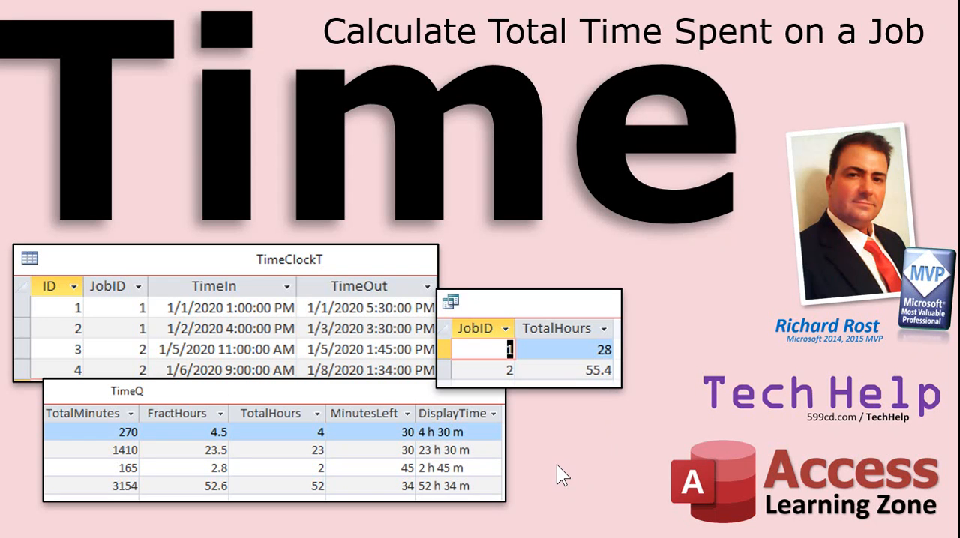
pyautogui.moveTo(454, 432)
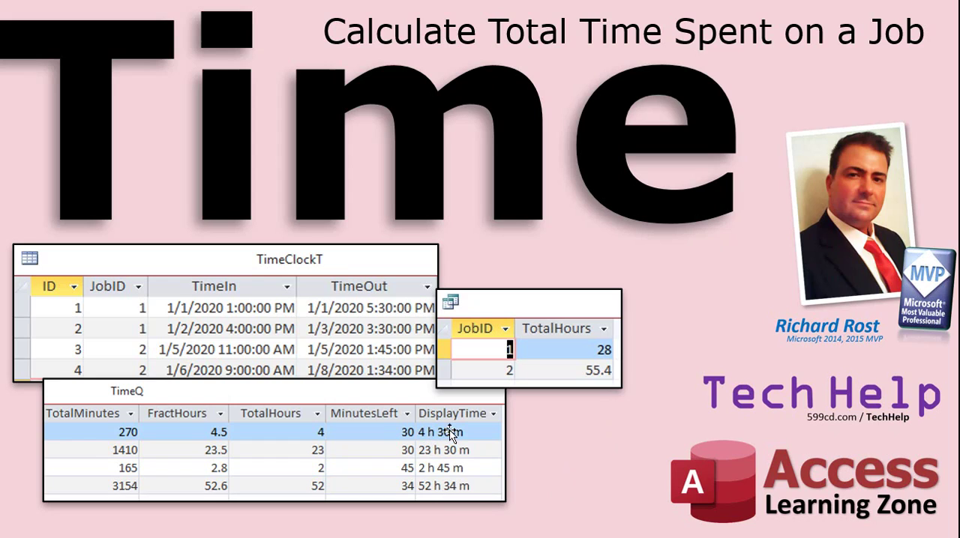
pyautogui.moveTo(443, 438)
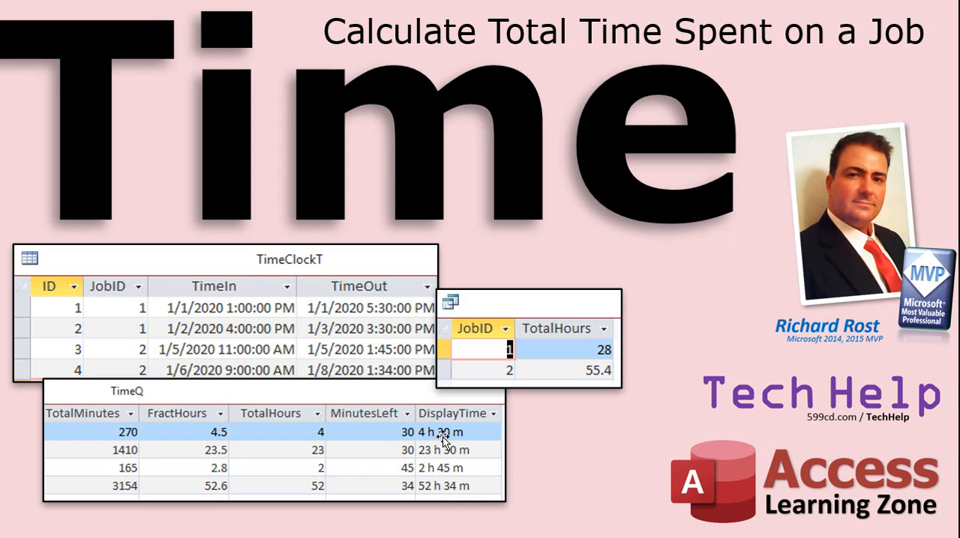
pyautogui.moveTo(452, 456)
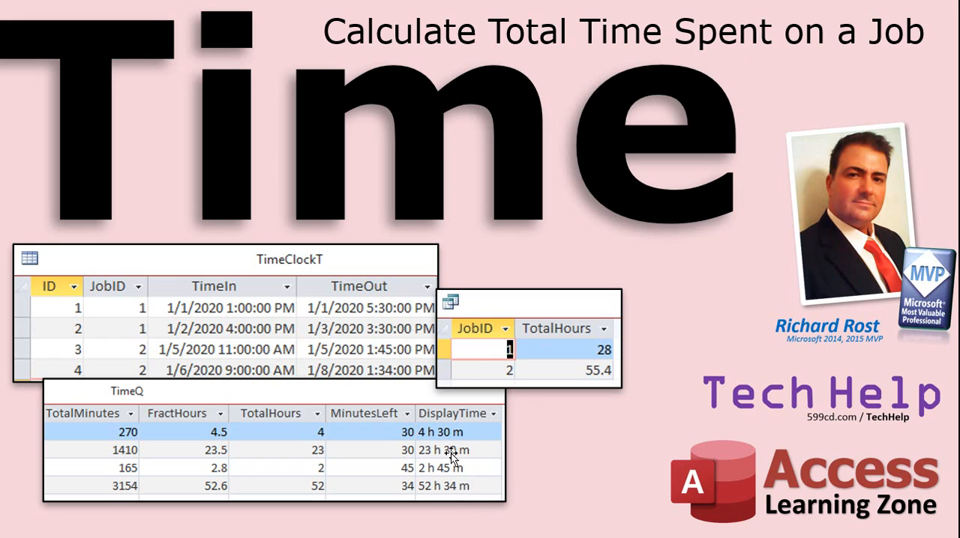
pyautogui.moveTo(290, 471)
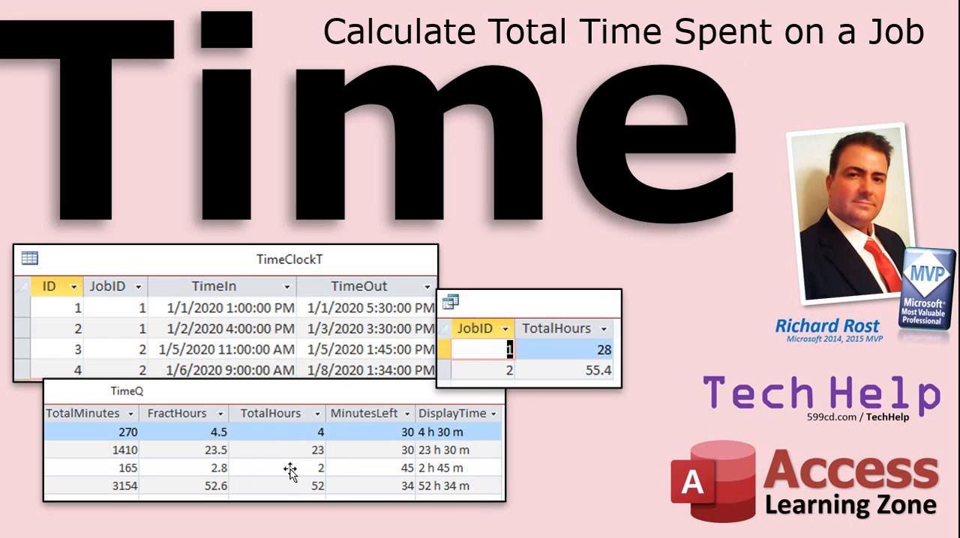
pyautogui.moveTo(224, 432)
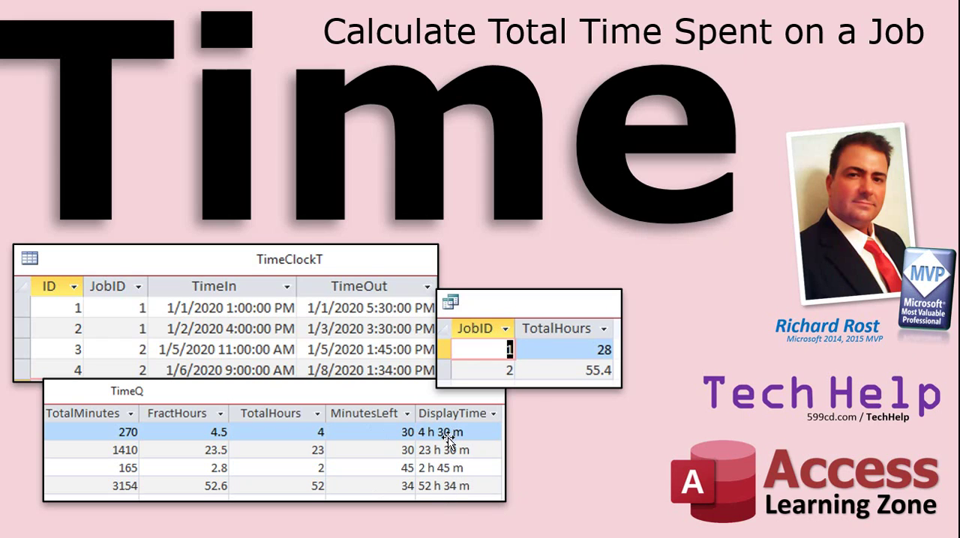
pyautogui.moveTo(469, 475)
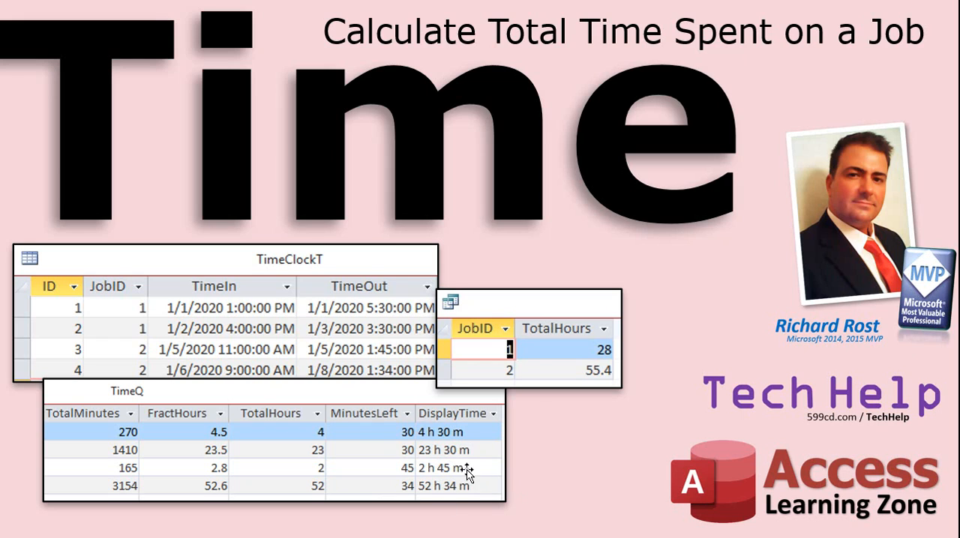
pyautogui.moveTo(473, 477)
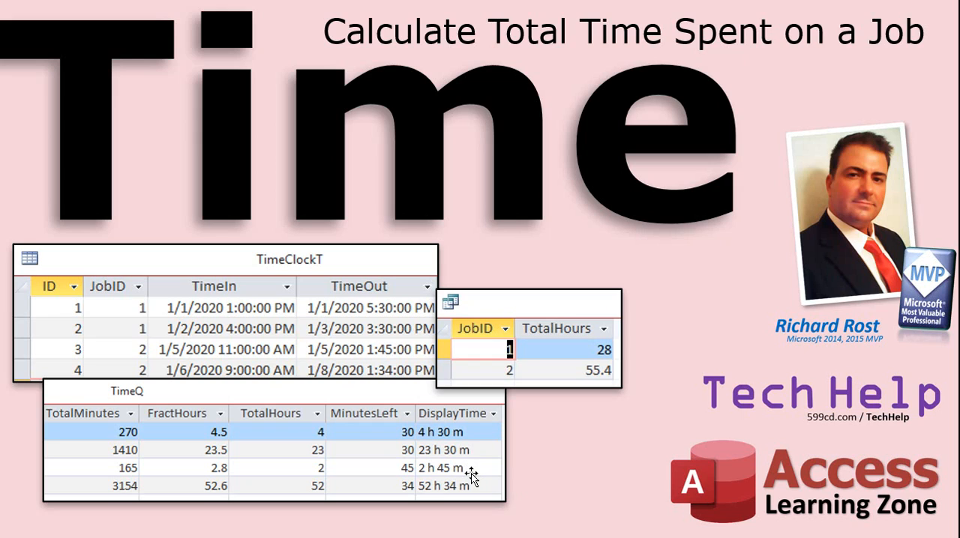
pyautogui.moveTo(565, 447)
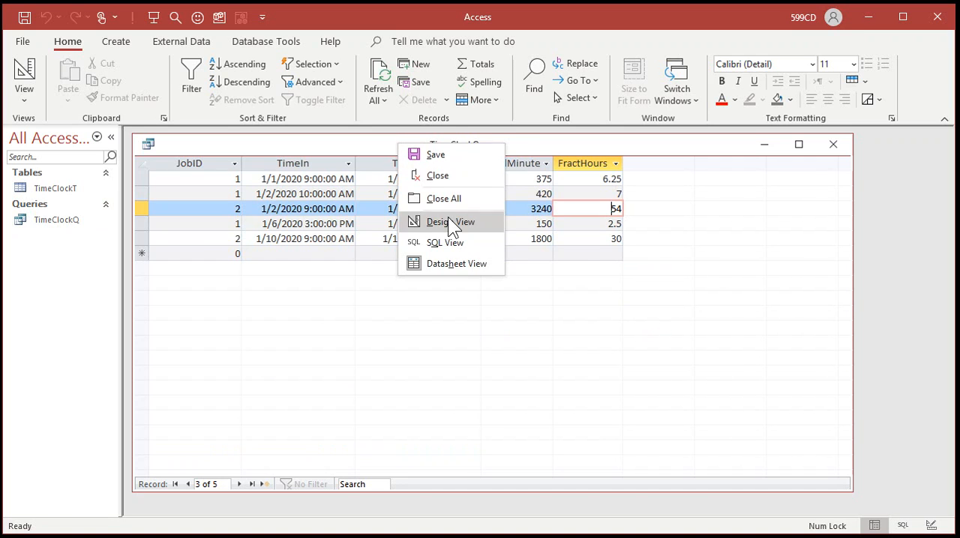
# Step: Add the field TotalHours: [TotalMinutes]\60 and run the query showing whole hours
pyautogui.click(445, 222)
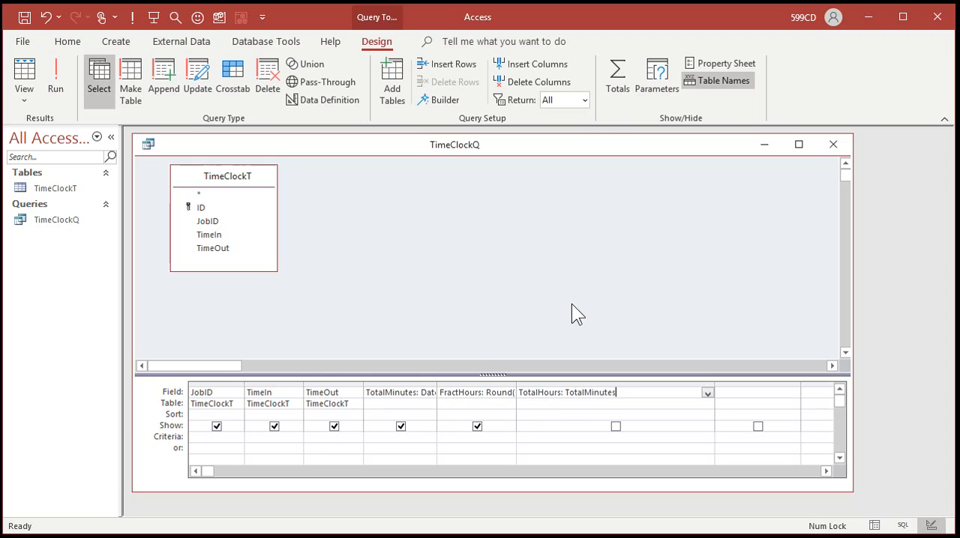
pyautogui.write('\\')
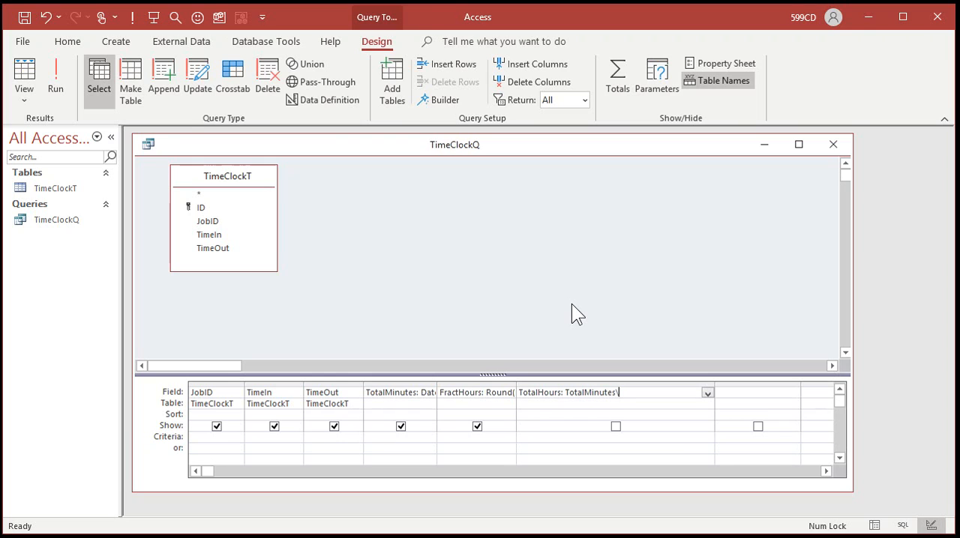
pyautogui.write('60')
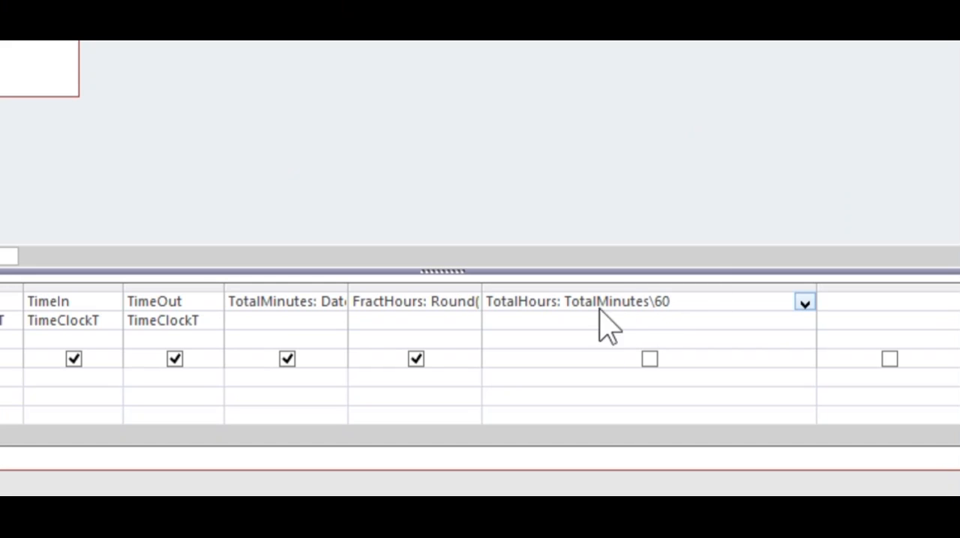
pyautogui.moveTo(653, 334)
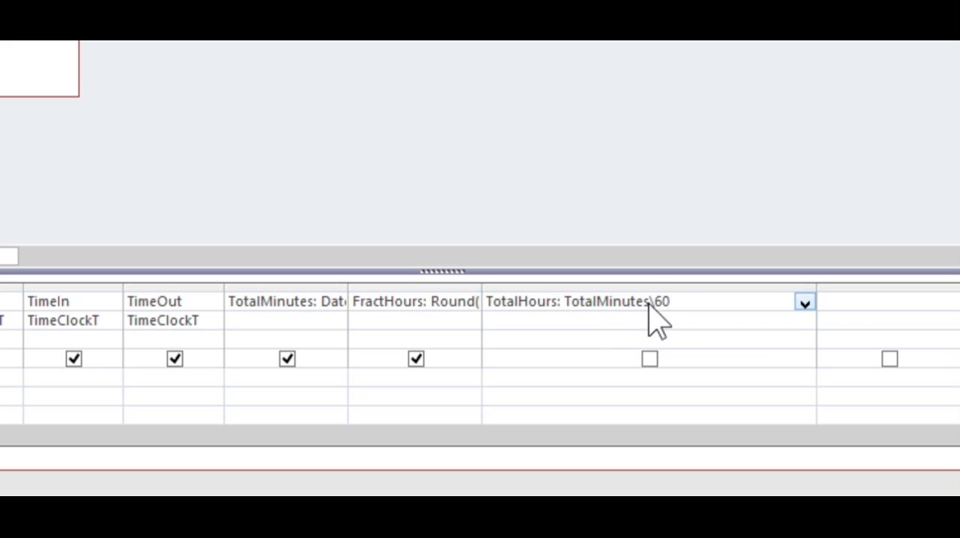
pyautogui.moveTo(663, 338)
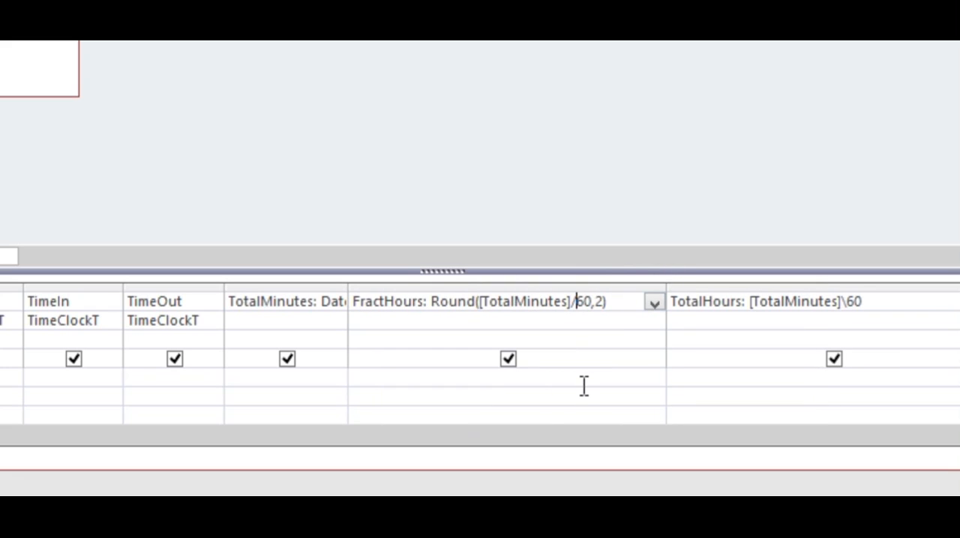
pyautogui.click(834, 358)
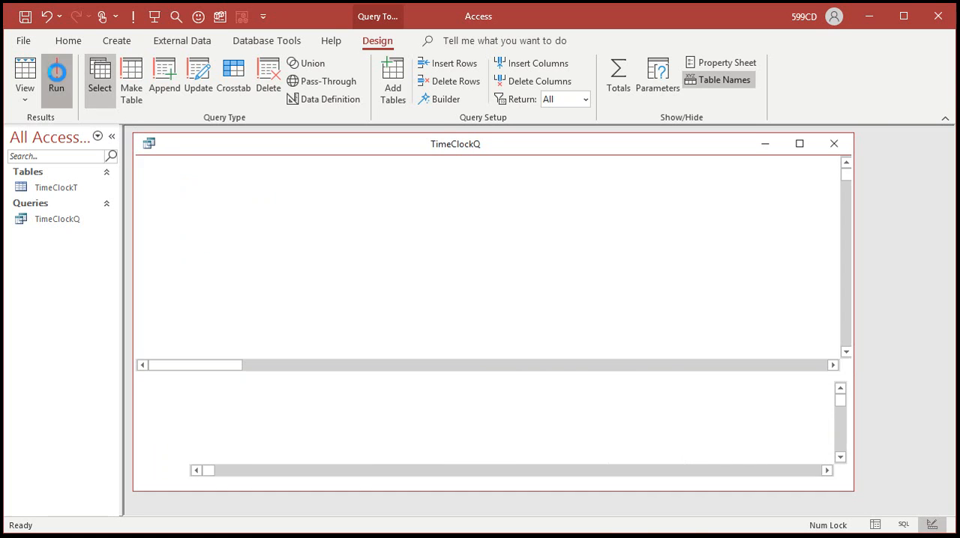
pyautogui.click(56, 67)
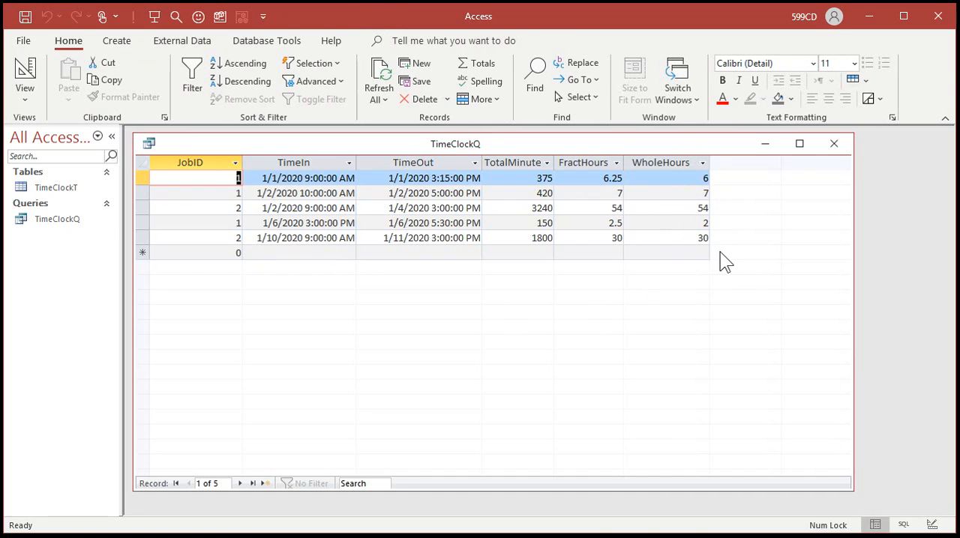
pyautogui.moveTo(653, 217)
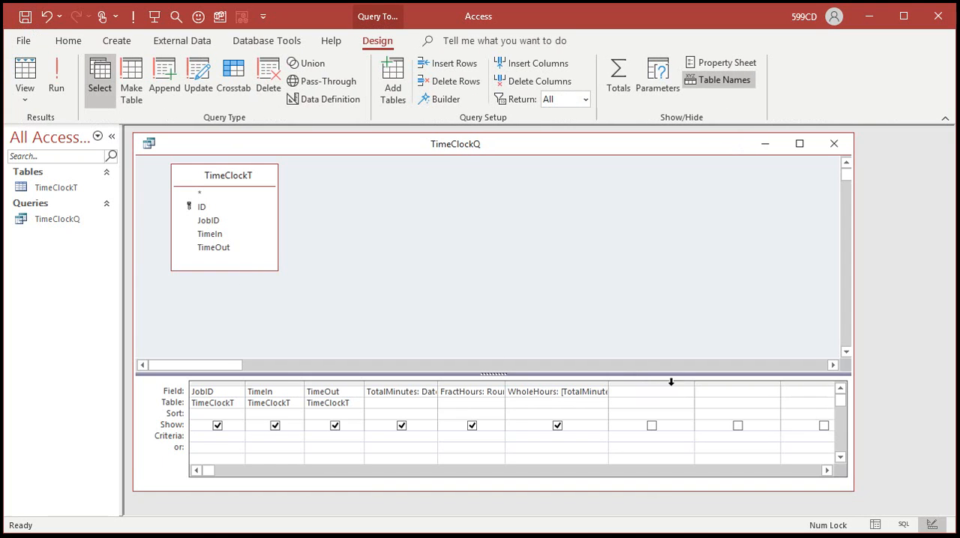
# Step: Add MinutesLeft: [TotalMinutes]-([WholeHours]*60), run it, and return to Design View
pyautogui.click(690, 392)
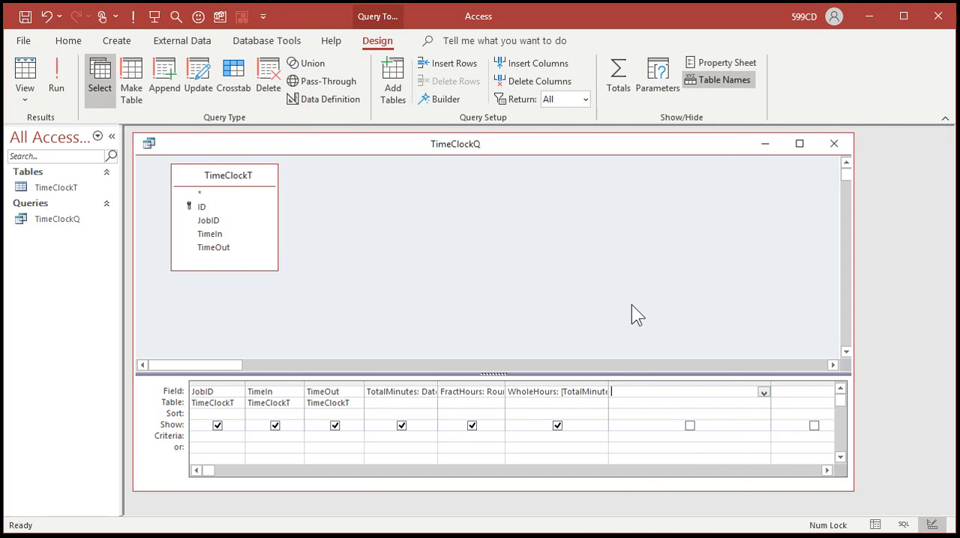
pyautogui.moveTo(616, 324)
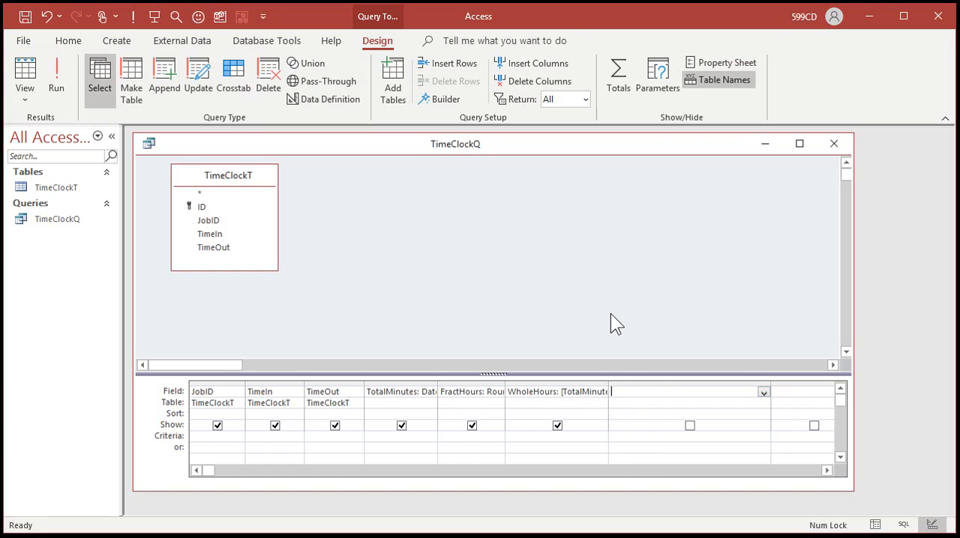
pyautogui.write('MinutesLeft: [Totalminutes]-([WholeHours')
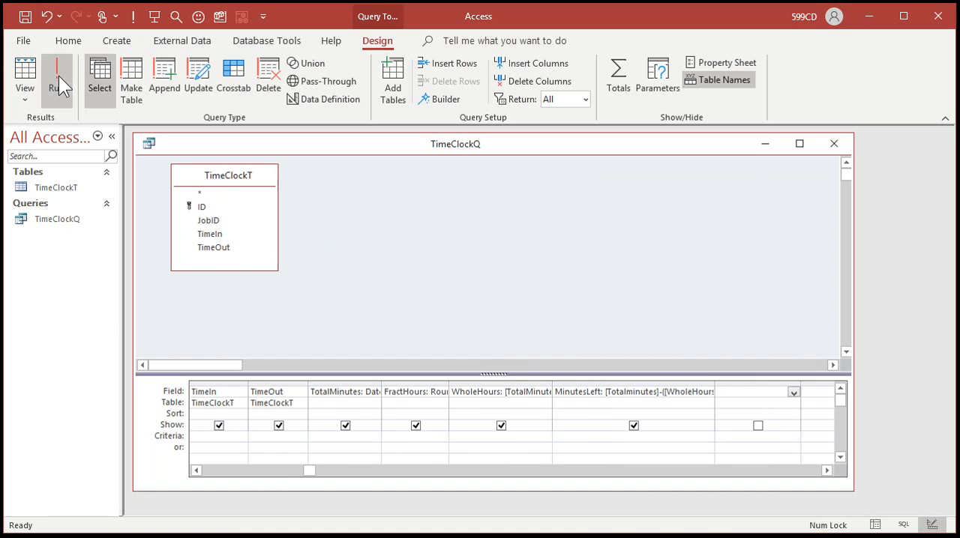
pyautogui.click(57, 71)
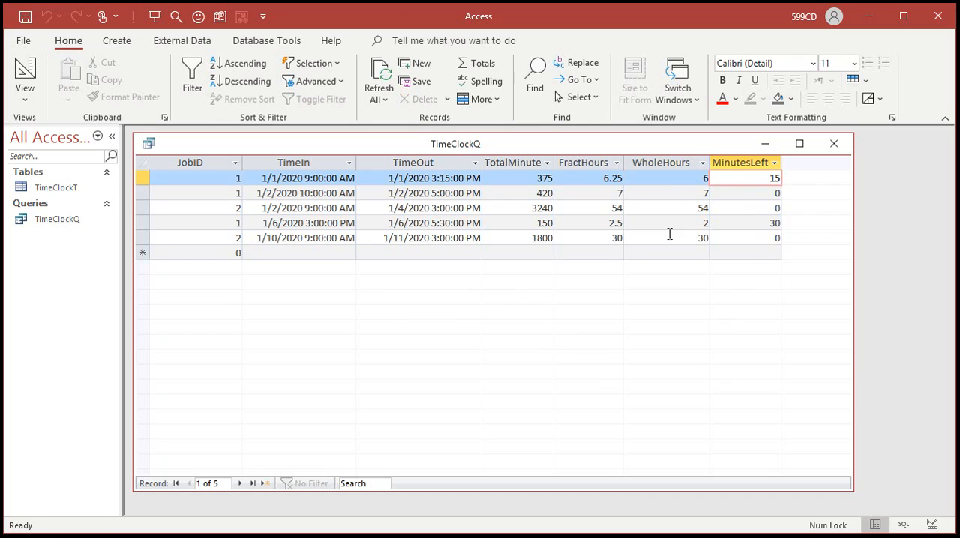
pyautogui.click(666, 222)
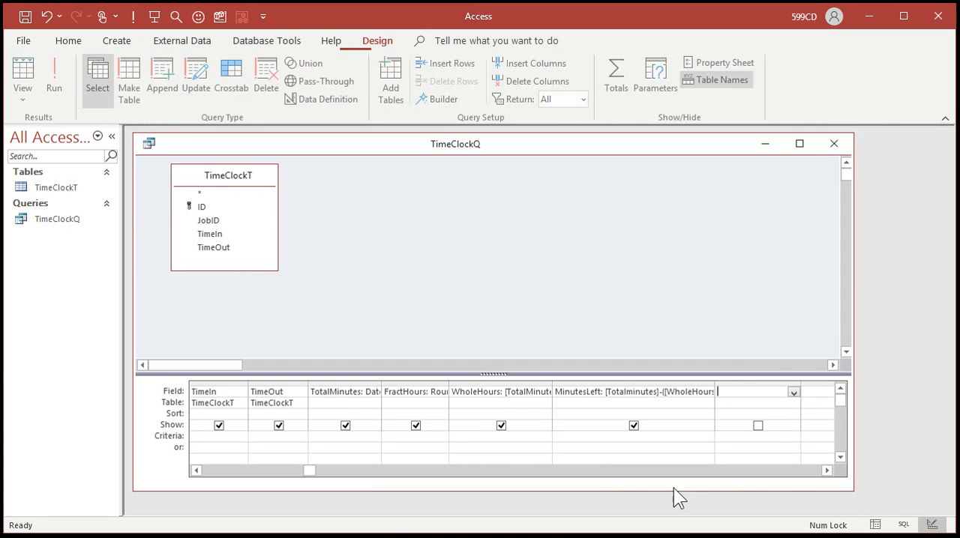
pyautogui.click(829, 471)
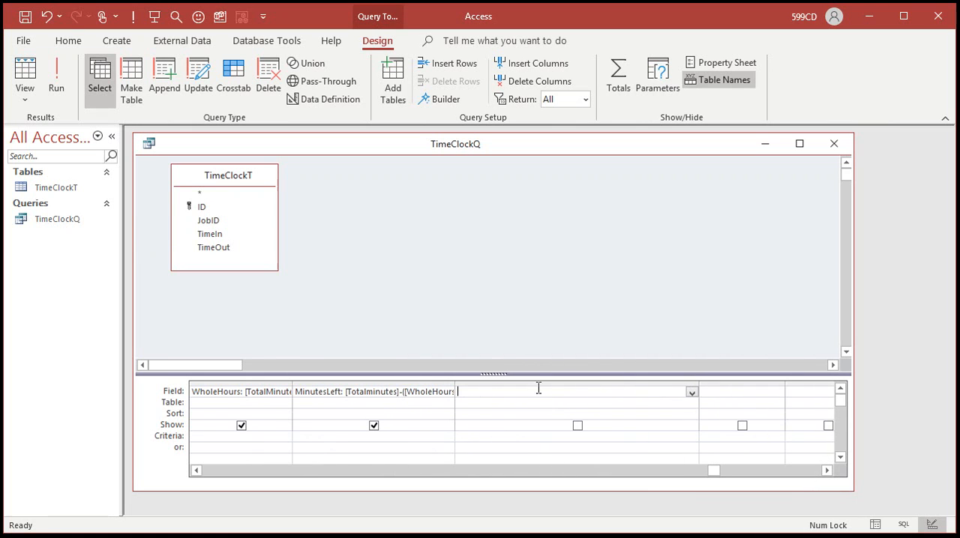
pyautogui.moveTo(489, 457)
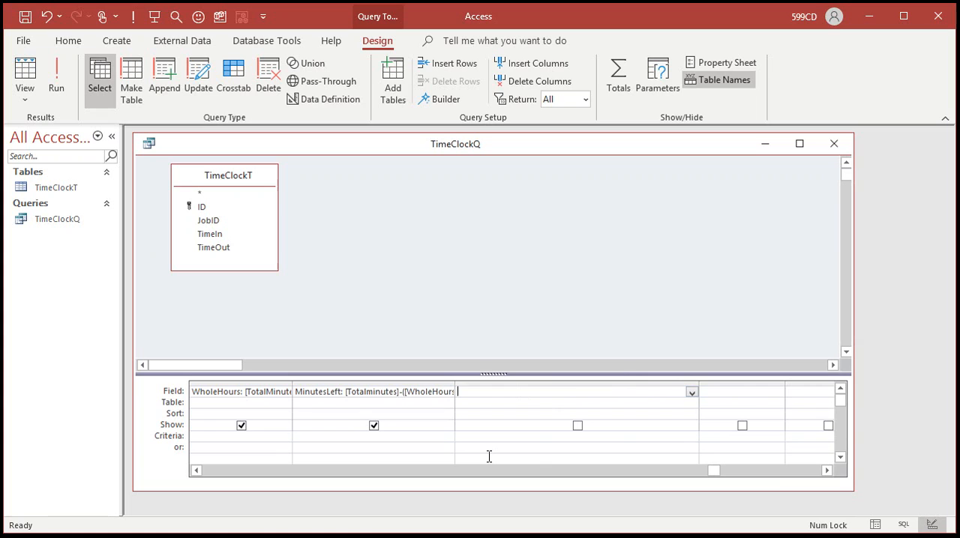
# Step: Add DisplayTime1: WholeHours & " hours, " & MinutesLeft & " minutes" and run the query
pyautogui.write('Dispa')
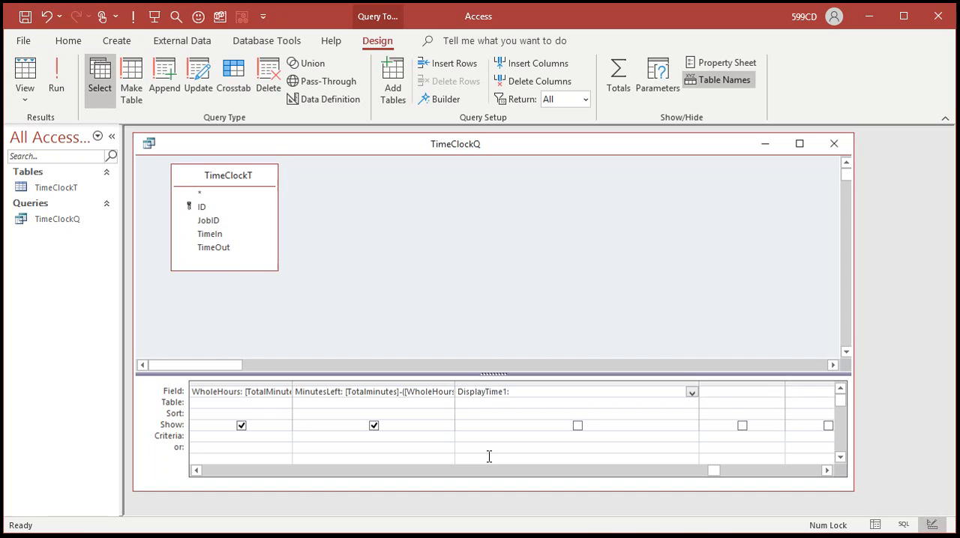
pyautogui.moveTo(541, 453)
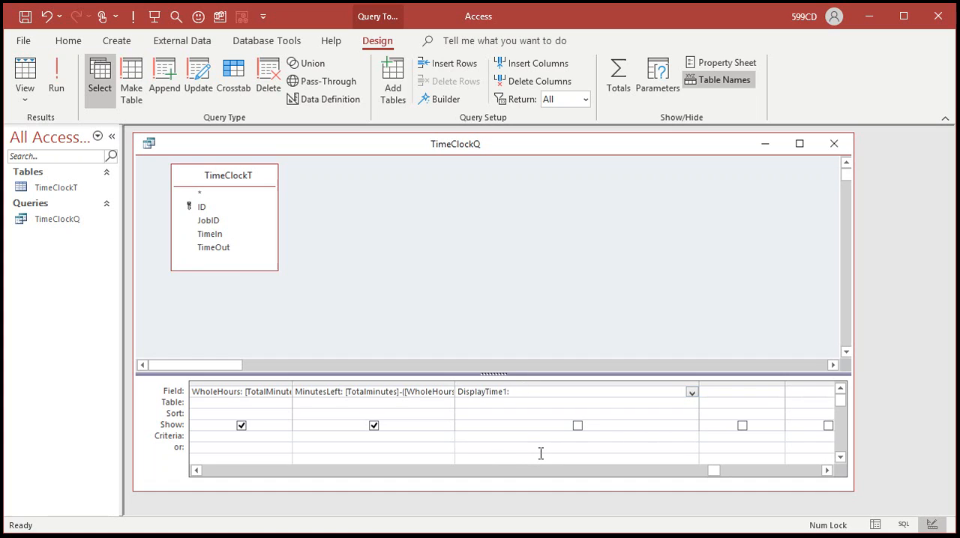
pyautogui.write('WholeHours &')
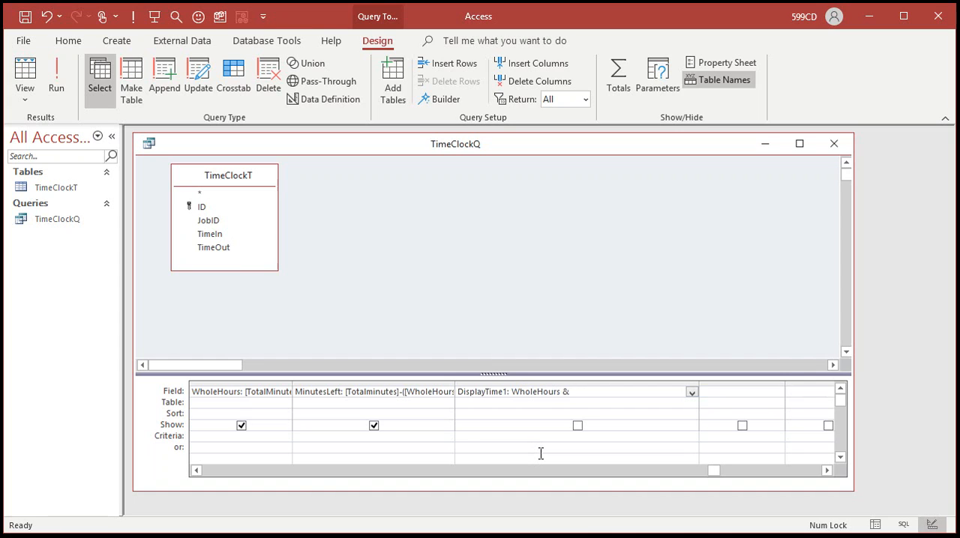
pyautogui.write('" hours"')
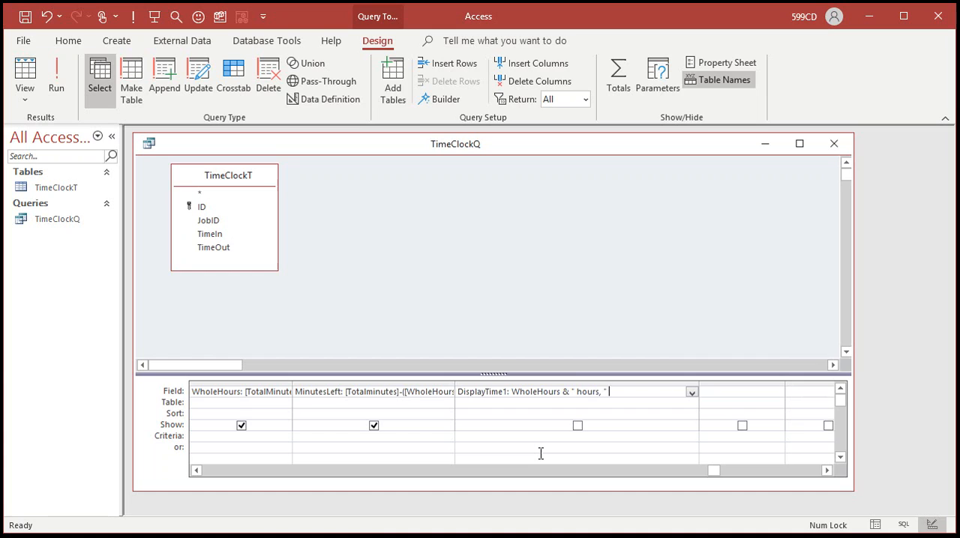
pyautogui.write('&')
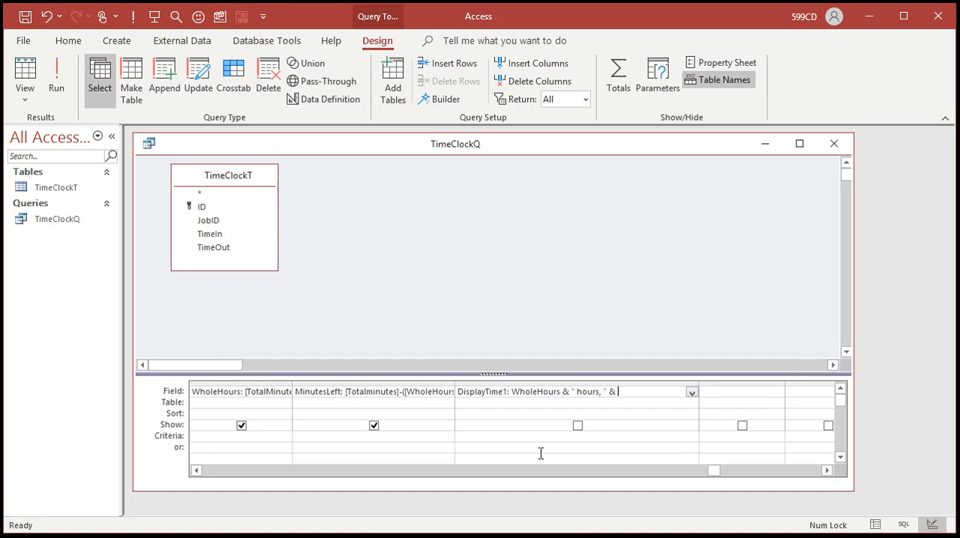
pyautogui.write('MinuteL')
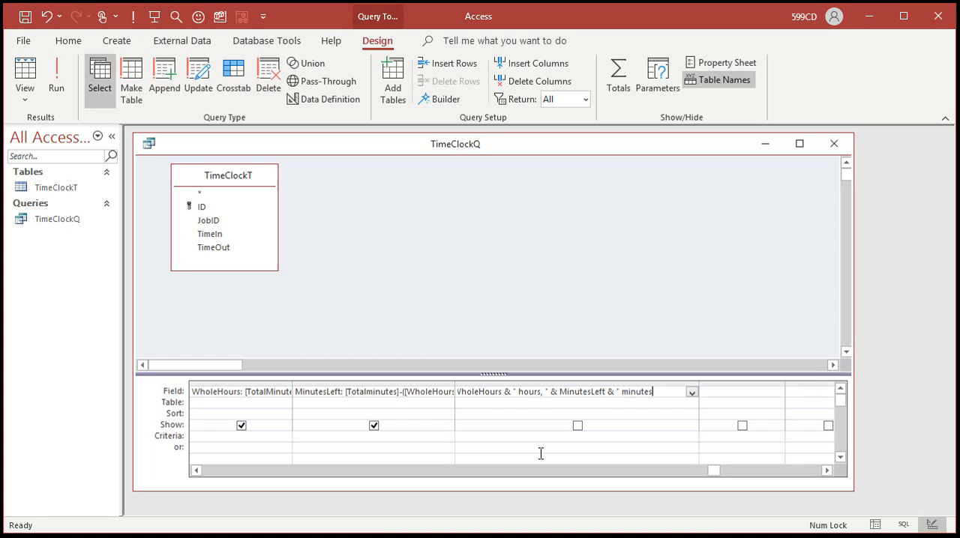
pyautogui.click(56, 67)
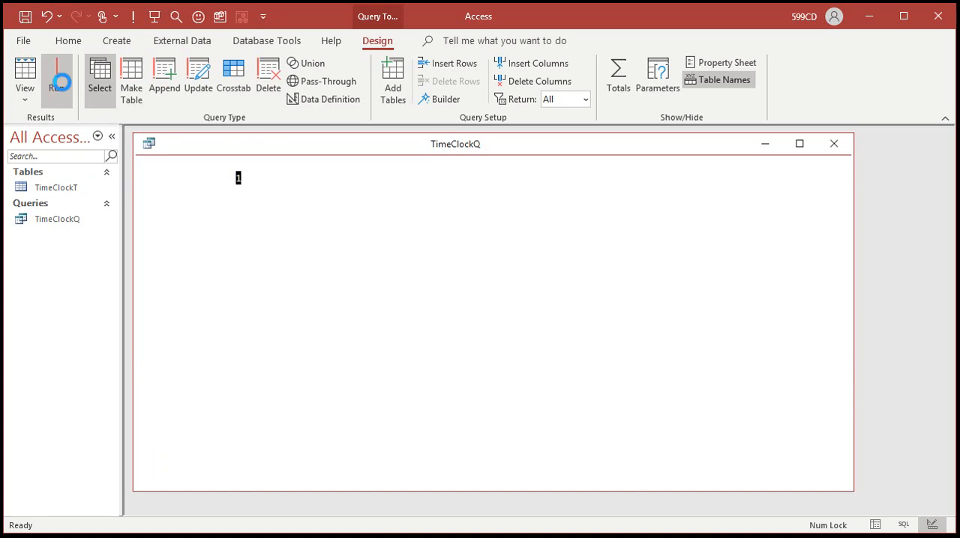
pyautogui.click(58, 73)
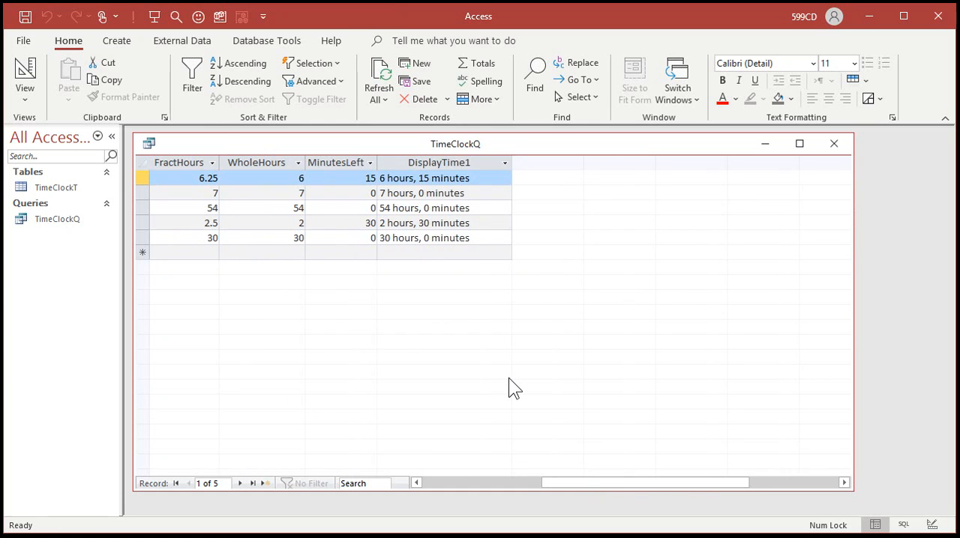
pyautogui.moveTo(483, 247)
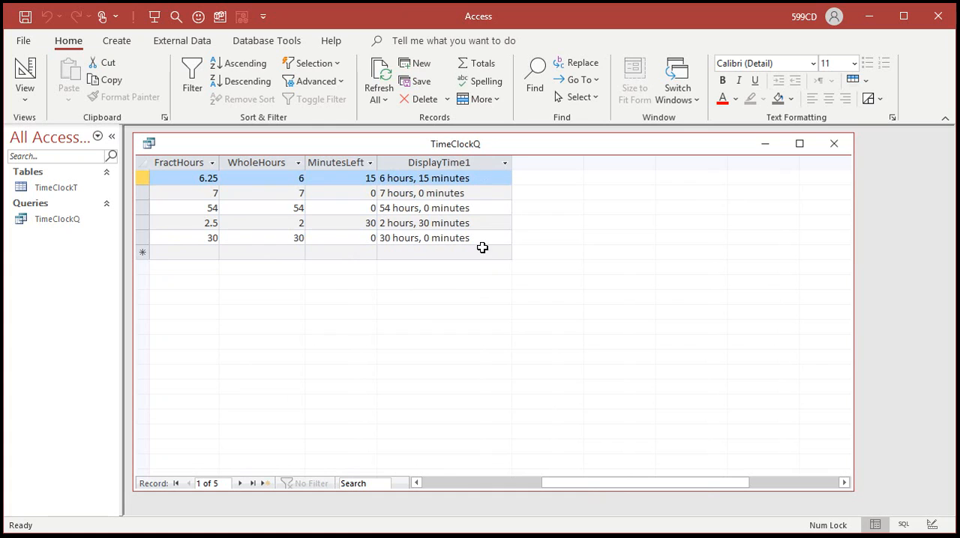
pyautogui.moveTo(502, 317)
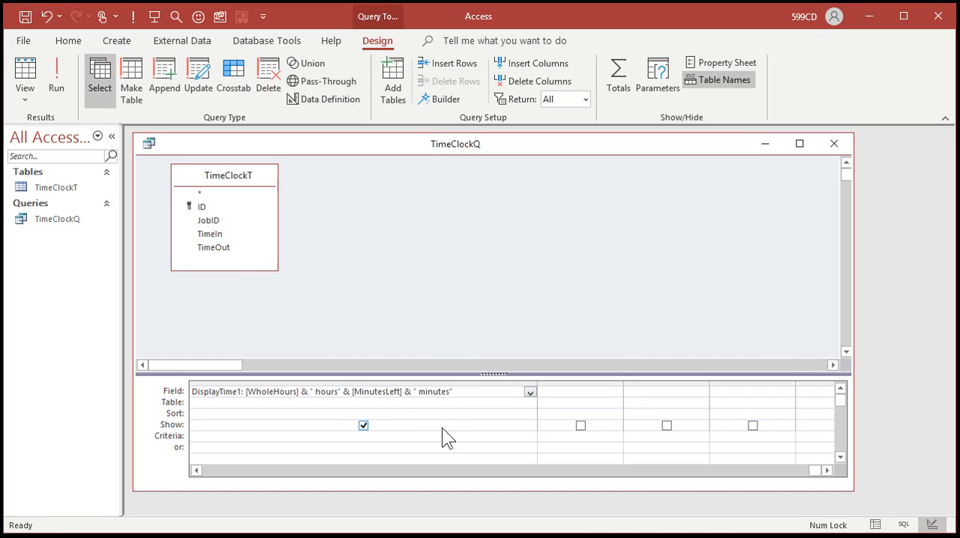
# Step: Wrap the minutes in IIf([MinutesLeft]>0, ...,""), run the query, then return to Design View
pyautogui.write('IIF(MinutesL')
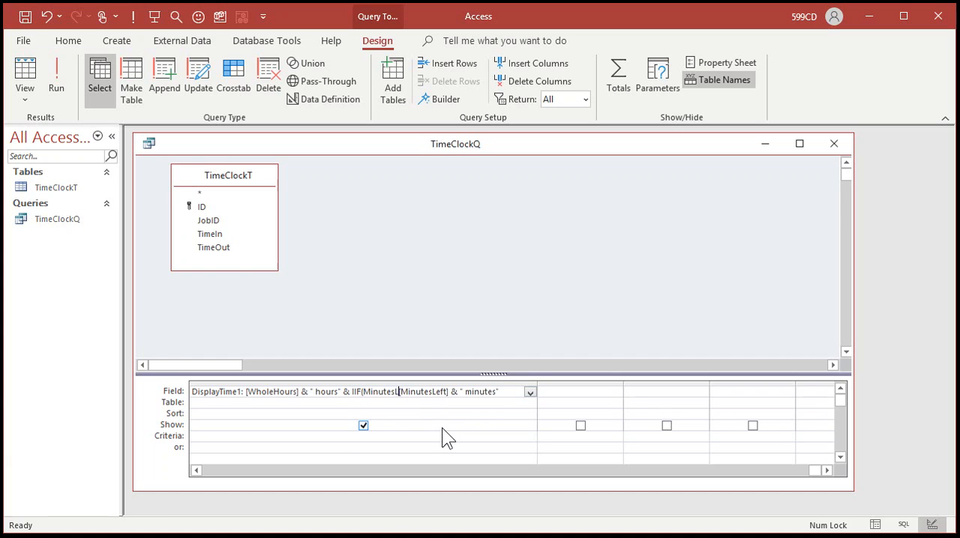
pyautogui.write('>0')
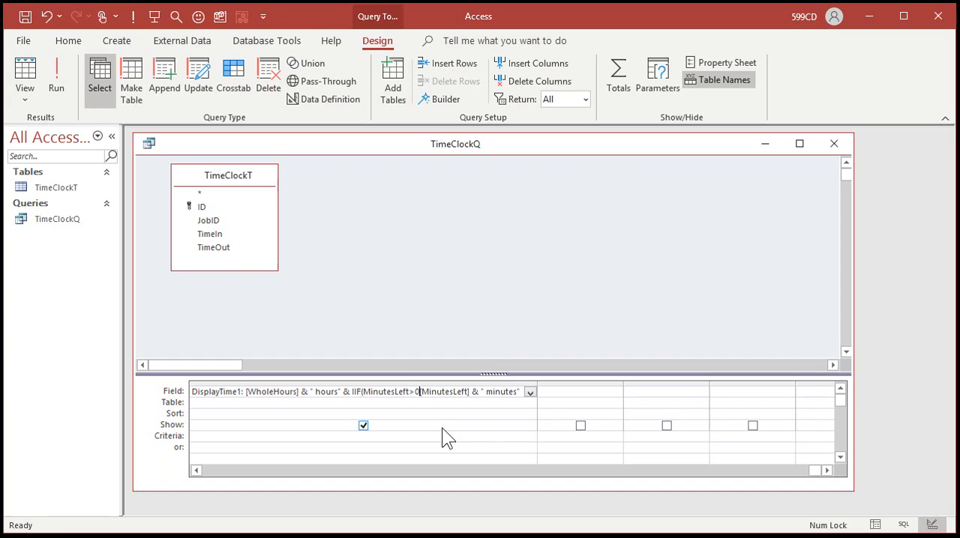
pyautogui.write(',", " &')
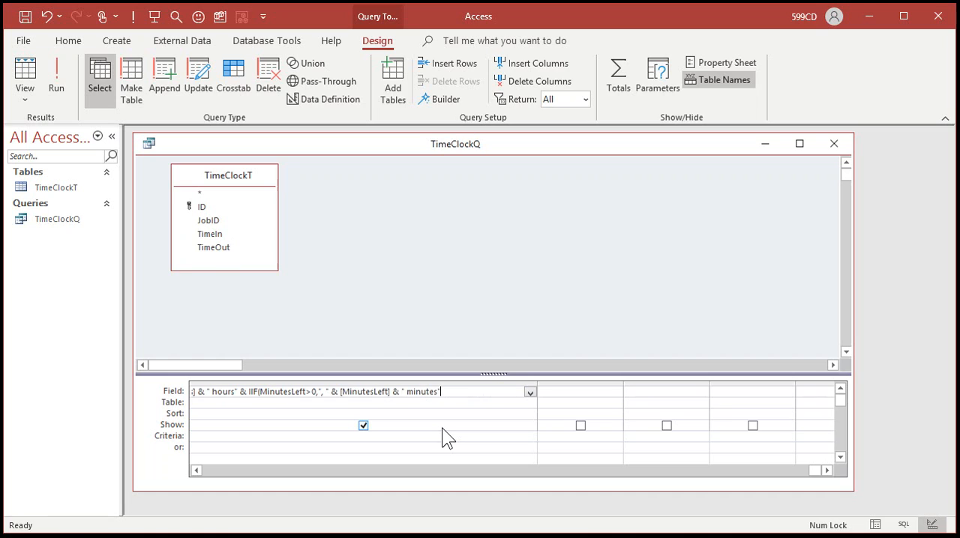
pyautogui.write(',""')
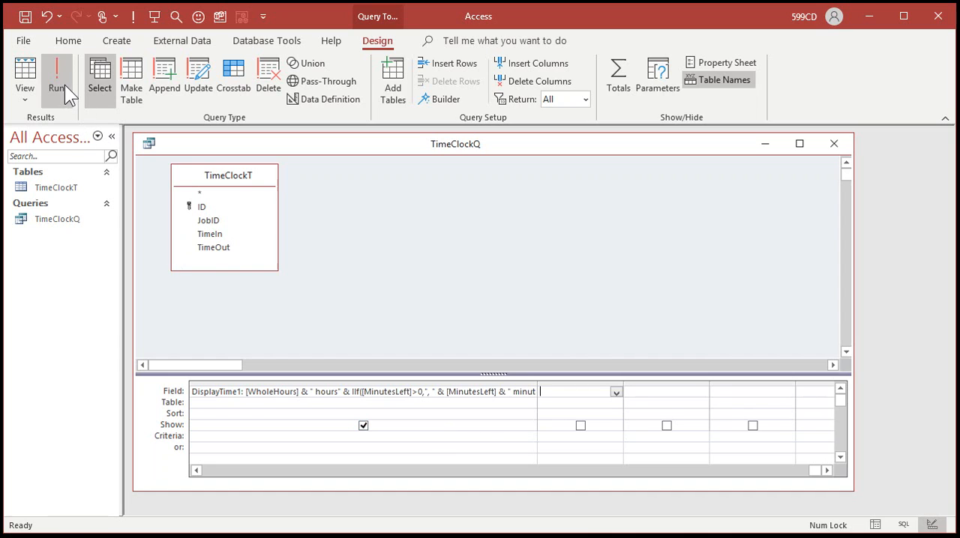
pyautogui.click(57, 68)
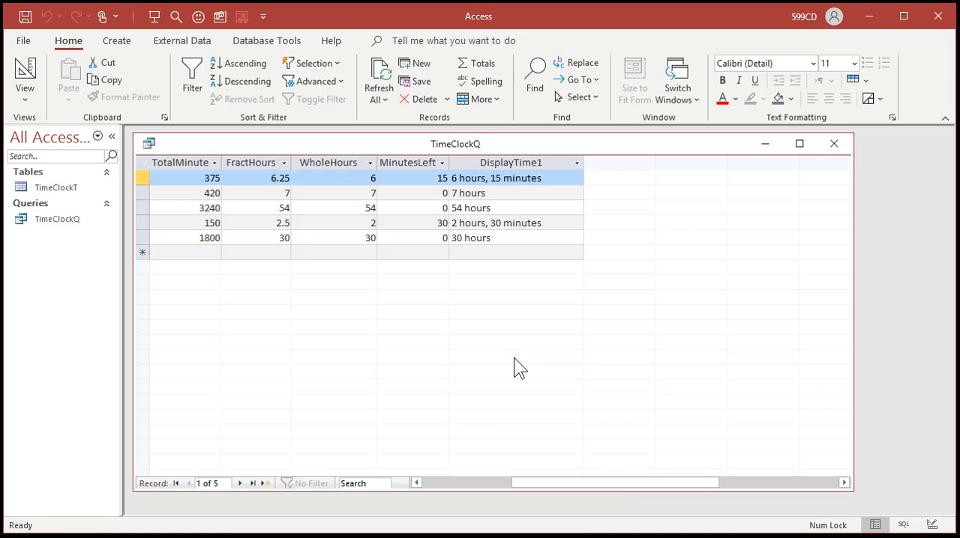
pyautogui.moveTo(443, 186)
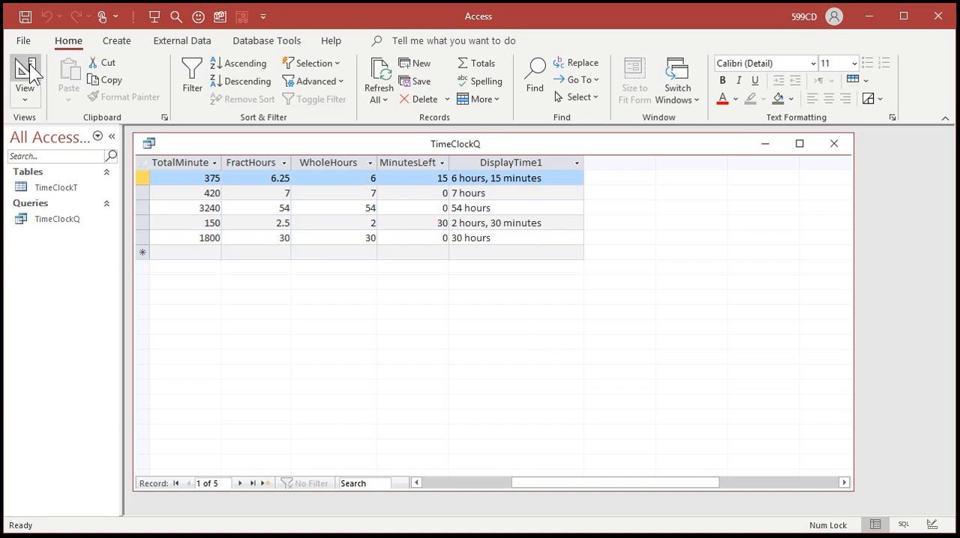
pyautogui.click(23, 71)
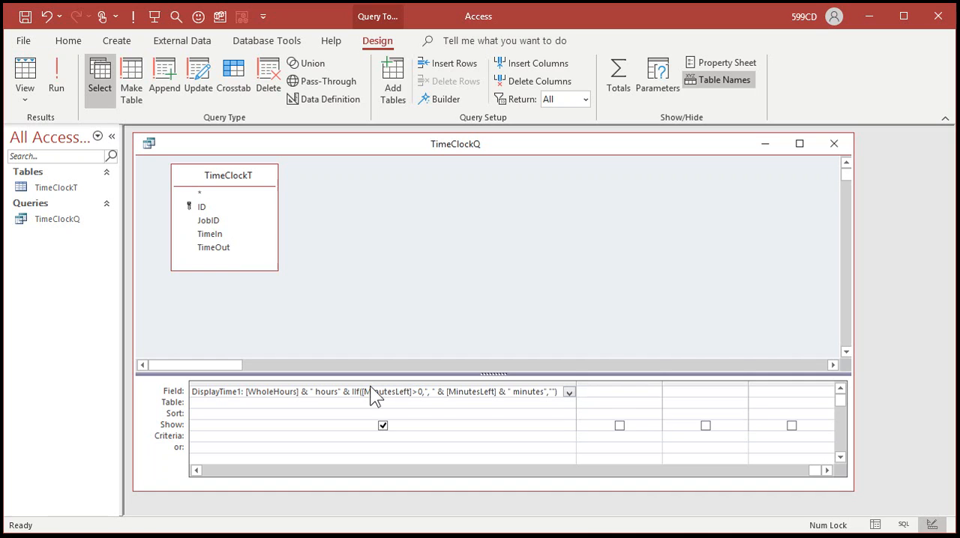
pyautogui.moveTo(459, 341)
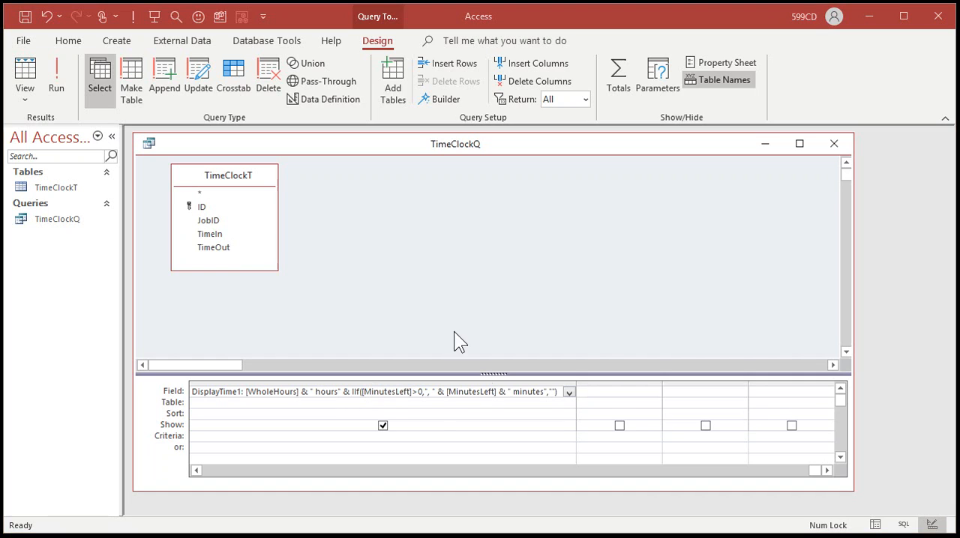
pyautogui.moveTo(430, 409)
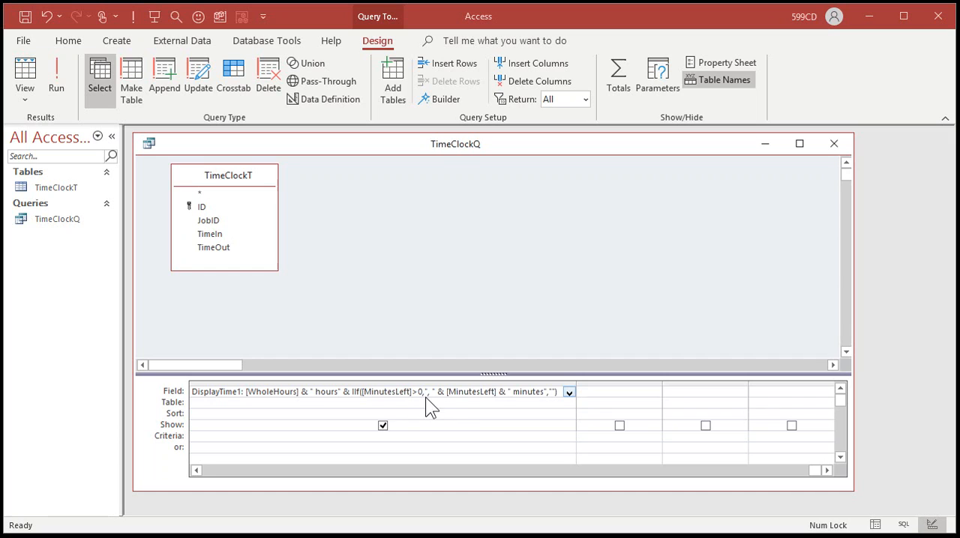
pyautogui.moveTo(433, 414)
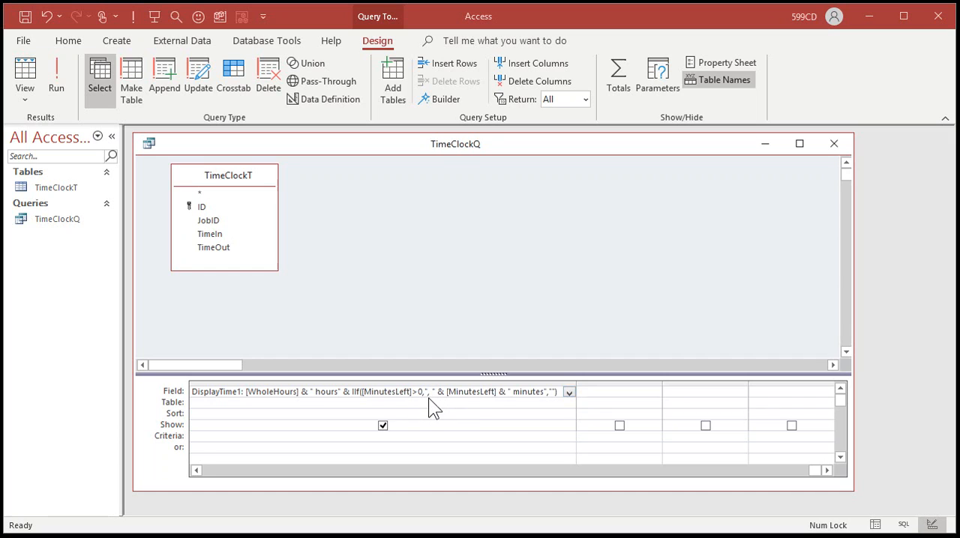
pyautogui.moveTo(461, 405)
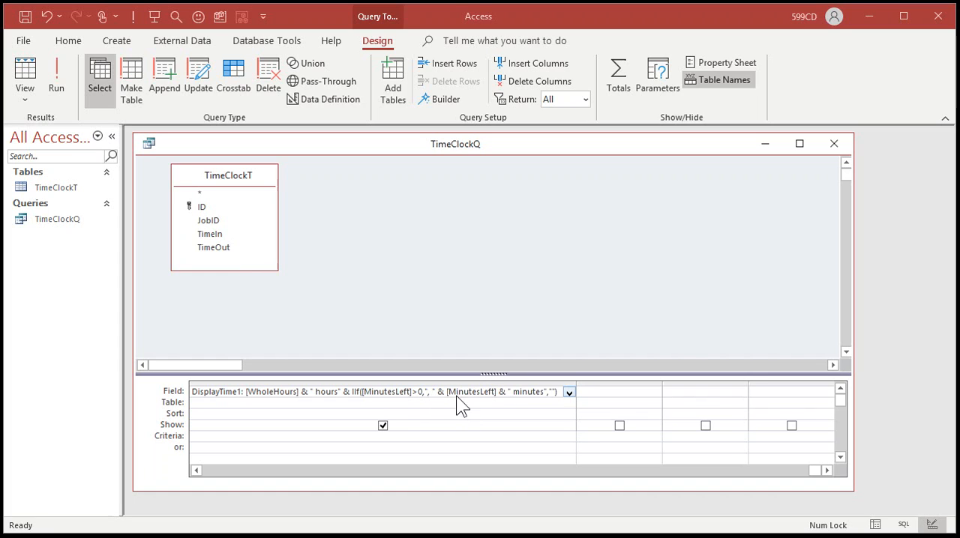
pyautogui.moveTo(489, 403)
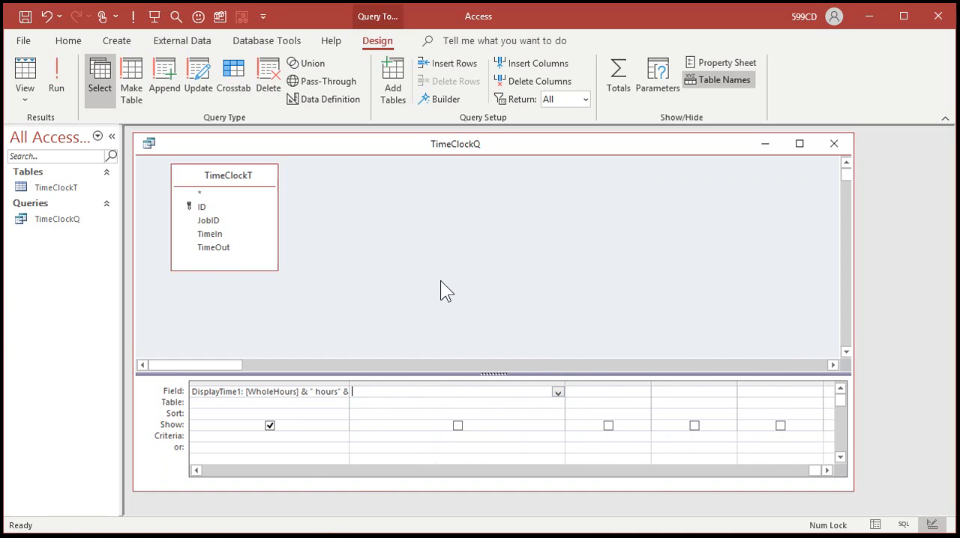
# Step: Add displaytime2: Format([WholeHours],"00") & ":" & Format([MinutesLeft],"00") and view results
pyautogui.write('displaytime2')
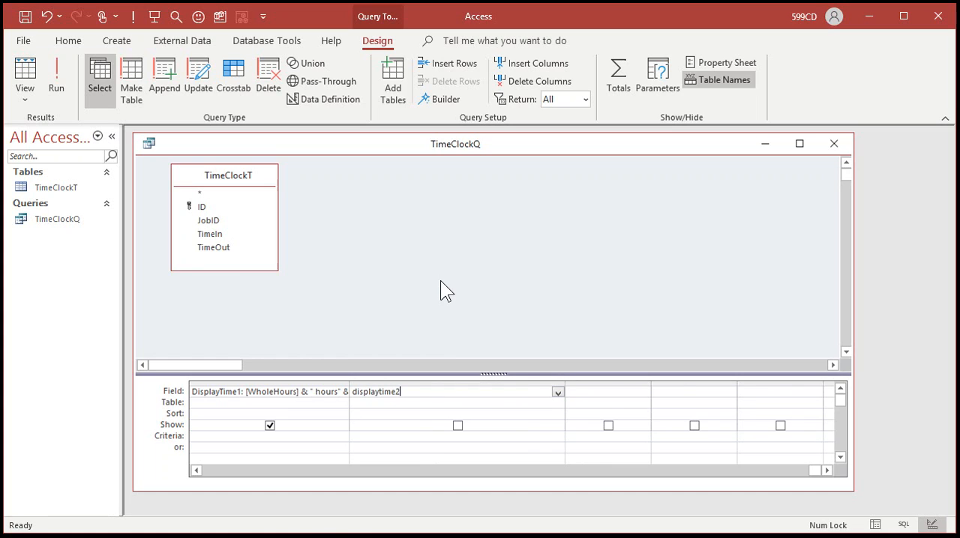
pyautogui.write('Format')
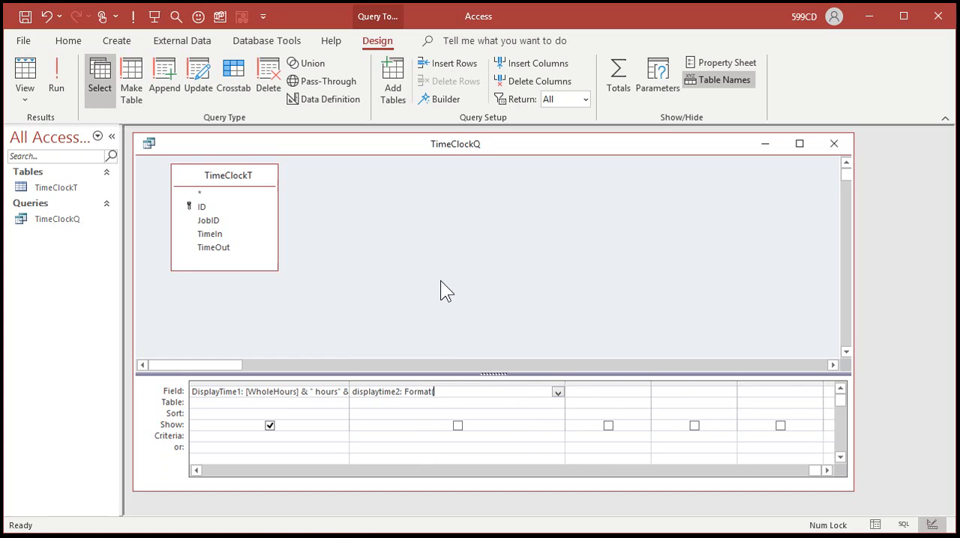
pyautogui.write('(WholeHours,')
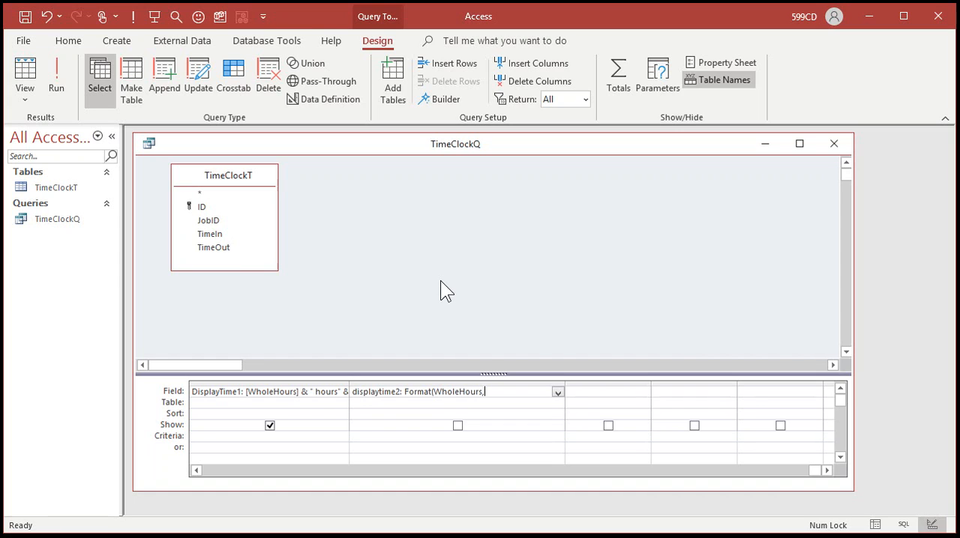
pyautogui.write('"00") & ":')
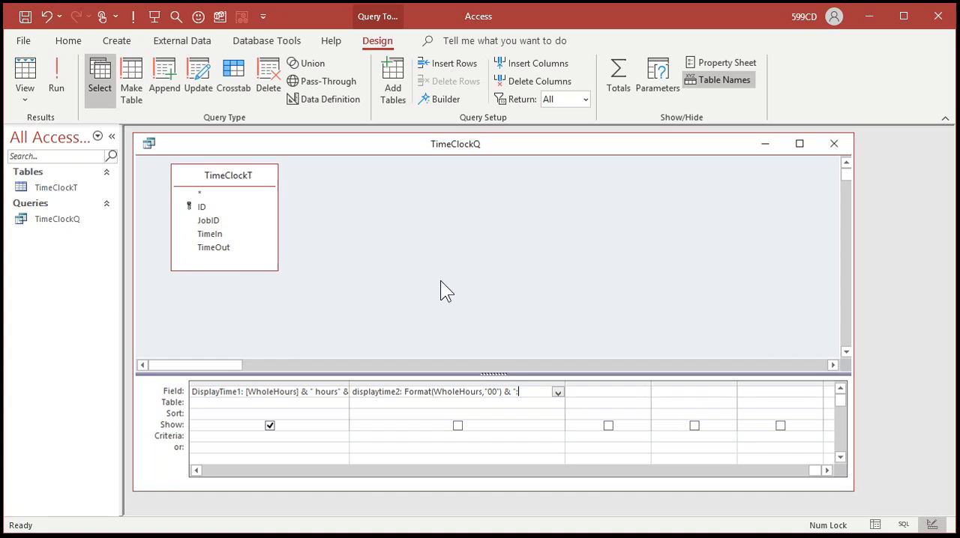
pyautogui.write('& Format(Whol')
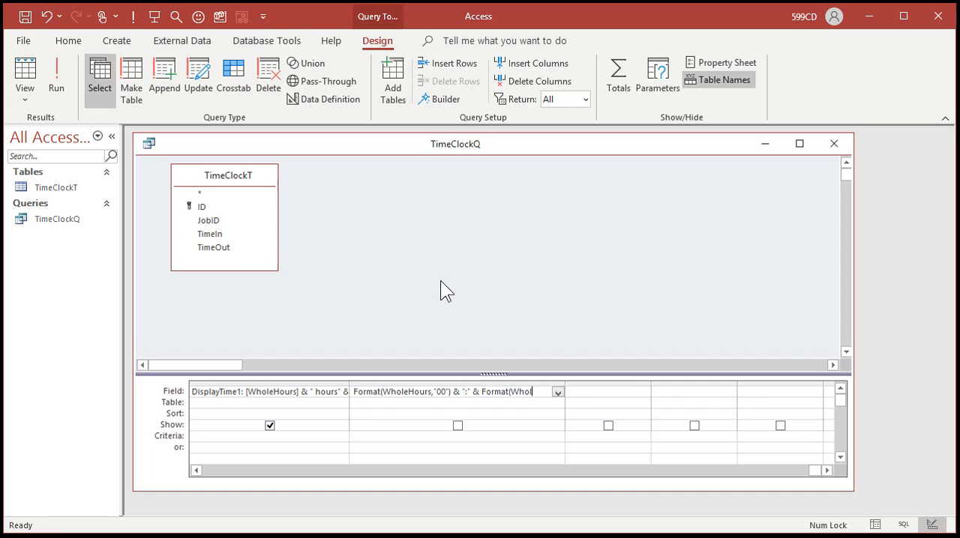
pyautogui.write('MinutesLeft,"00')
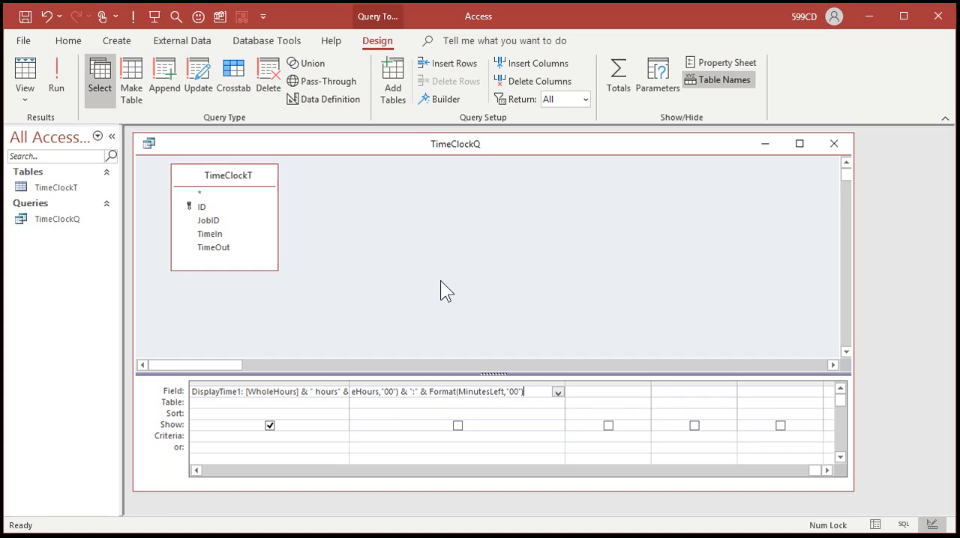
pyautogui.write('displaytime2: Format([WholeHours],"00") & ":" & Format')
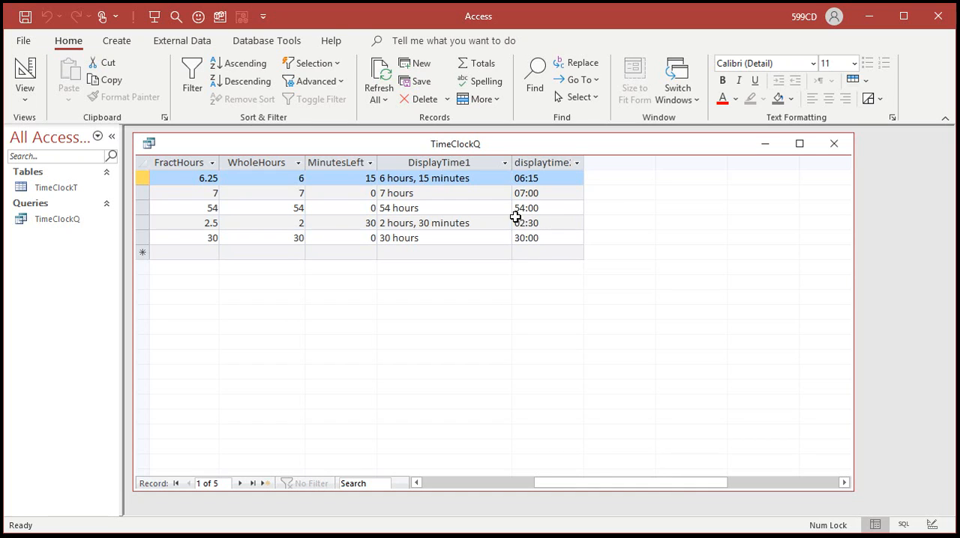
pyautogui.click(540, 178)
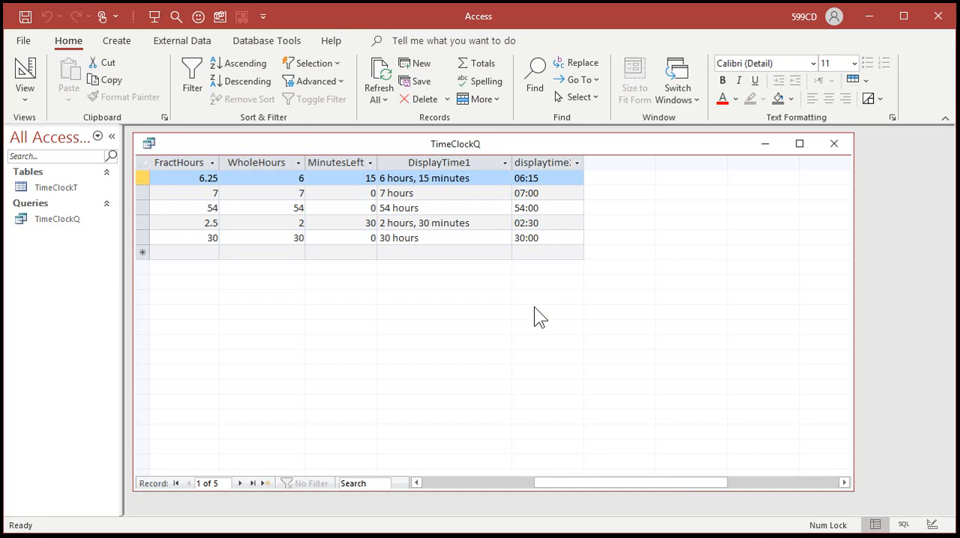
pyautogui.moveTo(529, 319)
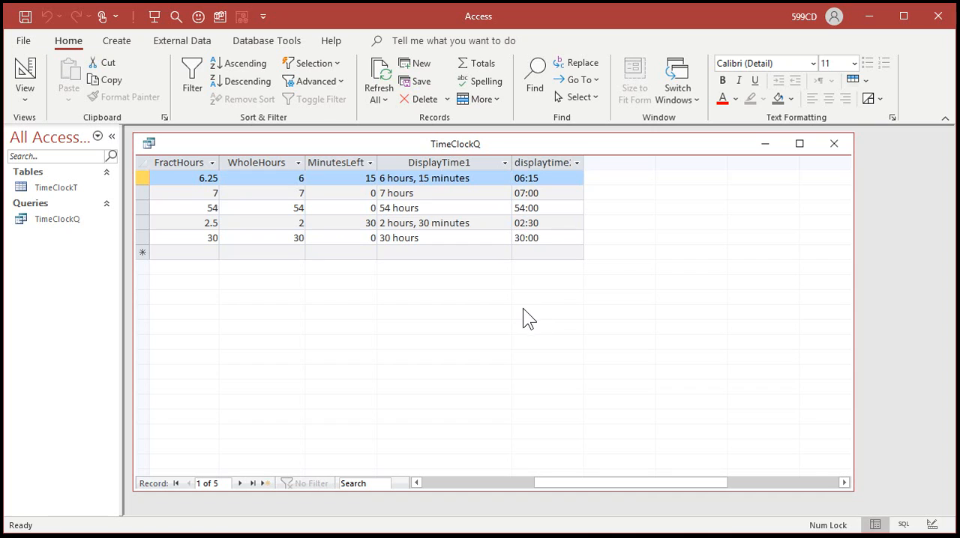
pyautogui.moveTo(579, 312)
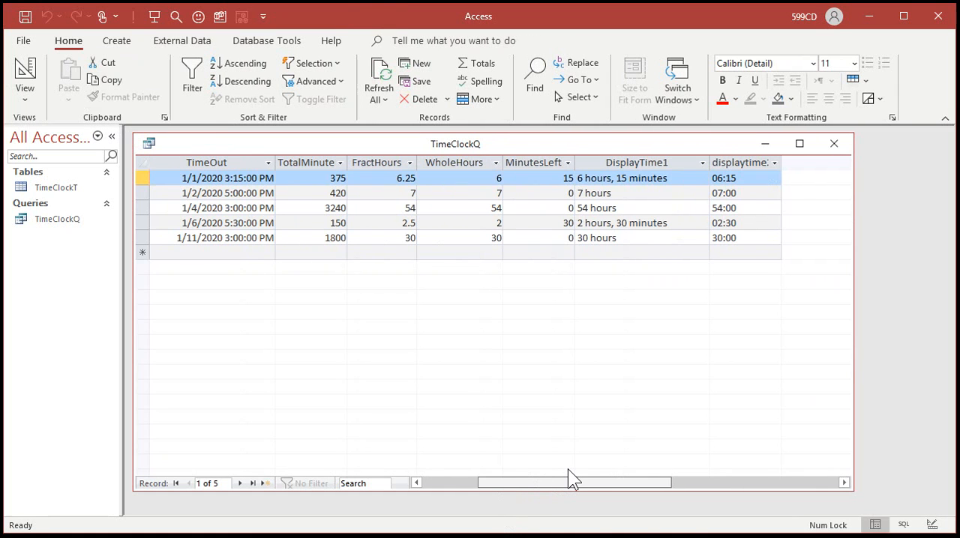
pyautogui.click(376, 163)
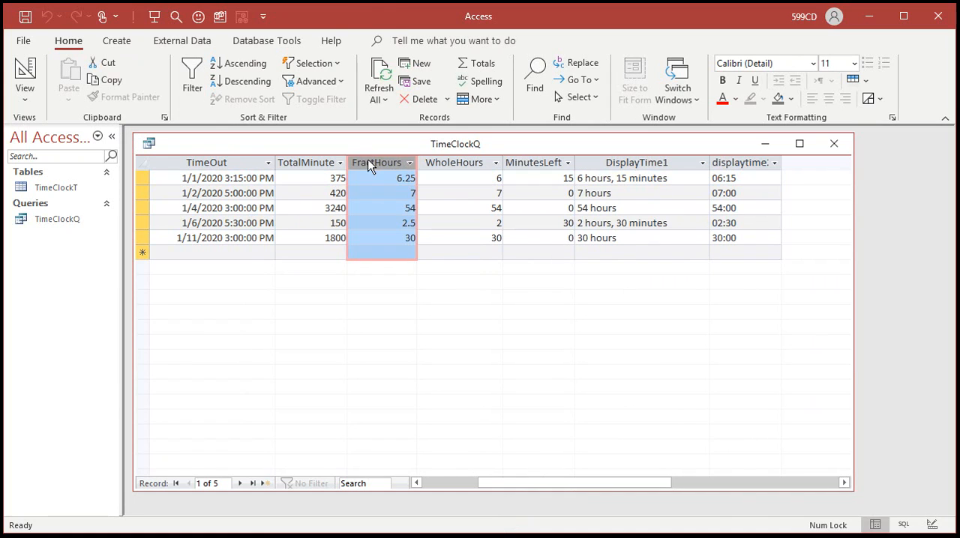
pyautogui.moveTo(364, 285)
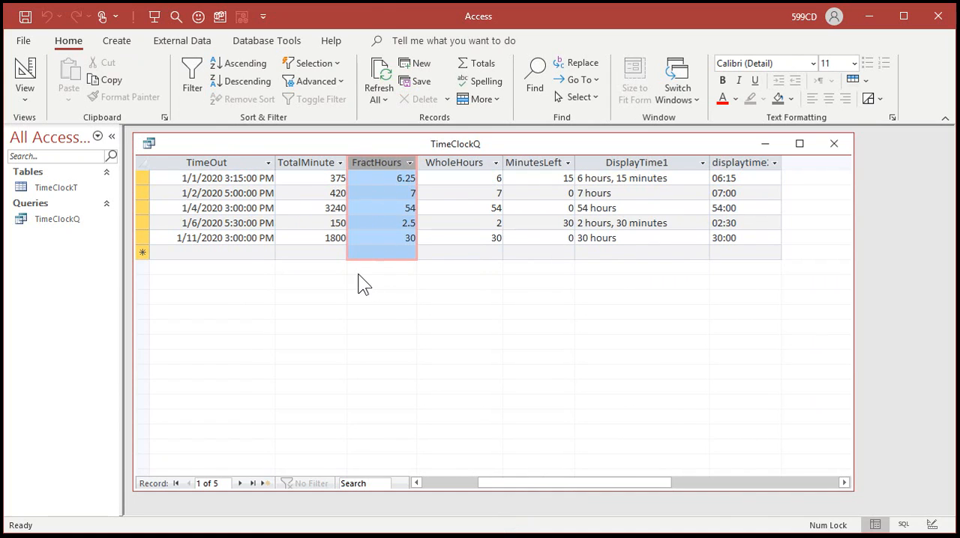
pyautogui.click(641, 162)
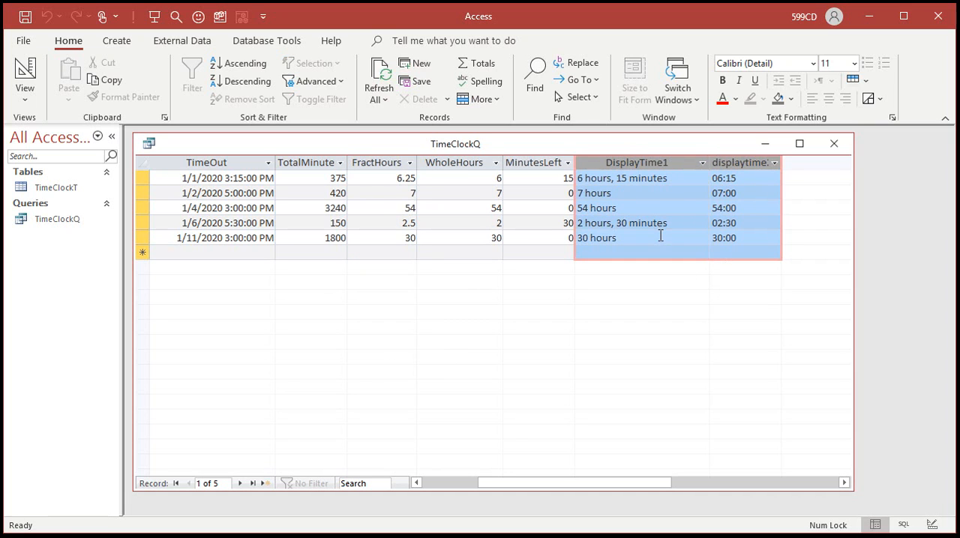
pyautogui.moveTo(638, 246)
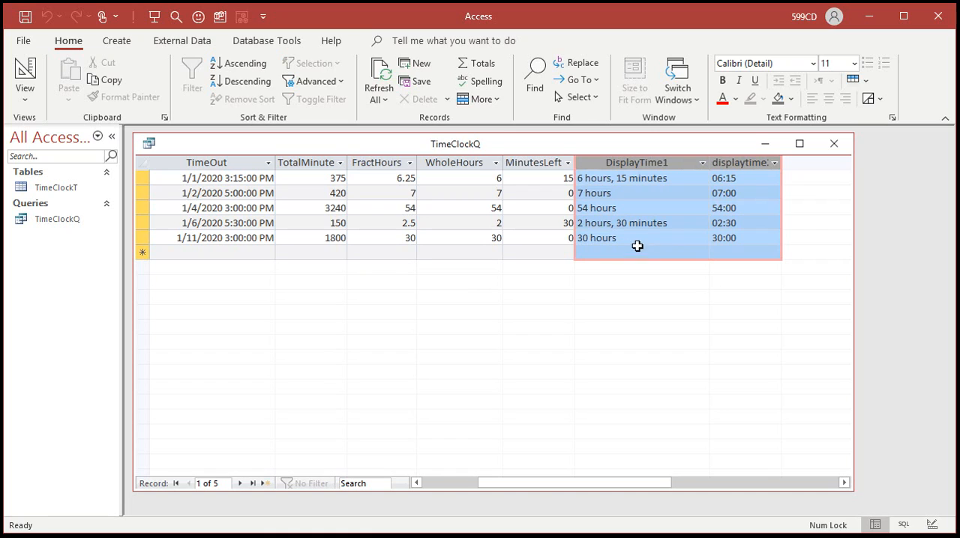
pyautogui.moveTo(588, 180)
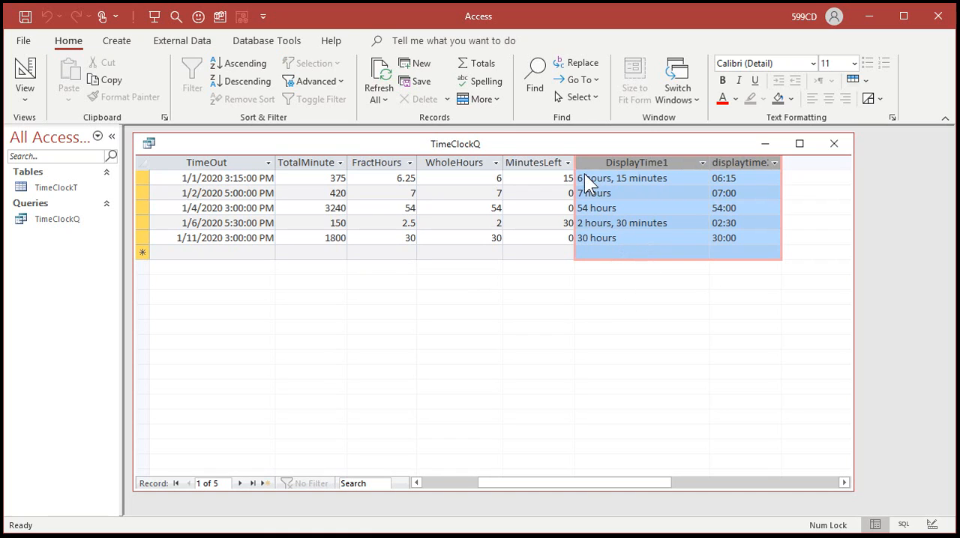
pyautogui.moveTo(643, 300)
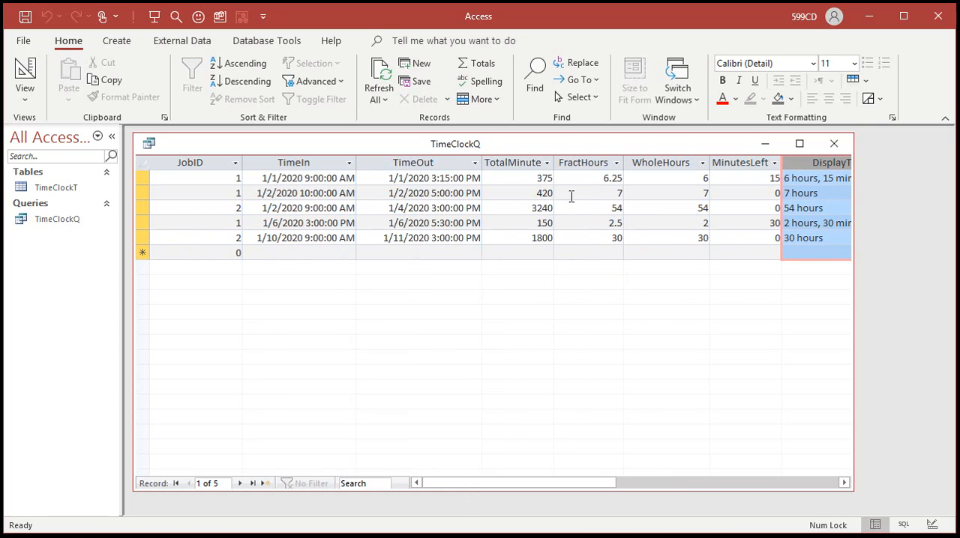
pyautogui.moveTo(482, 334)
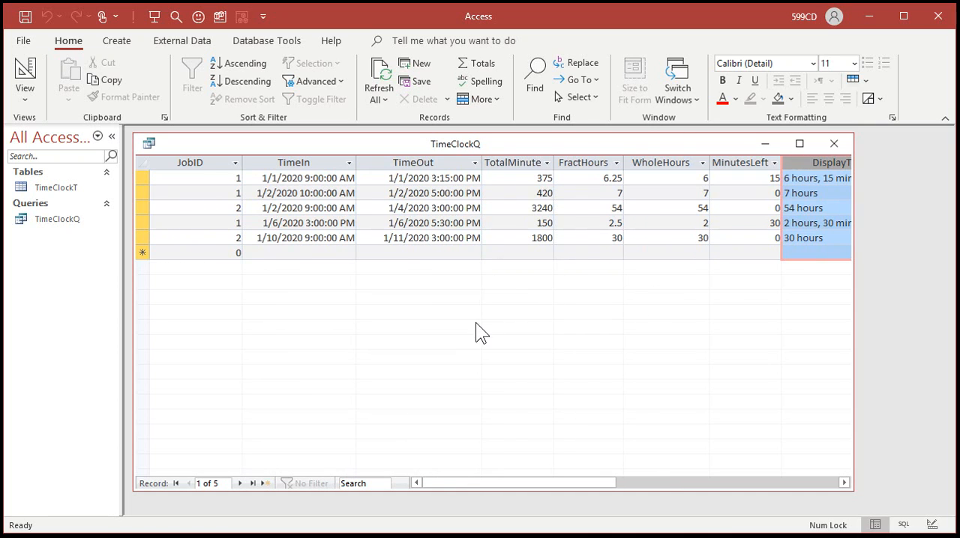
pyautogui.moveTo(497, 339)
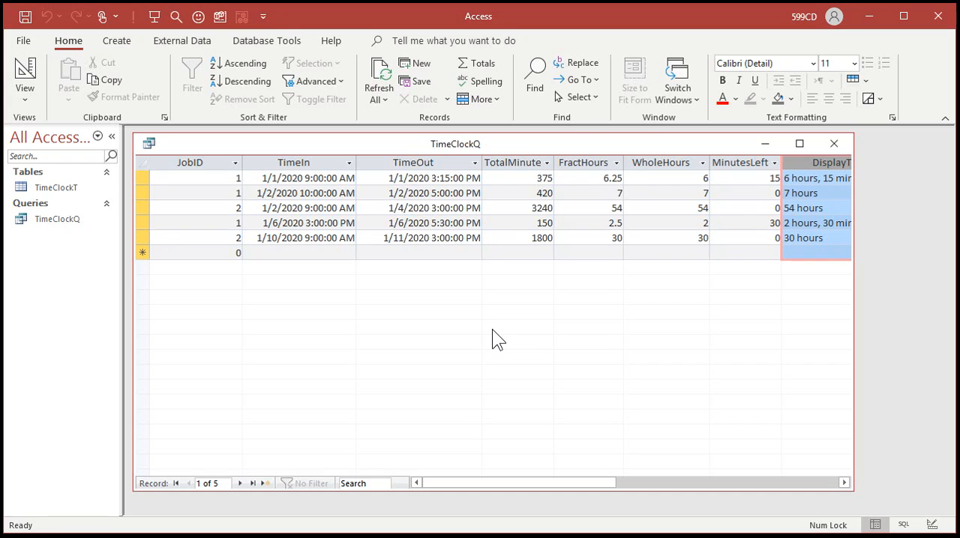
pyautogui.moveTo(504, 332)
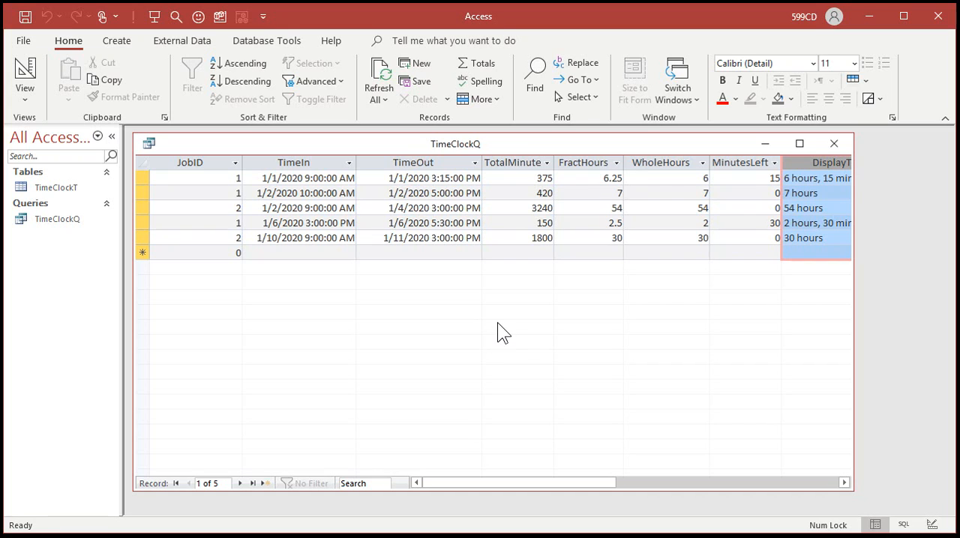
# Step: Reopen TimeClockQ results and review the job 2 records and the FractHours column
pyautogui.click(834, 143)
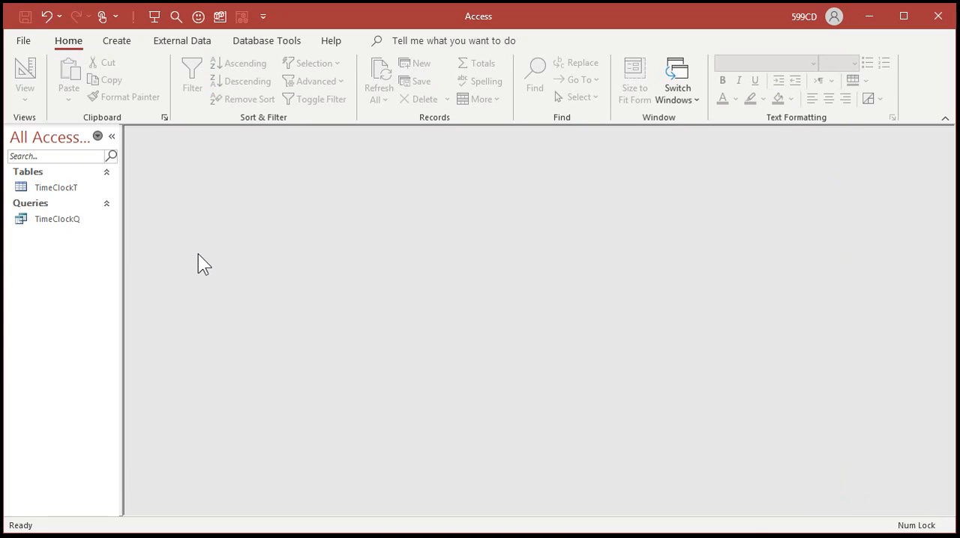
pyautogui.moveTo(207, 260)
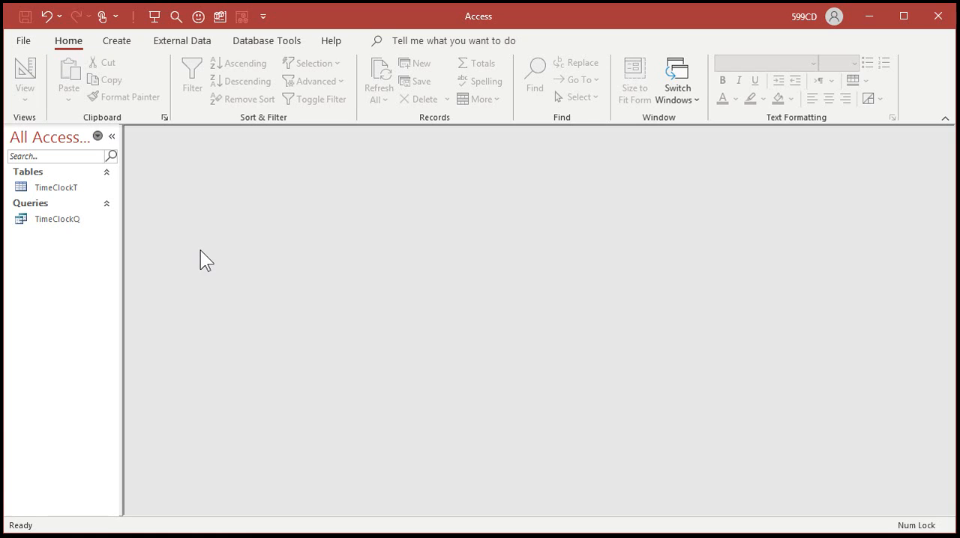
pyautogui.click(56, 219)
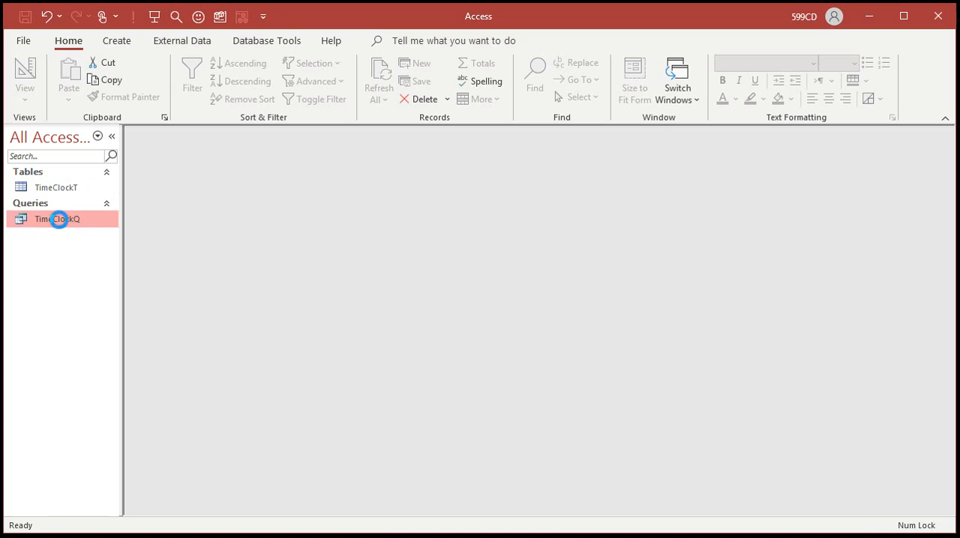
pyautogui.doubleClick(54, 218)
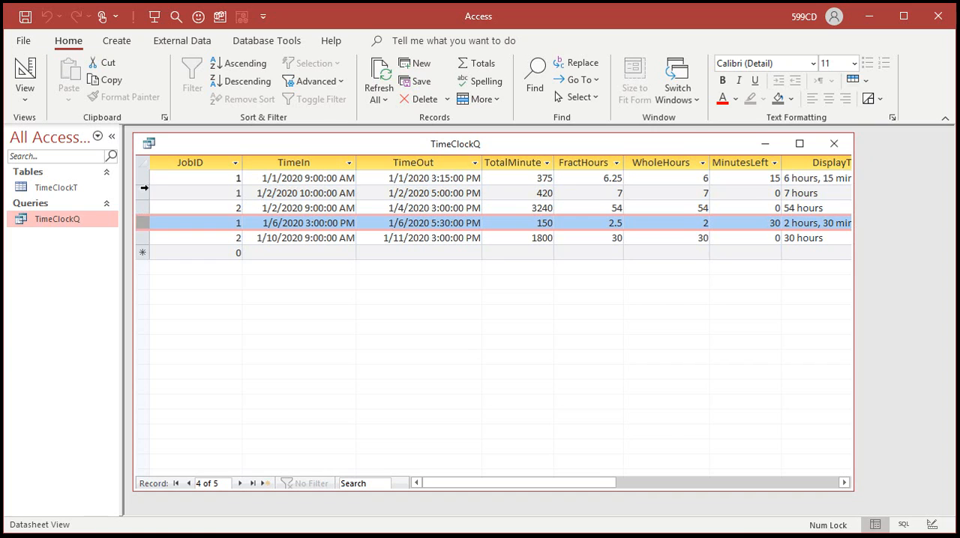
pyautogui.click(143, 208)
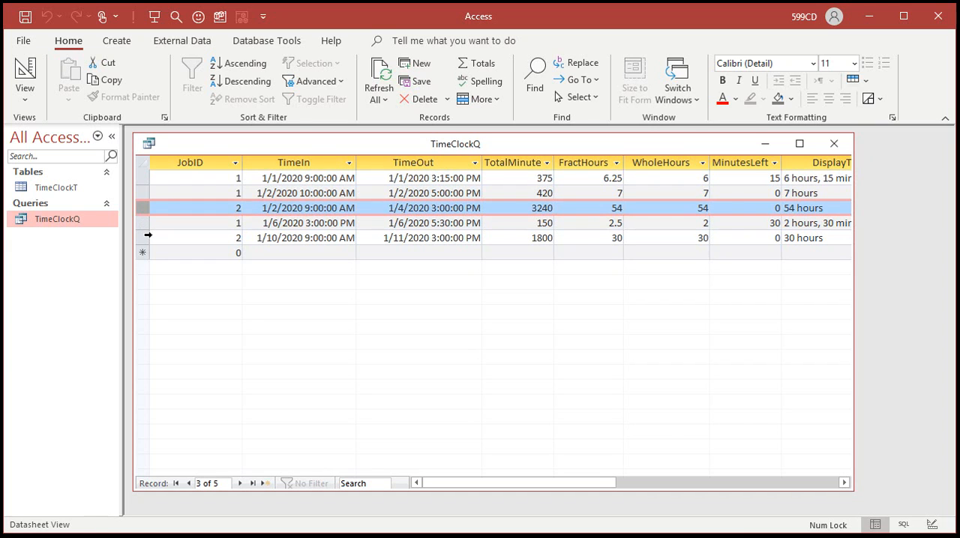
pyautogui.click(143, 237)
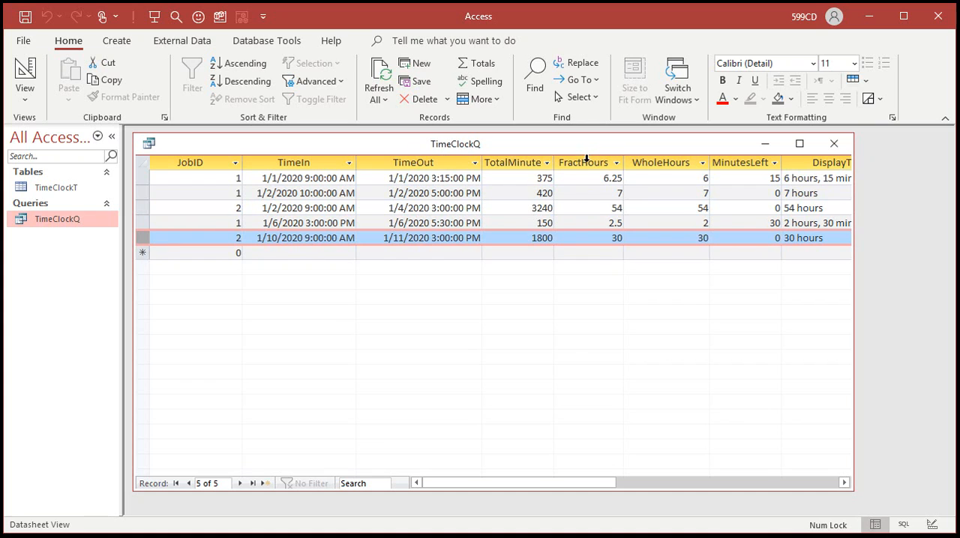
pyautogui.click(585, 163)
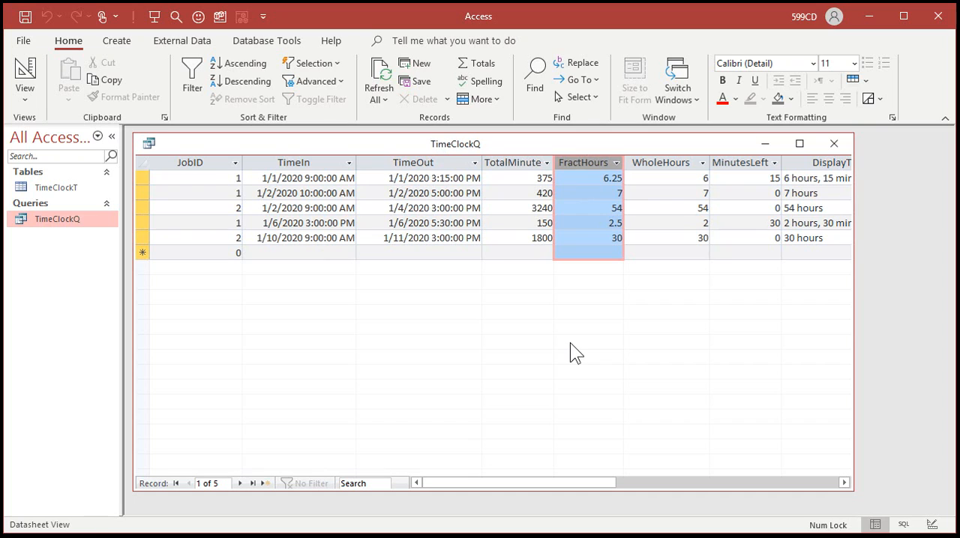
pyautogui.moveTo(604, 273)
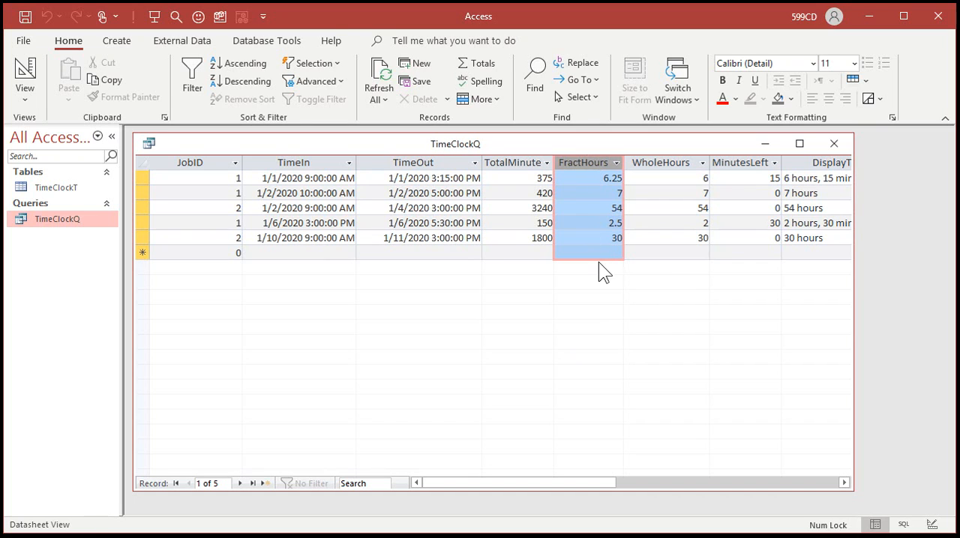
pyautogui.moveTo(270, 313)
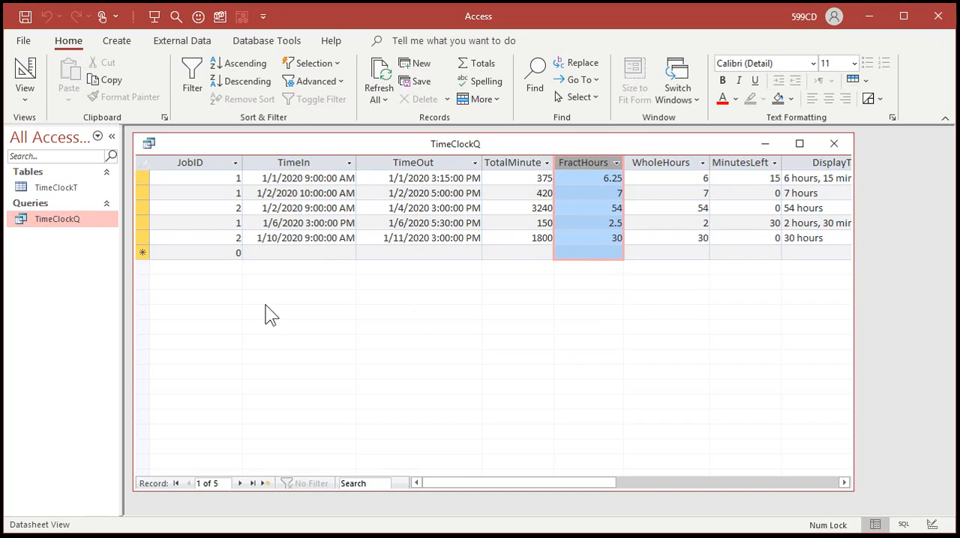
pyautogui.moveTo(576, 273)
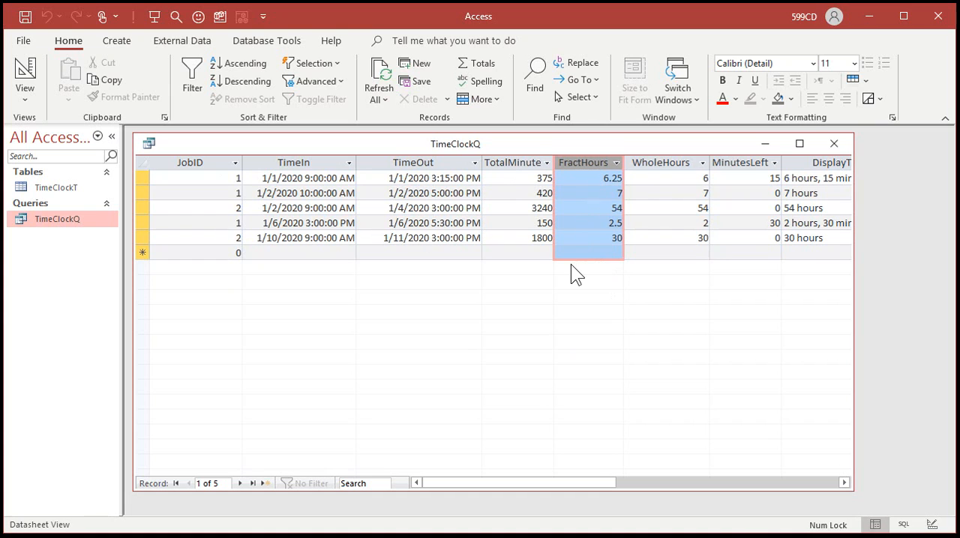
# Step: Design a totals query on TimeClockQ grouping by JobID and summing FractHours
pyautogui.click(834, 144)
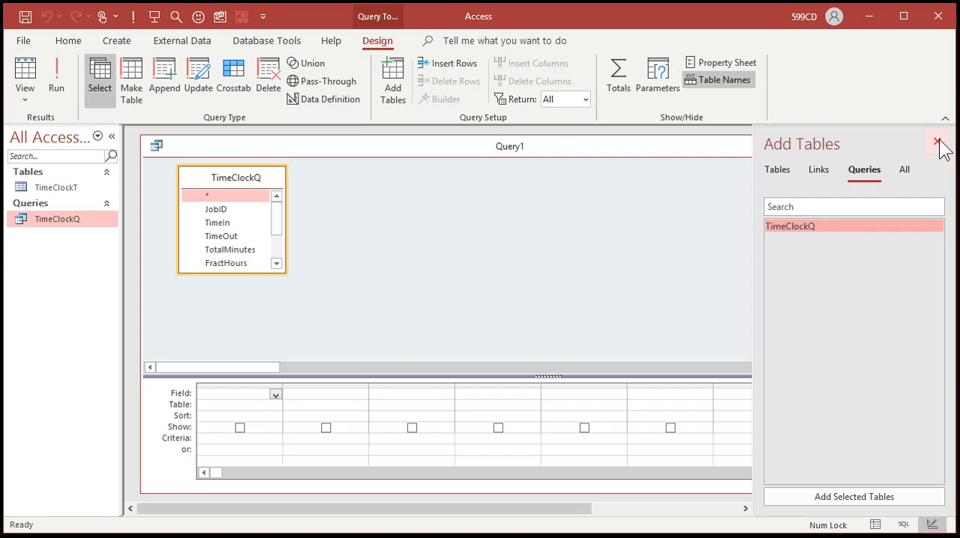
pyautogui.click(934, 139)
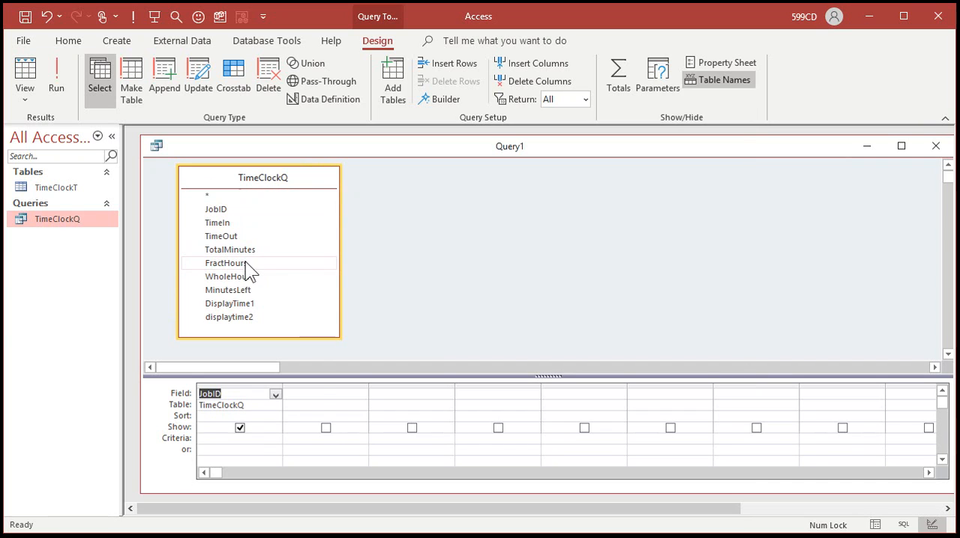
pyautogui.doubleClick(226, 264)
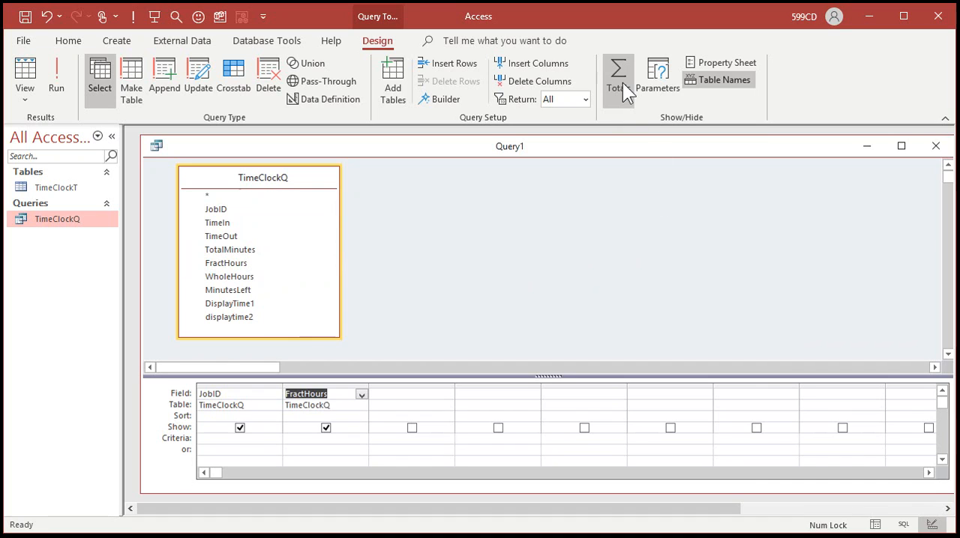
pyautogui.click(615, 71)
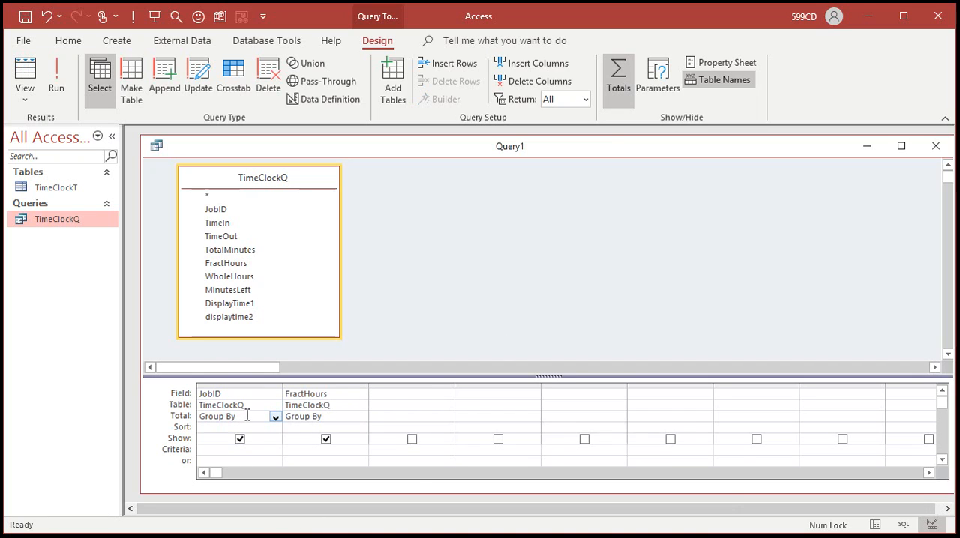
pyautogui.click(360, 416)
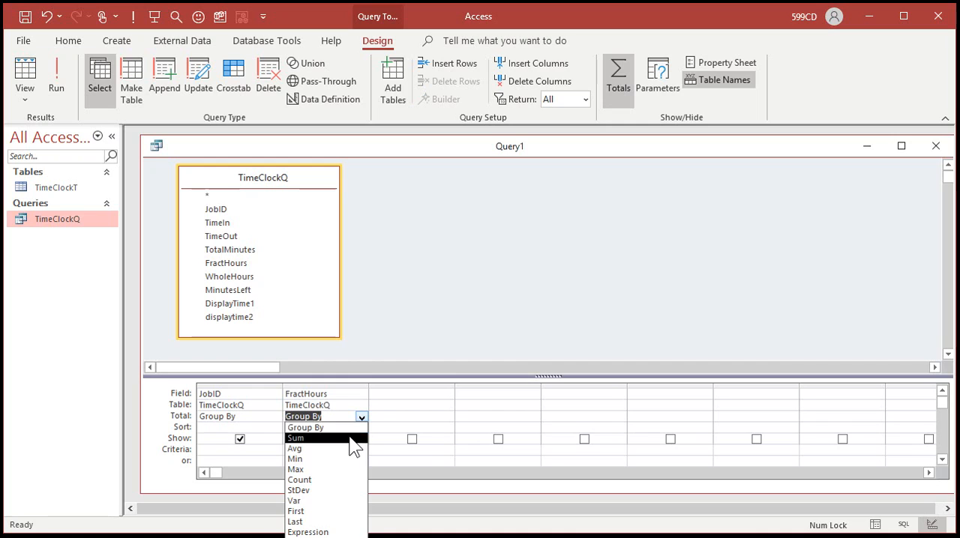
pyautogui.click(297, 438)
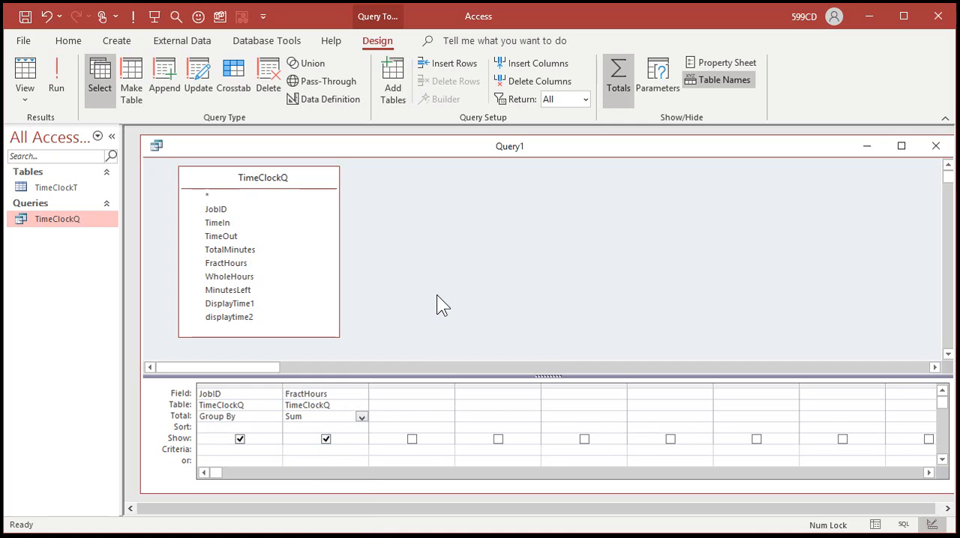
# Step: Save the totals query as JobCostQ and run it to show hours per job
pyautogui.click(28, 15)
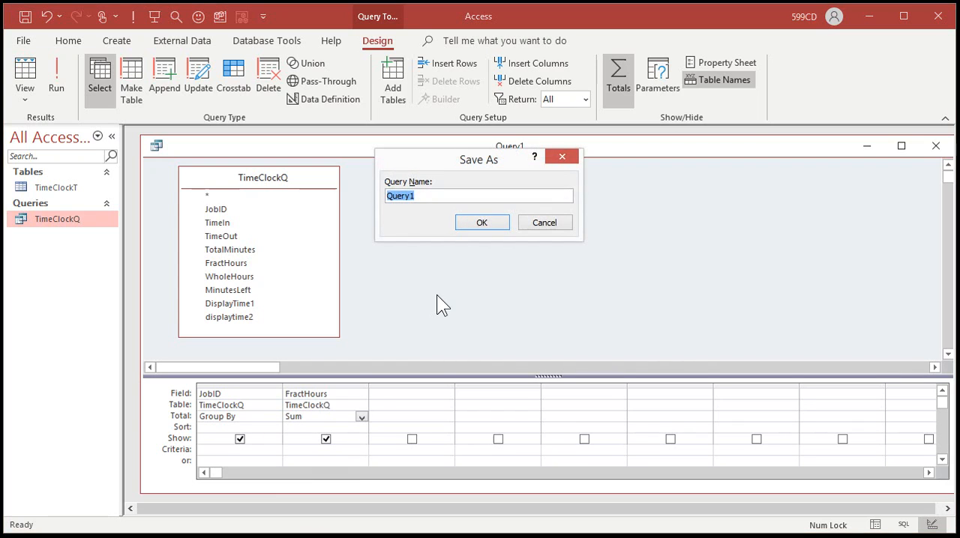
pyautogui.write('JobCostQ')
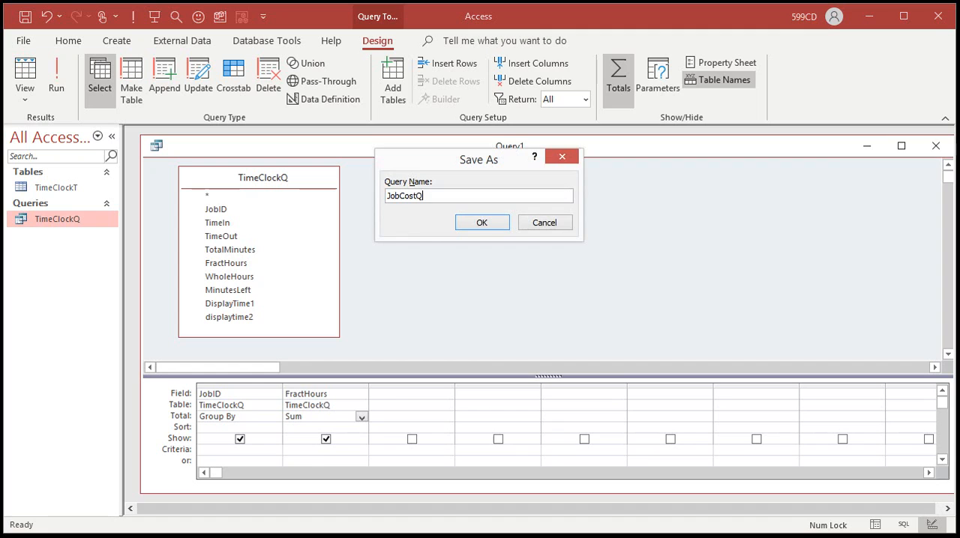
pyautogui.click(482, 222)
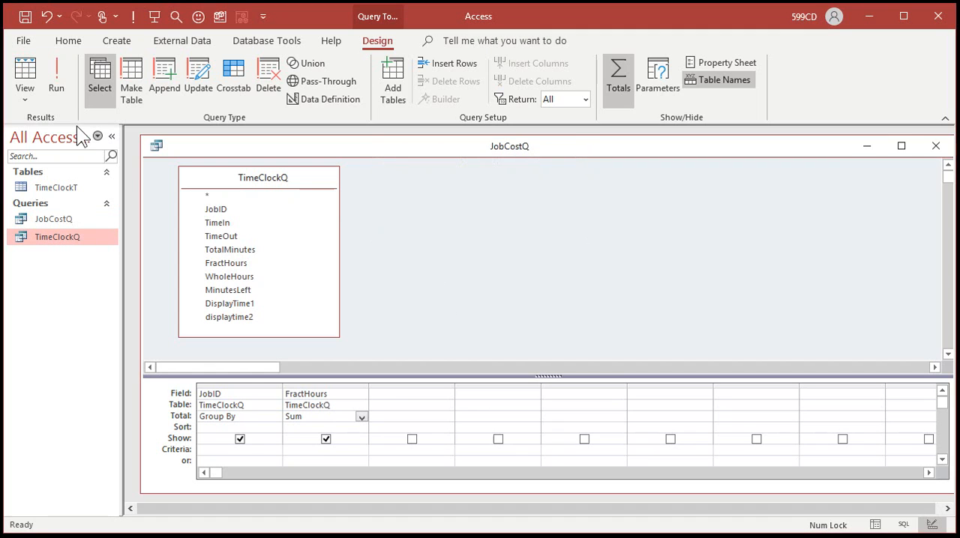
pyautogui.click(56, 72)
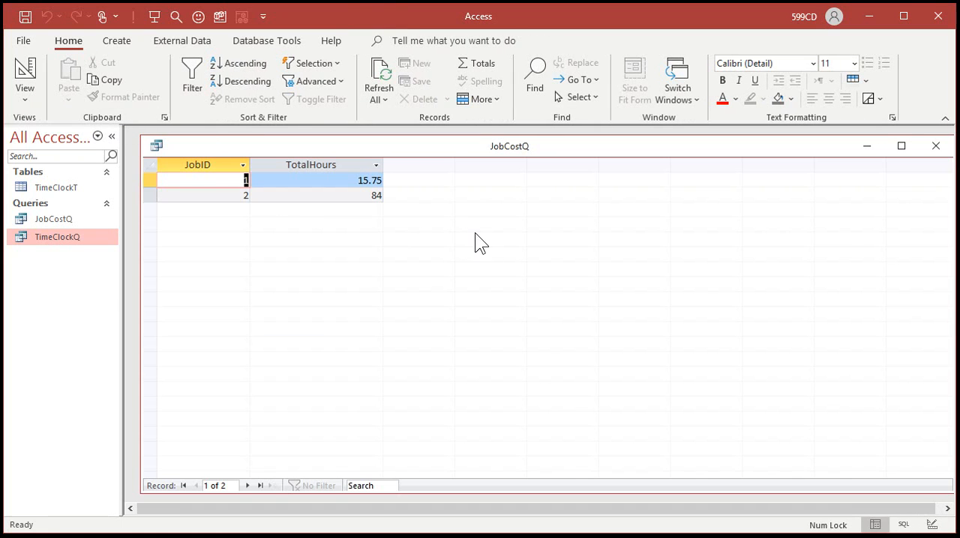
pyautogui.moveTo(219, 225)
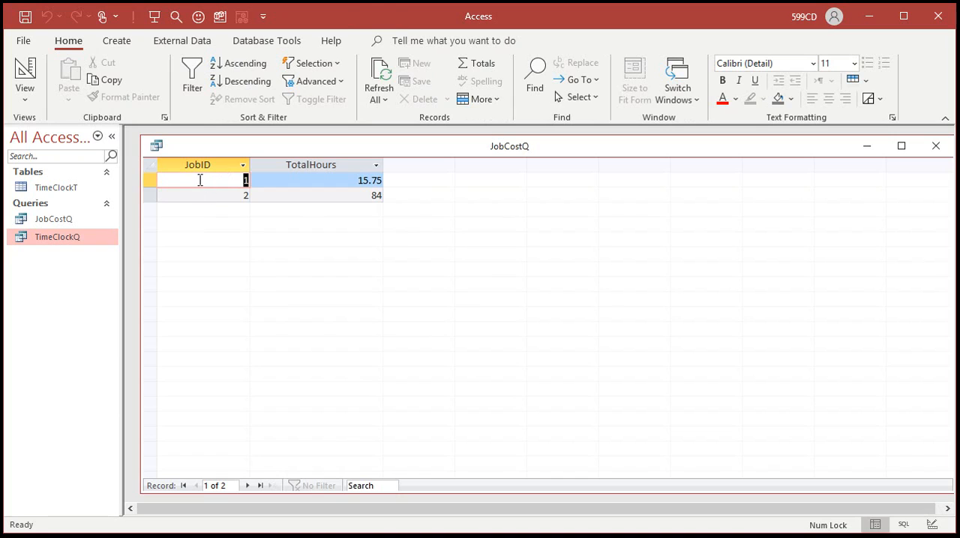
pyautogui.moveTo(273, 184)
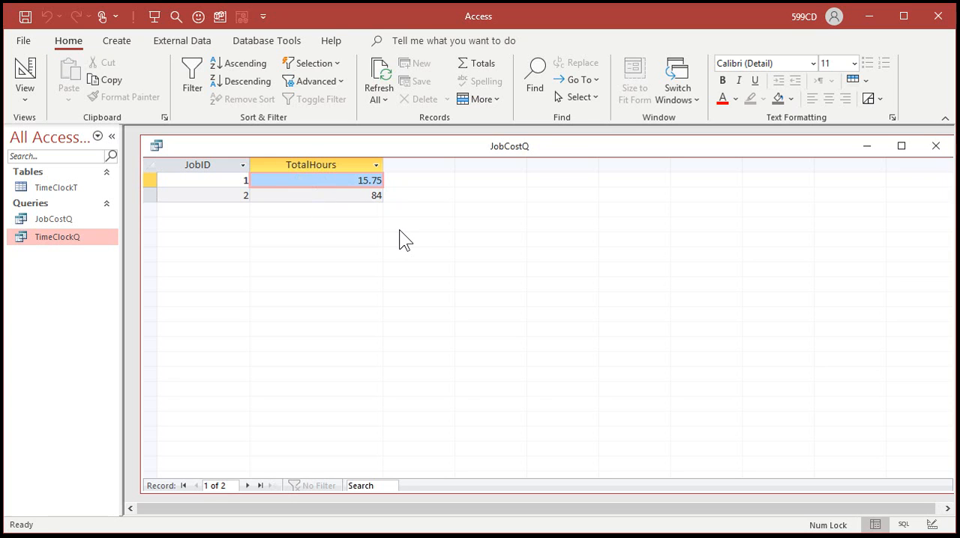
pyautogui.moveTo(411, 240)
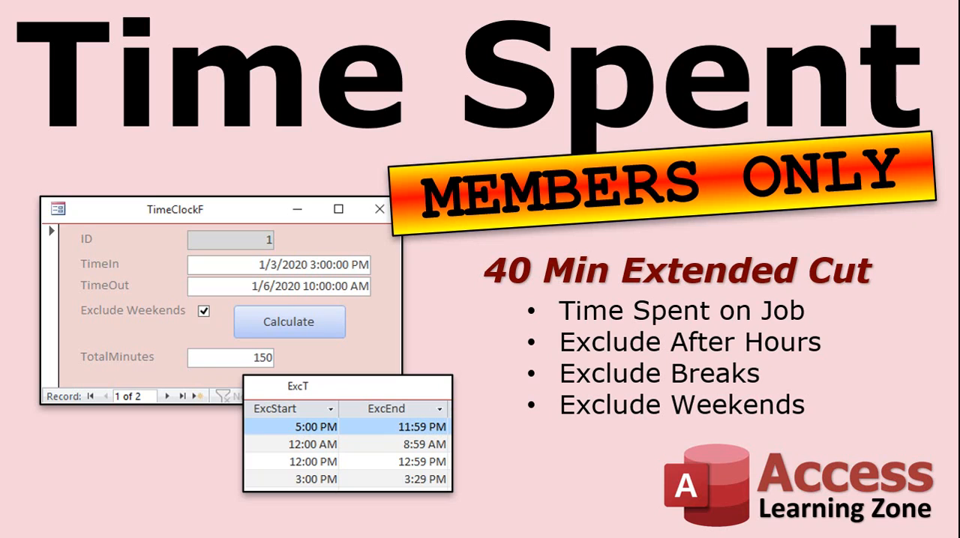
pyautogui.moveTo(167, 493)
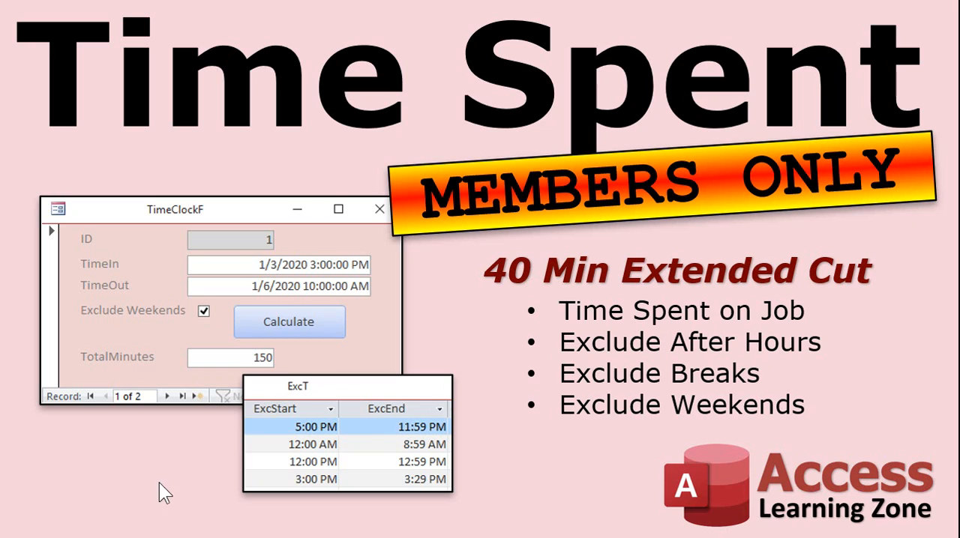
pyautogui.moveTo(285, 458)
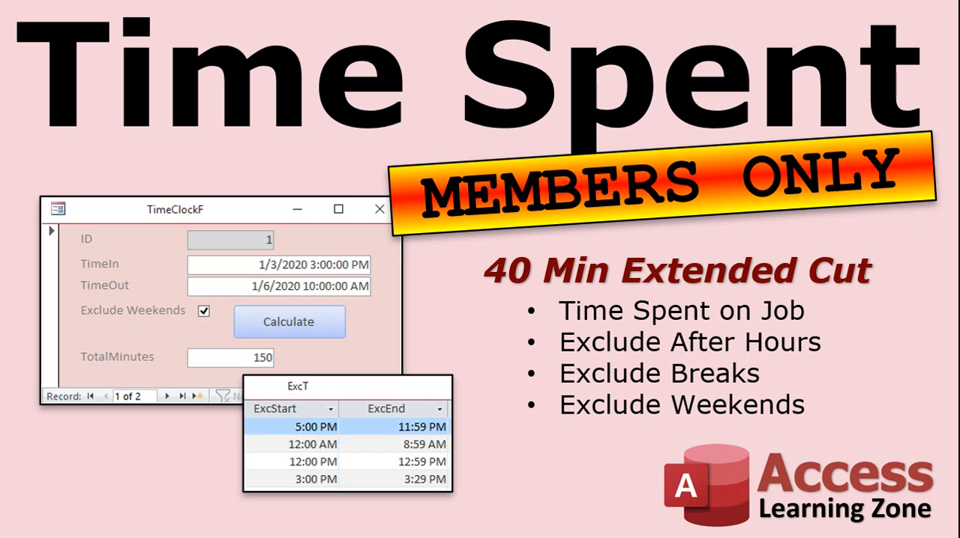
pyautogui.moveTo(422, 450)
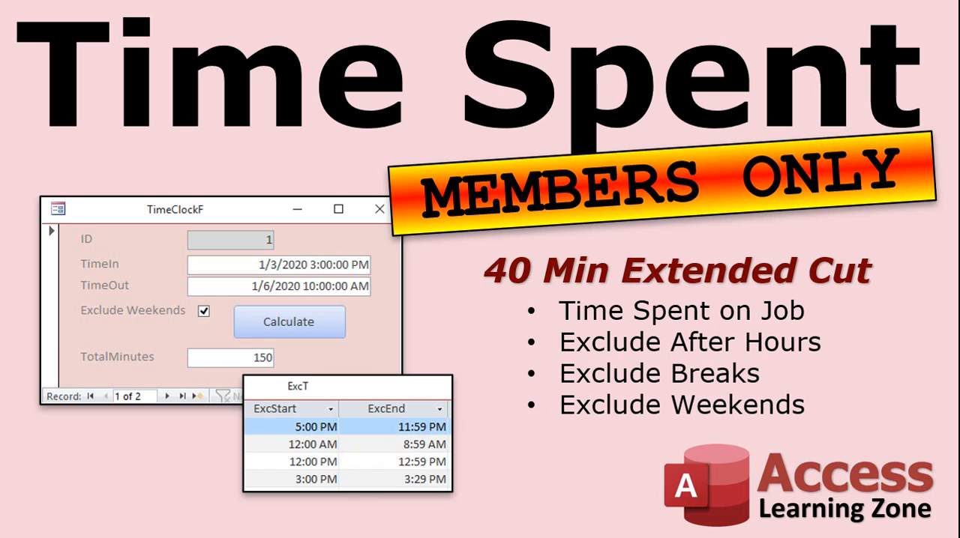
pyautogui.moveTo(326, 478)
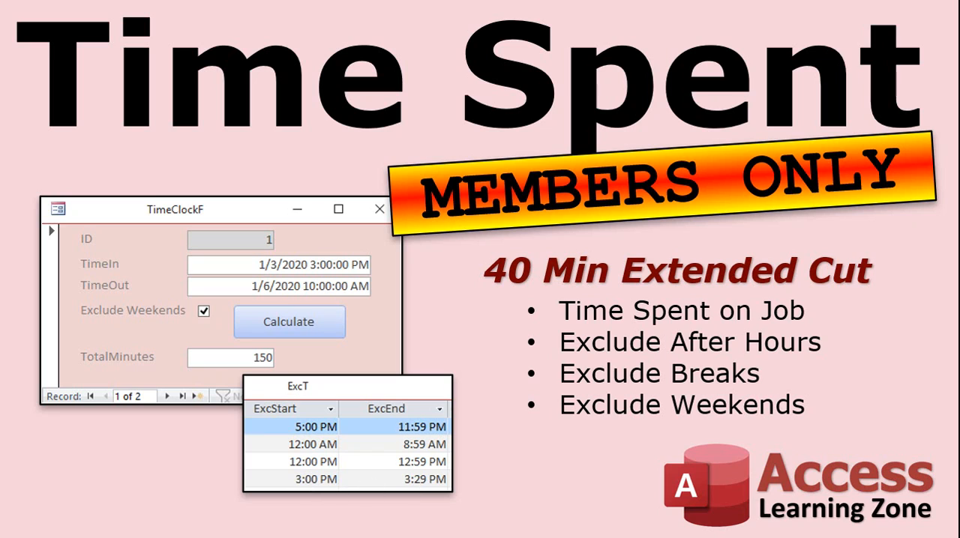
pyautogui.moveTo(325, 466)
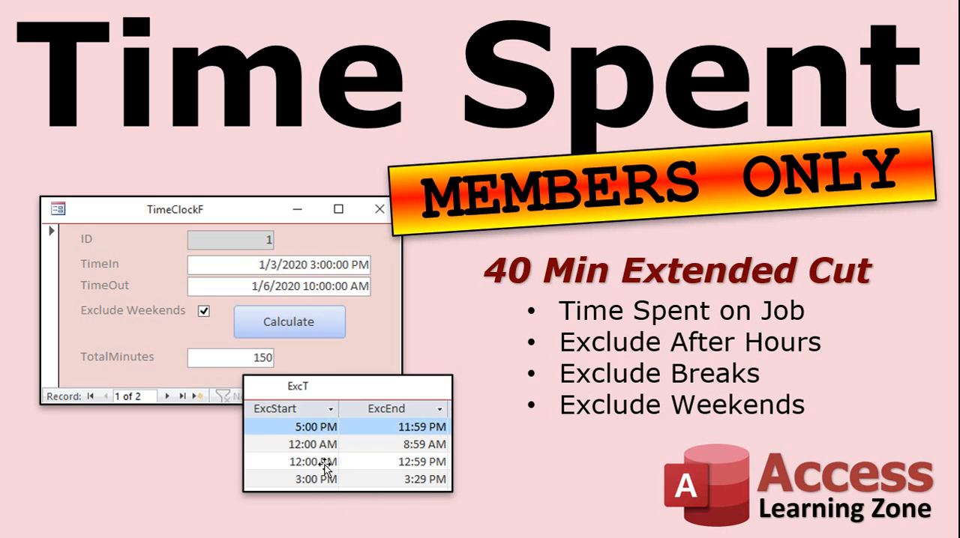
pyautogui.moveTo(190, 351)
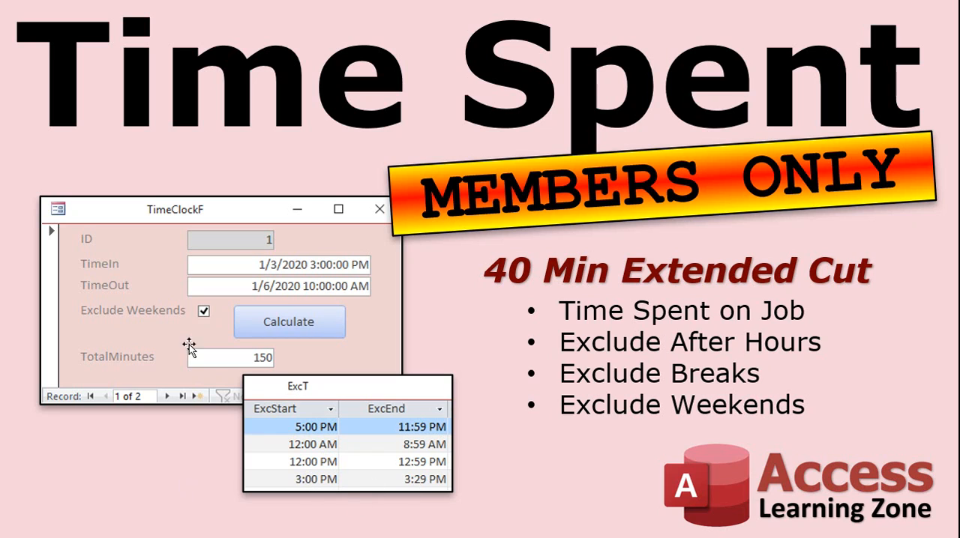
pyautogui.moveTo(188, 349)
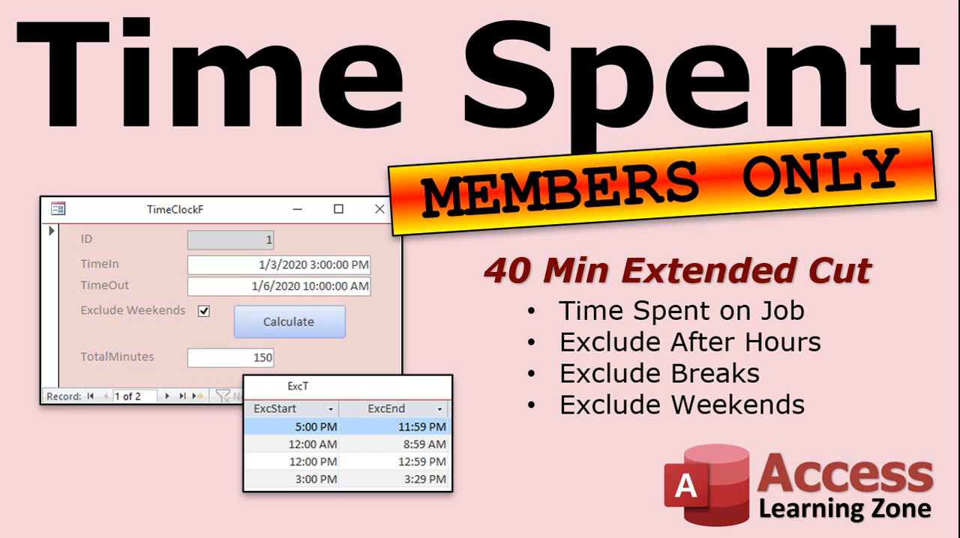
pyautogui.moveTo(99, 265)
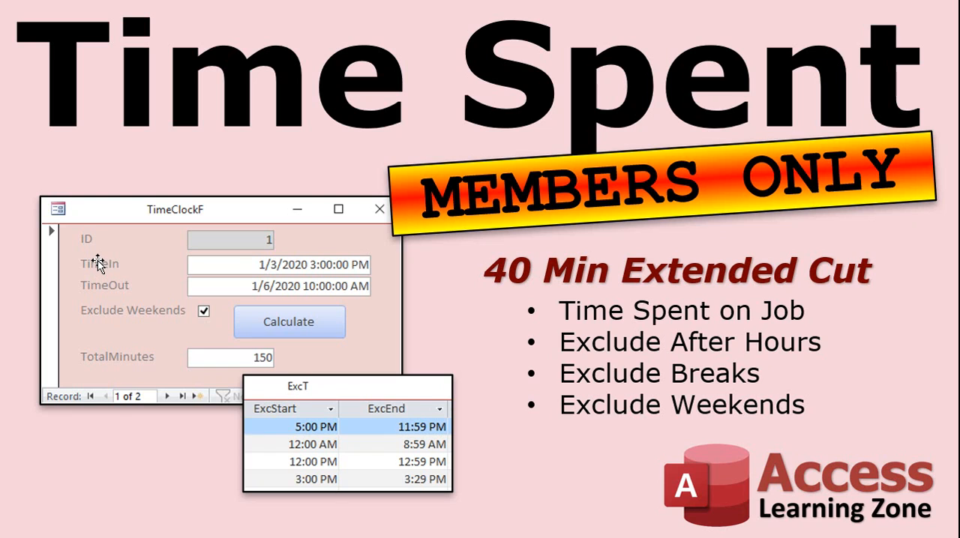
pyautogui.moveTo(342, 452)
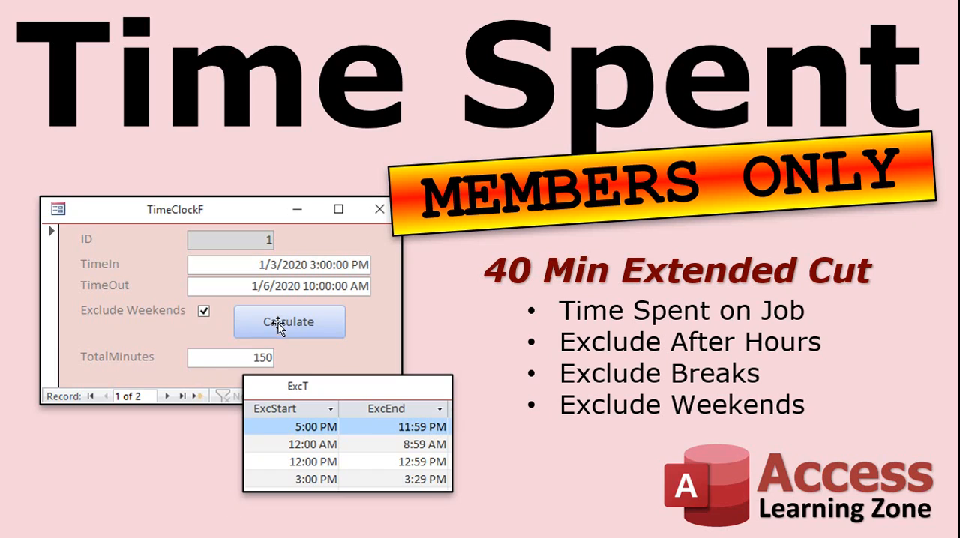
pyautogui.moveTo(279, 328)
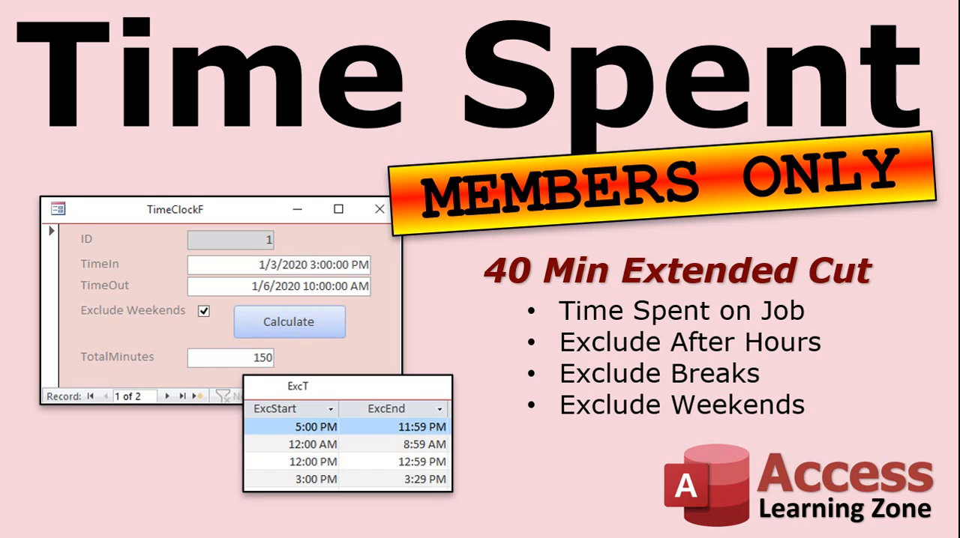